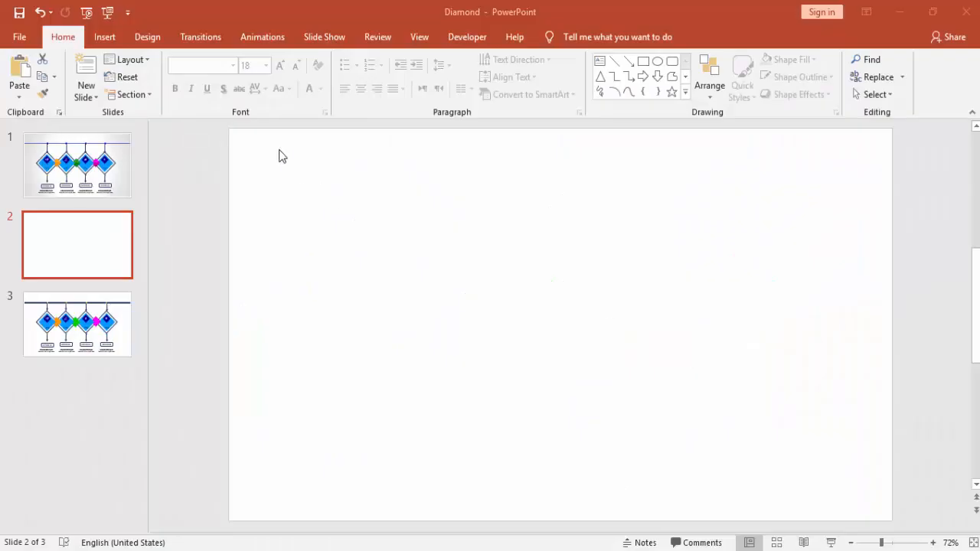
# Step: Bring up the Shapes gallery to draw a square on slide 2
pyautogui.click(104, 37)
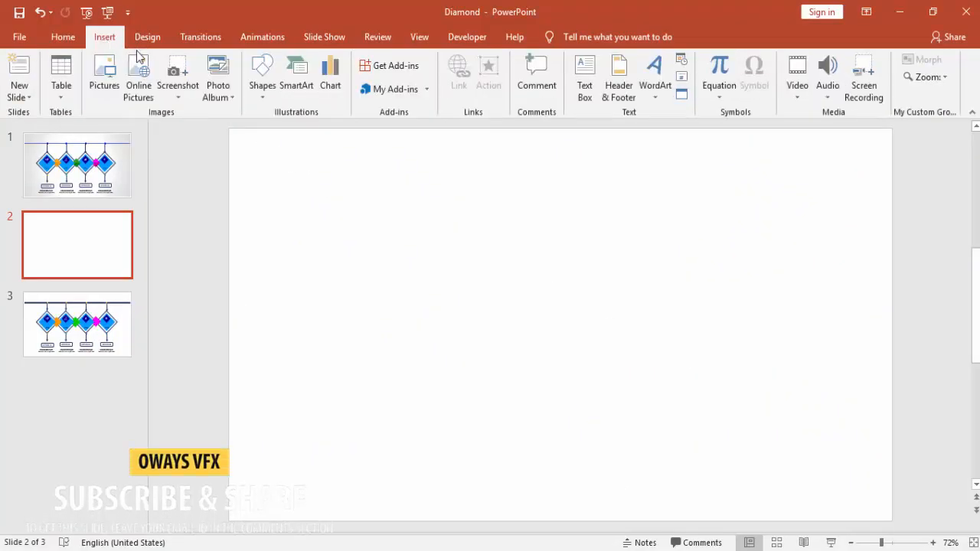
pyautogui.click(262, 77)
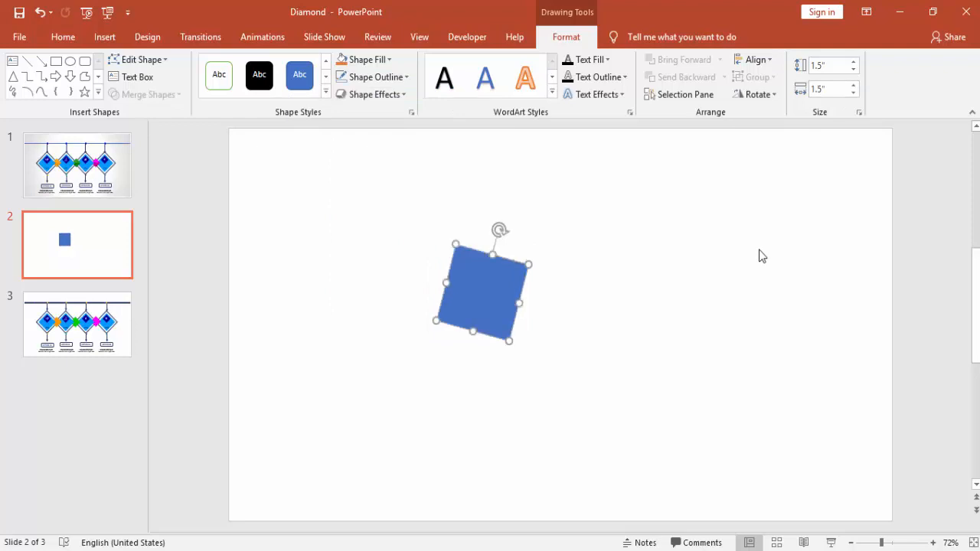
# Step: Rotate the square 45° into a diamond, move it left and Ctrl-drag a copy to its right
pyautogui.moveTo(499, 228); pyautogui.dragTo(527, 246)
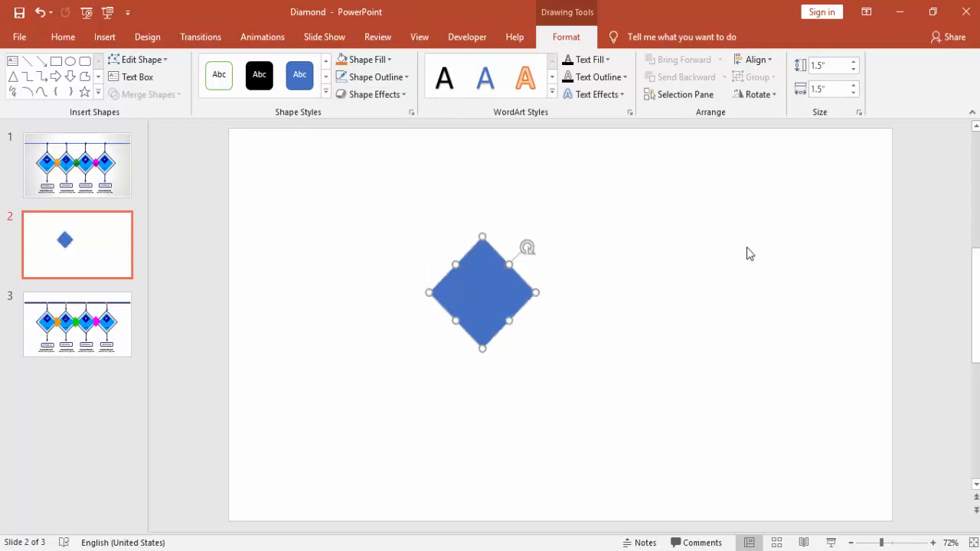
pyautogui.moveTo(483, 292); pyautogui.dragTo(390, 279)
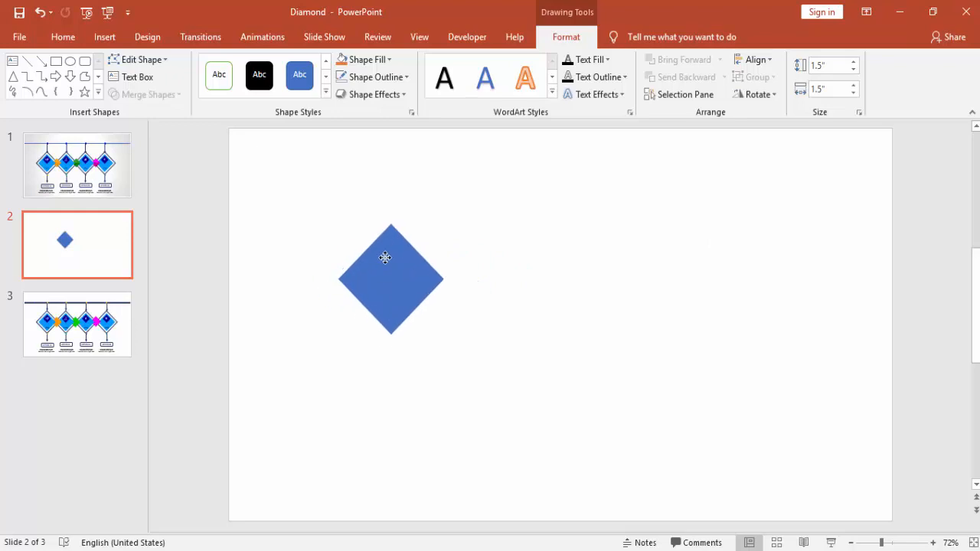
pyautogui.moveTo(385, 257); pyautogui.dragTo(343, 287)
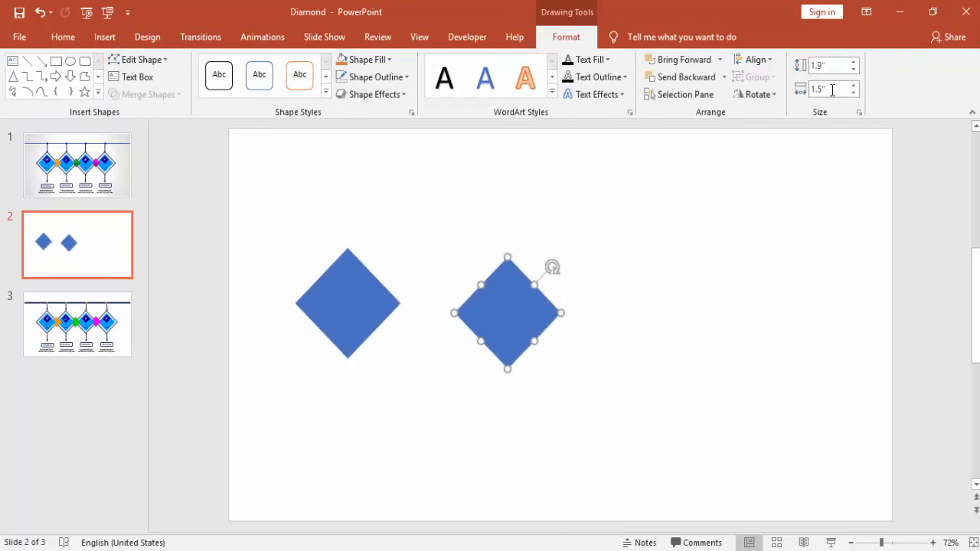
# Step: Make the copy a 1.9" × 1.9" hollow frame with a grey outline and no fill
pyautogui.write('1.9')
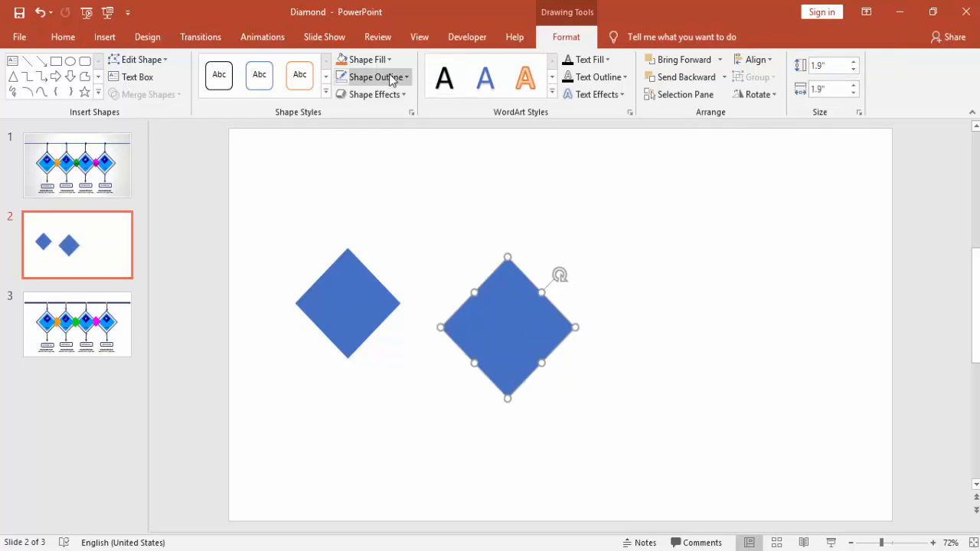
pyautogui.click(372, 76)
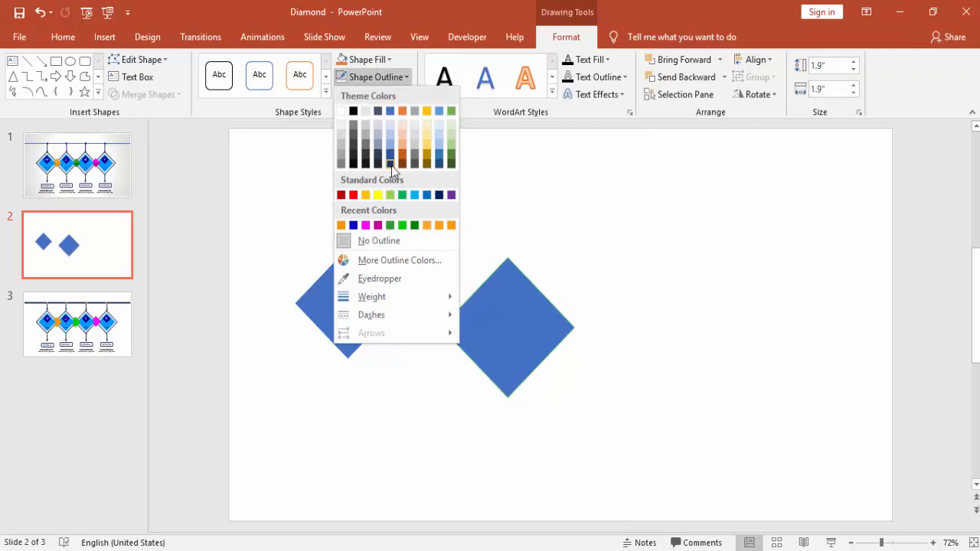
pyautogui.click(368, 59)
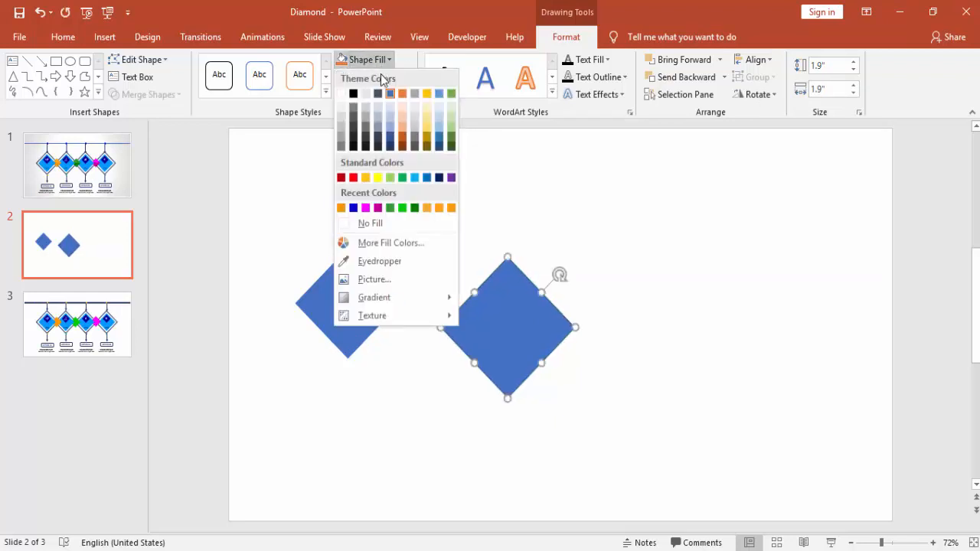
pyautogui.click(370, 224)
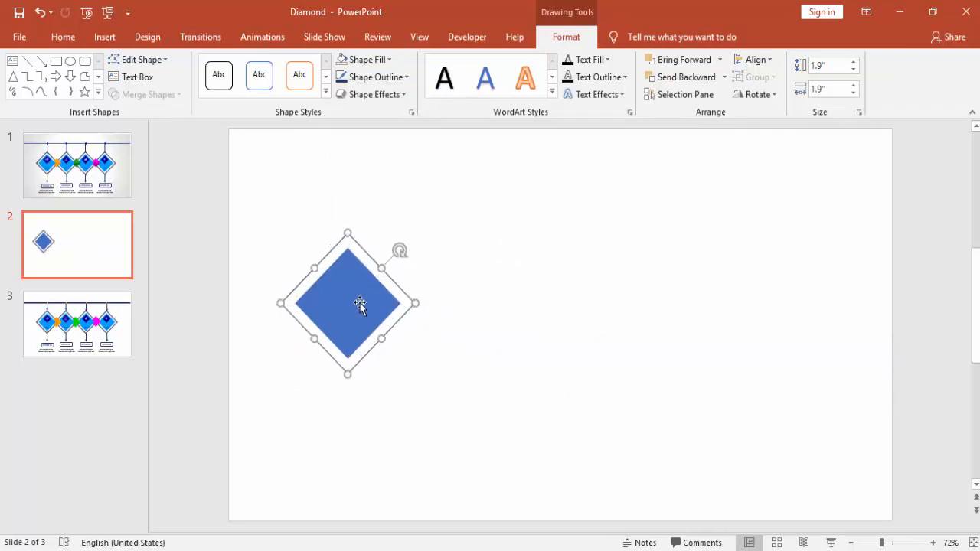
# Step: Select frame and inner diamond together and Ctrl-drag a copy overlapping to the right
pyautogui.click(757, 59)
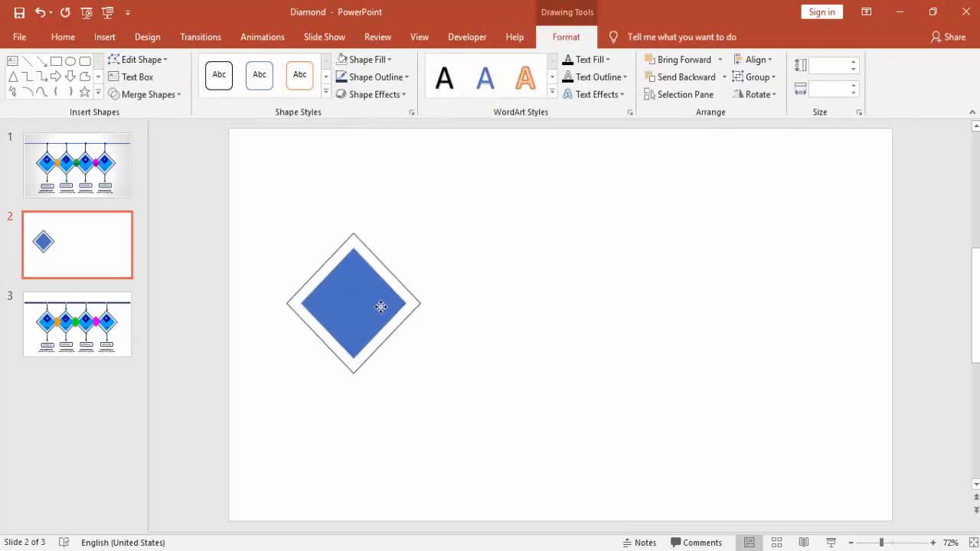
pyautogui.click(353, 303)
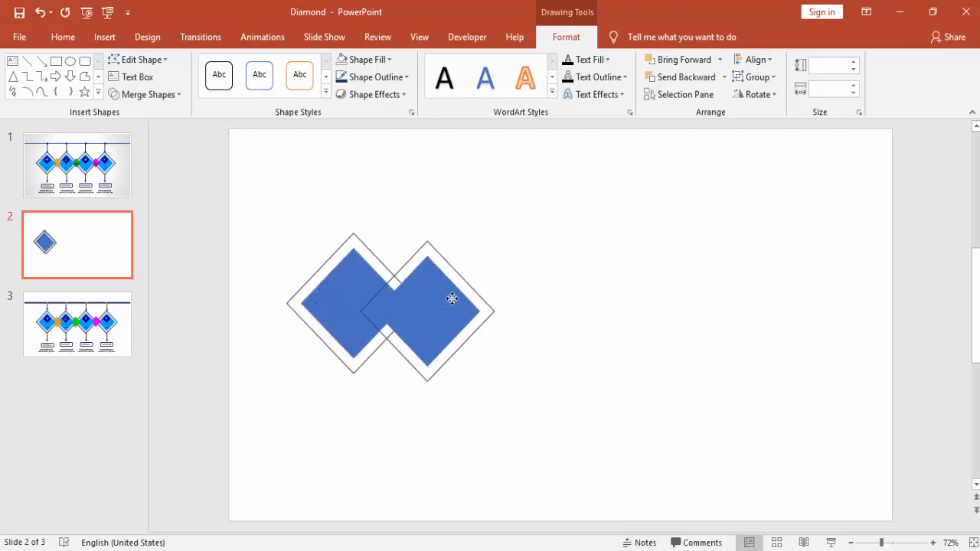
pyautogui.moveTo(427, 298); pyautogui.dragTo(478, 297)
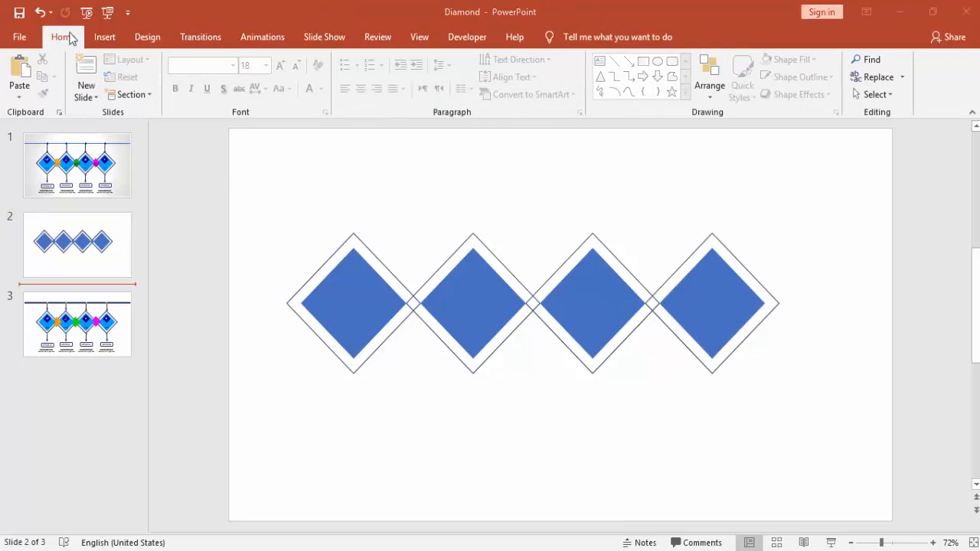
# Step: Bring up the Shapes gallery again after lining up the four framed diamonds
pyautogui.click(104, 36)
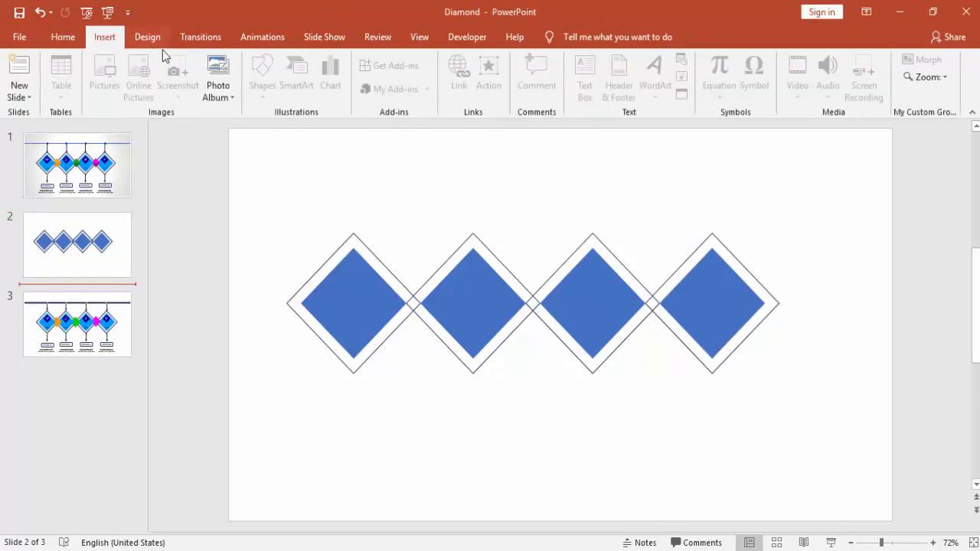
pyautogui.click(262, 77)
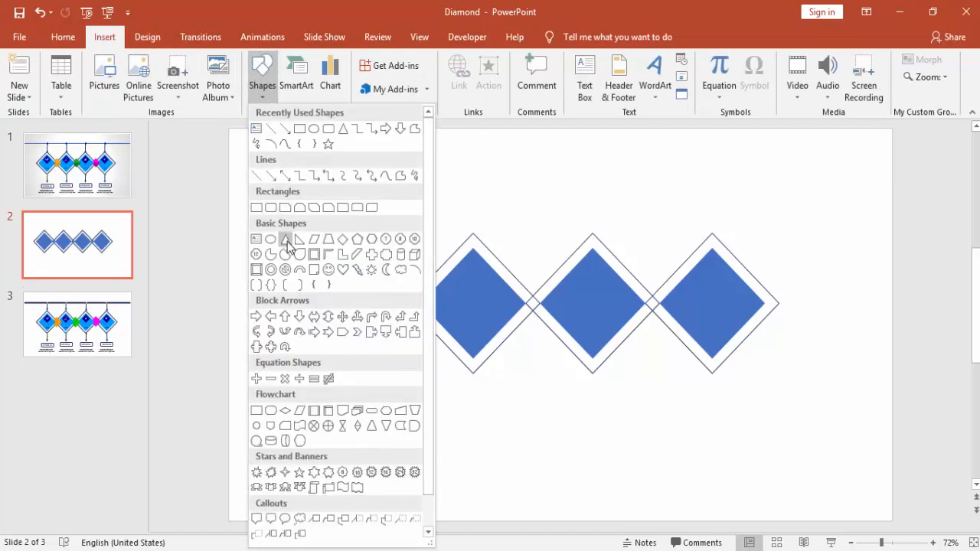
# Step: Draw a 0.45" × 0.9" isosceles triangle, flip a copy vertically and stack the two into a small diamond
pyautogui.click(285, 239)
pyautogui.write('.45')
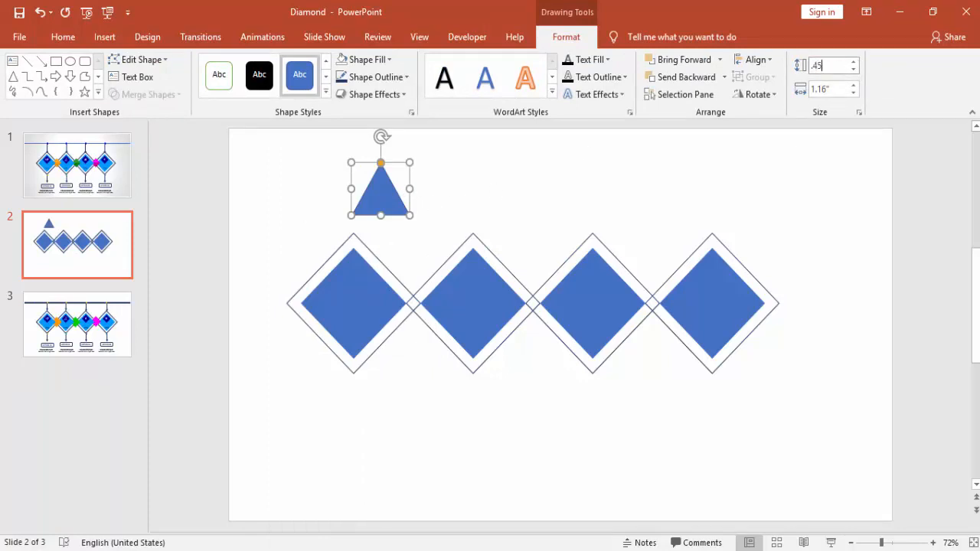
pyautogui.click(827, 89)
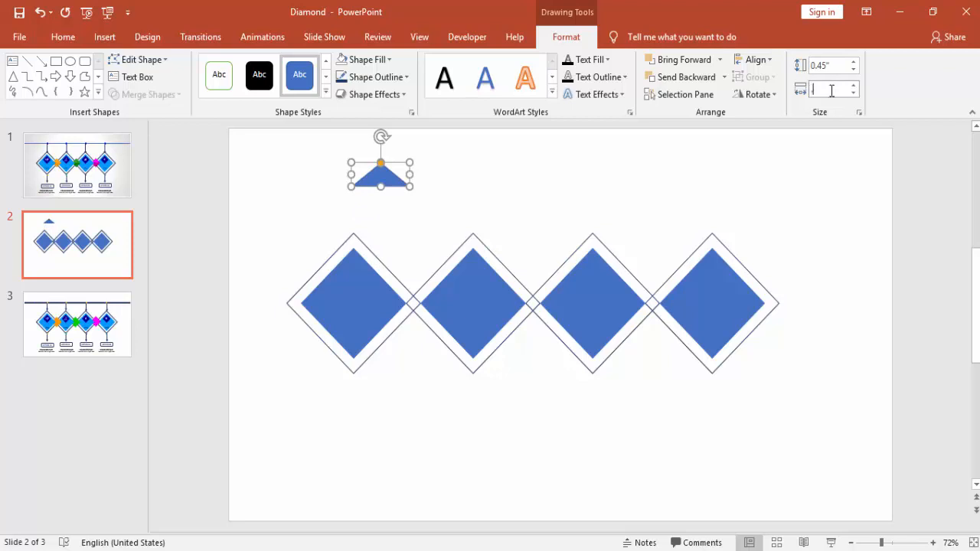
pyautogui.write('0.9"')
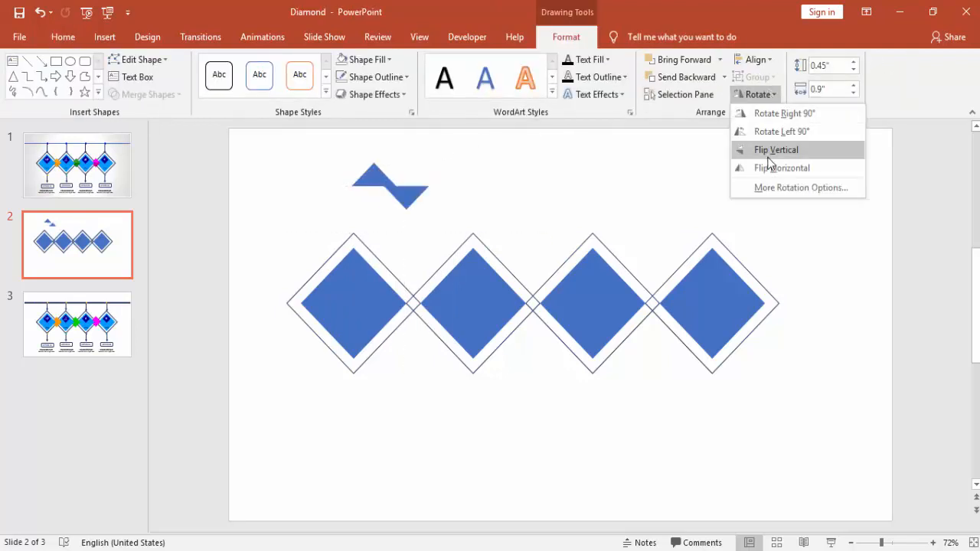
pyautogui.click(775, 150)
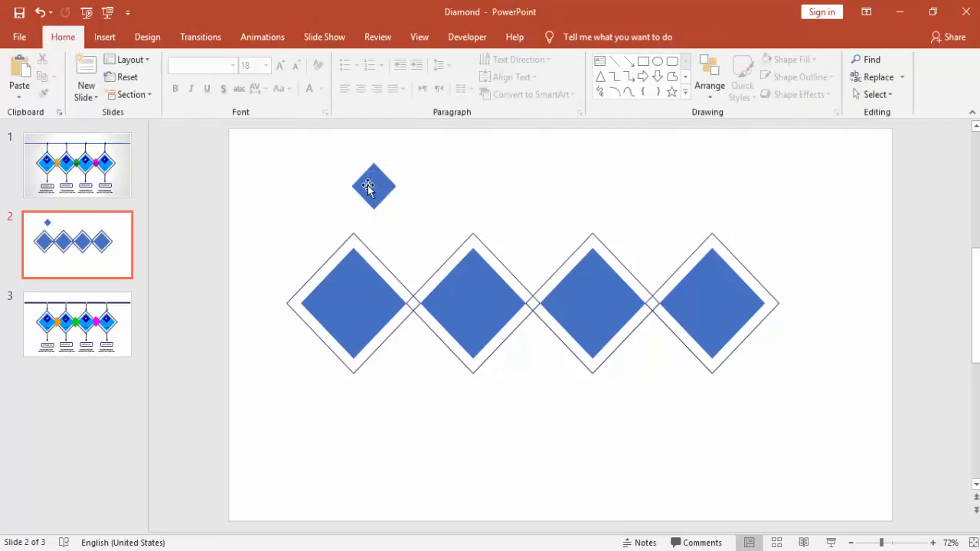
pyautogui.click(374, 186)
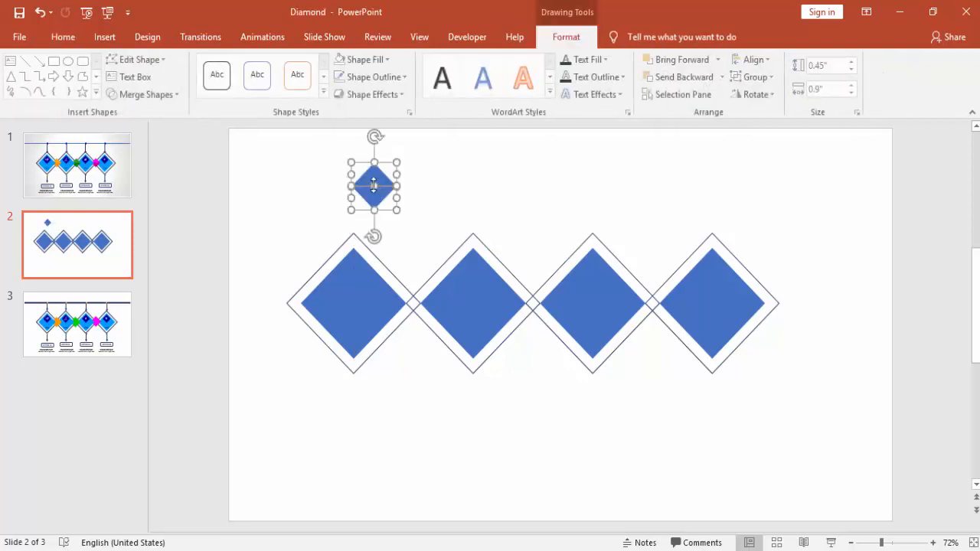
# Step: Group the two triangles into one small diamond and bring up its Format Shape settings
pyautogui.rightClick(374, 186)
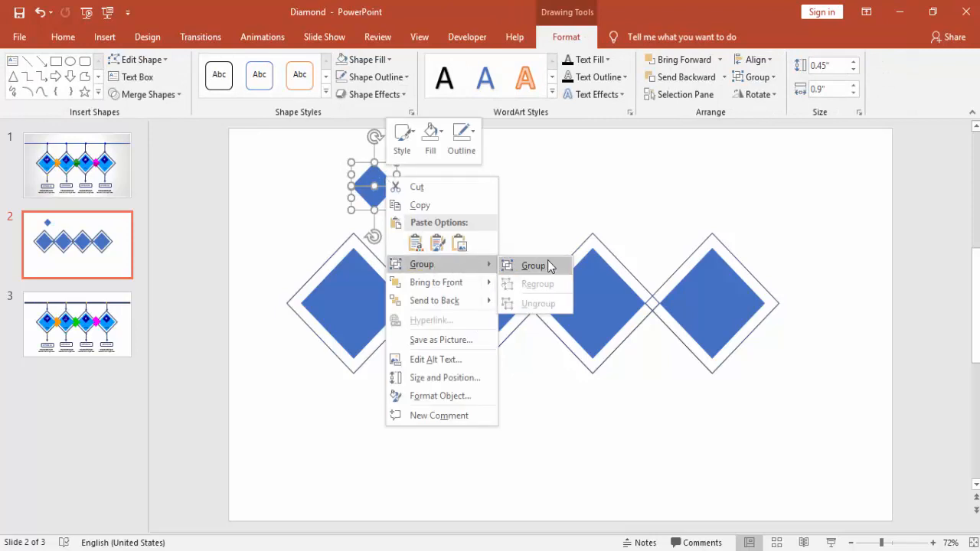
pyautogui.click(533, 267)
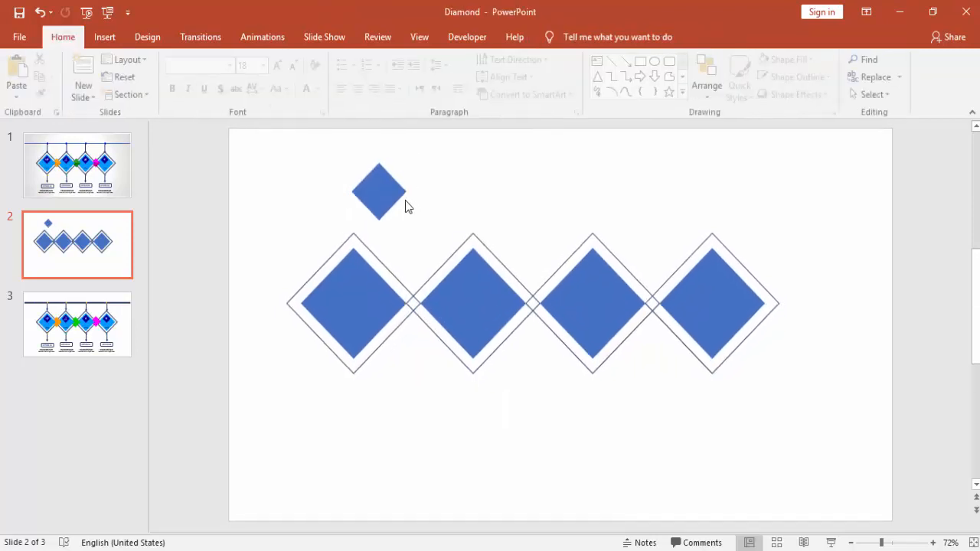
pyautogui.rightClick(378, 191)
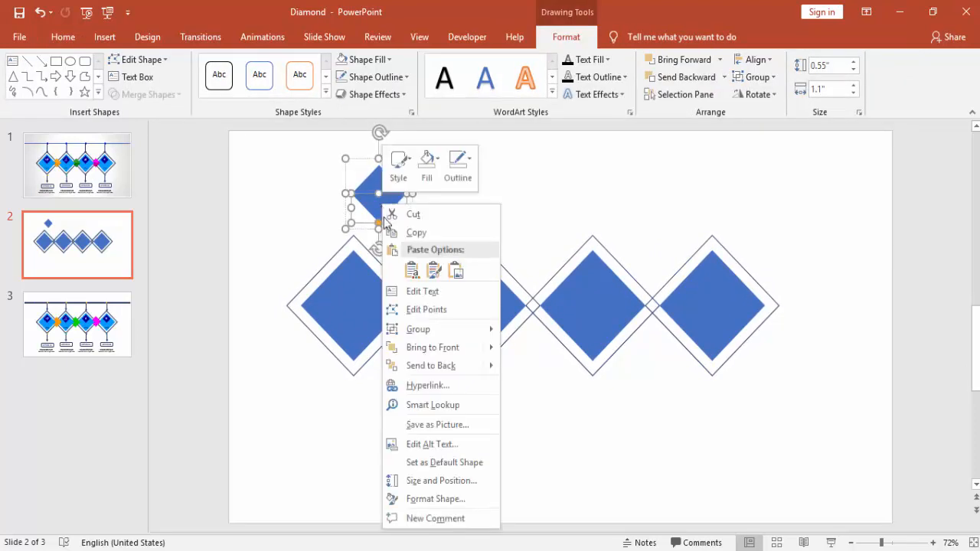
pyautogui.click(435, 499)
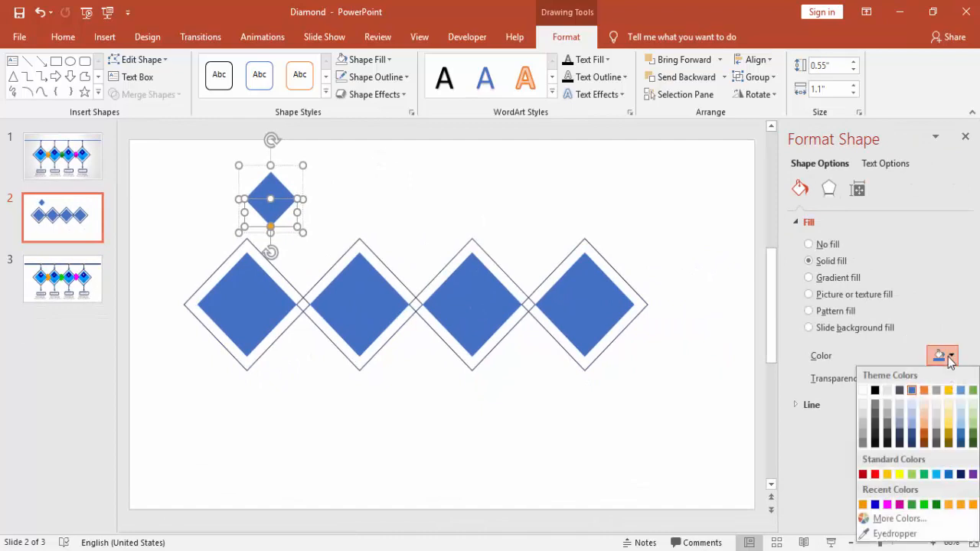
# Step: Fill the lower half of the small diamond orange from the Standard colour hexagon
pyautogui.click(899, 517)
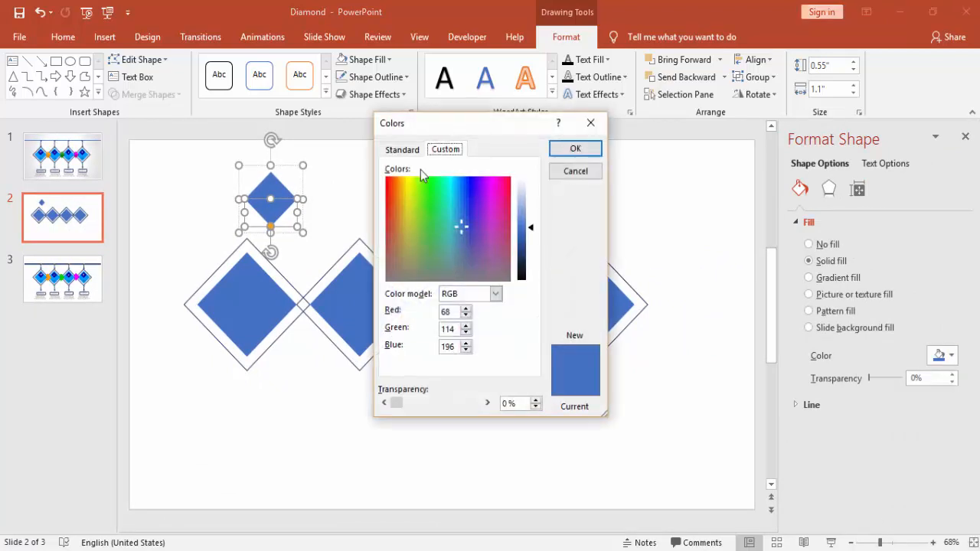
pyautogui.click(402, 150)
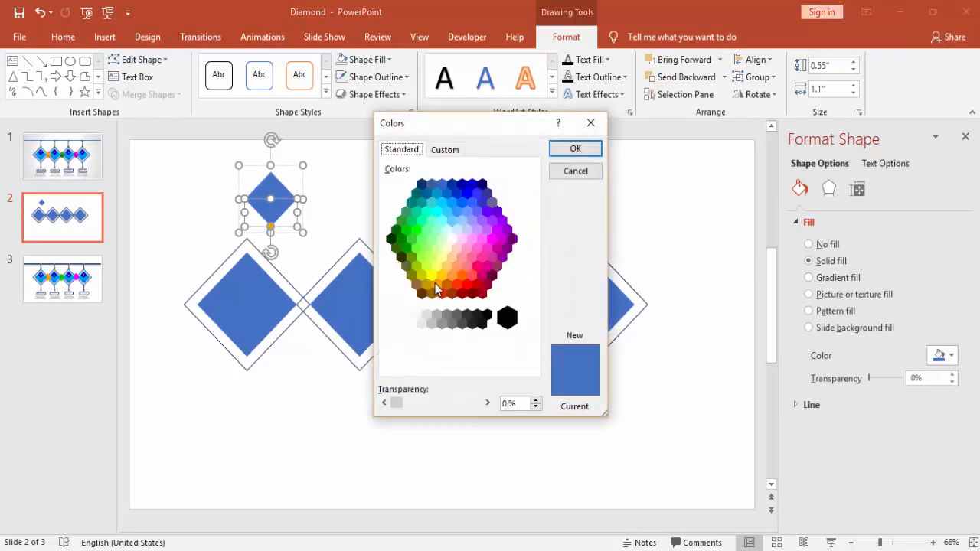
pyautogui.click(437, 284)
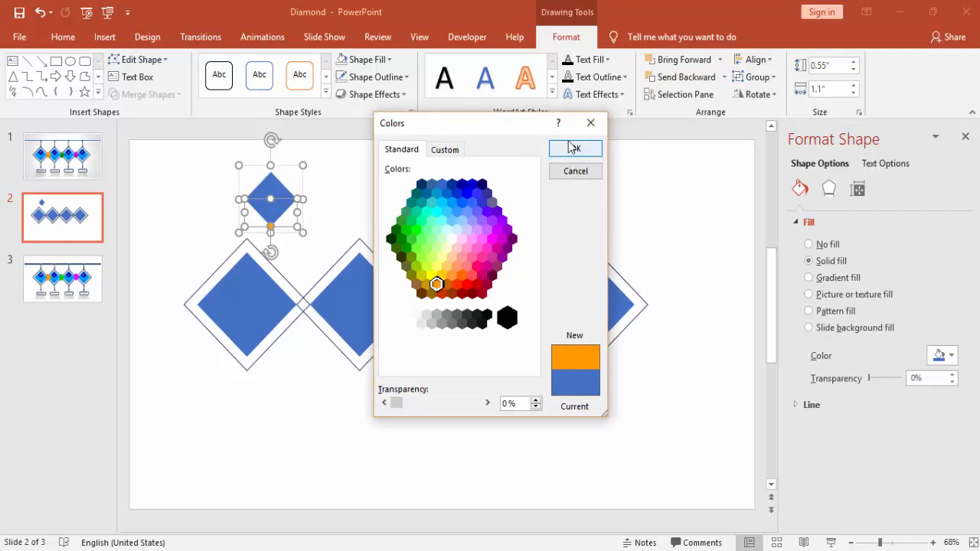
pyautogui.click(575, 147)
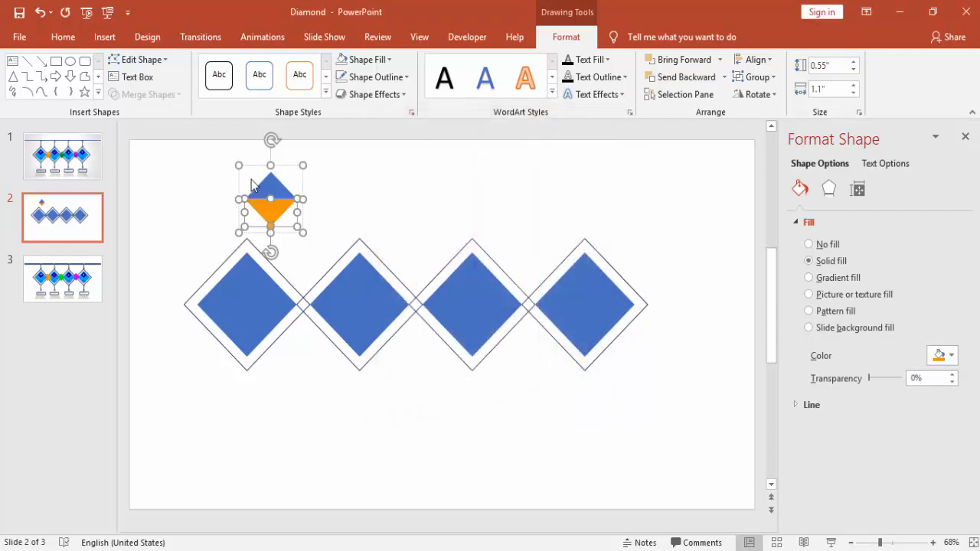
# Step: Fill the top half of the small diamond golden yellow from the Standard colours
pyautogui.click(952, 356)
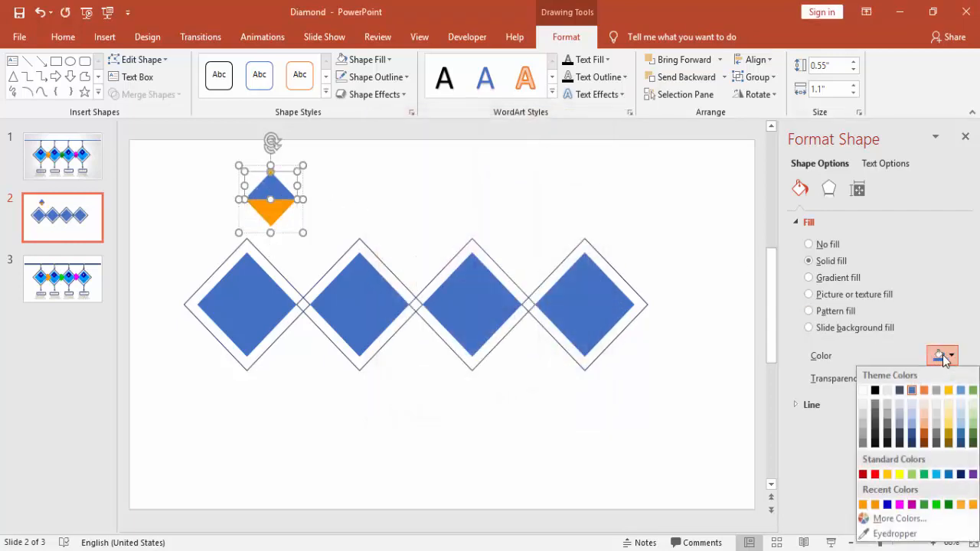
pyautogui.click(900, 517)
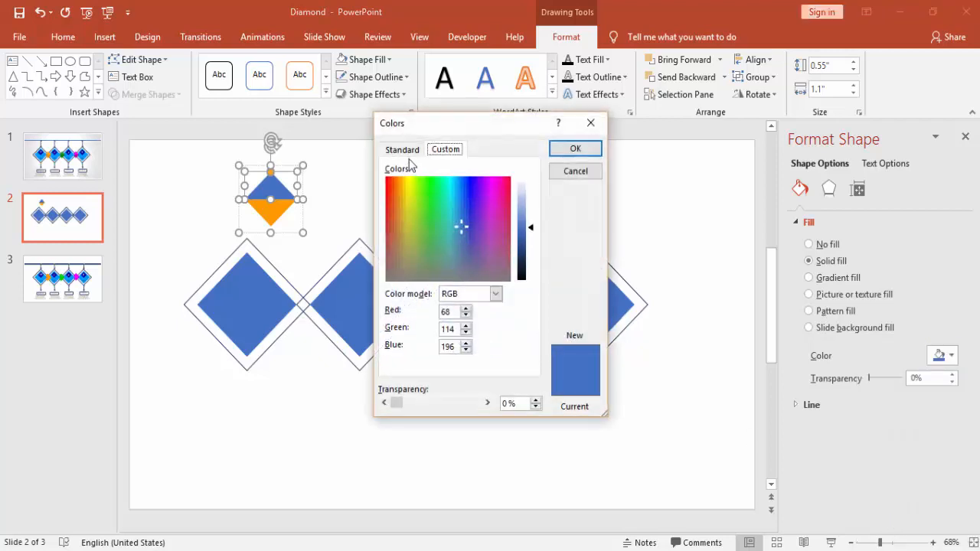
pyautogui.click(401, 150)
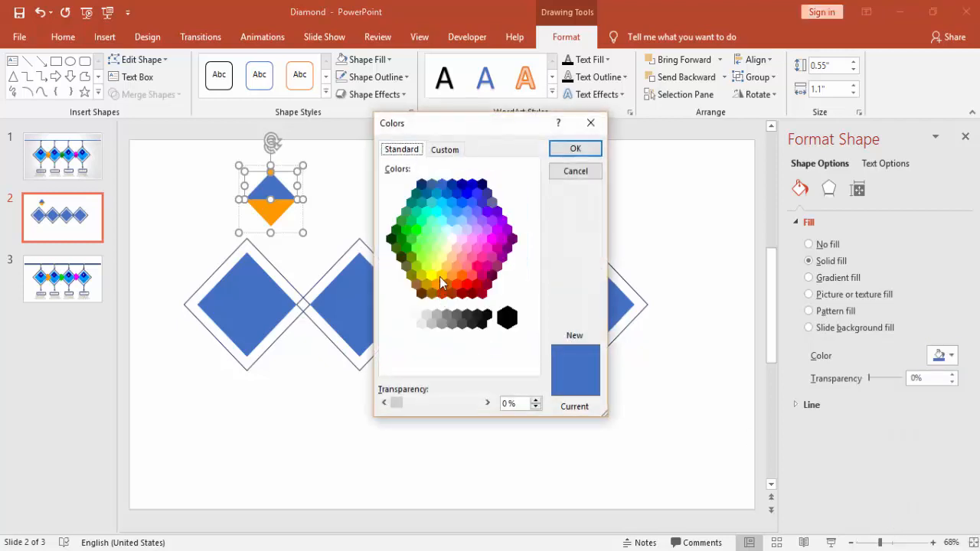
pyautogui.click(576, 147)
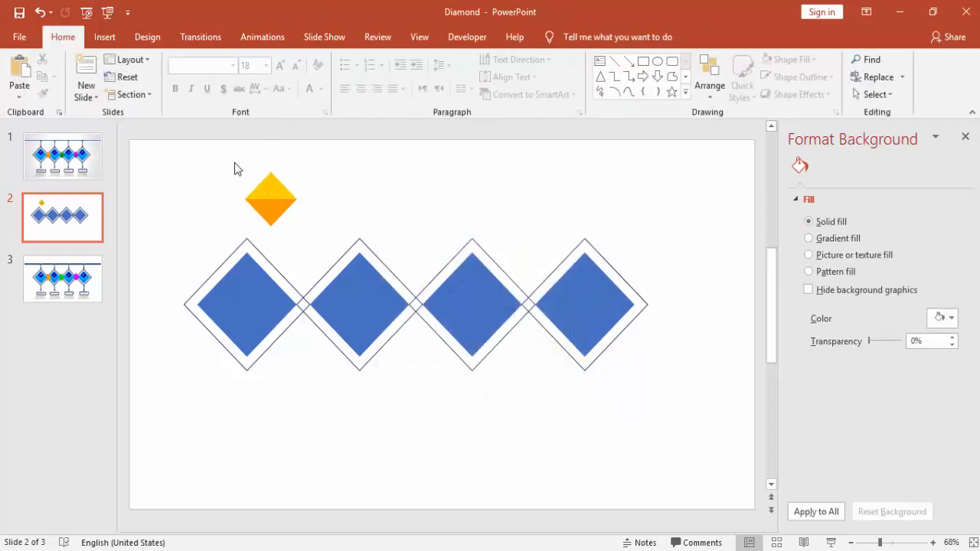
# Step: Copy the small diamond to the right and recolour it green, brighter green on top
pyautogui.click(269, 199)
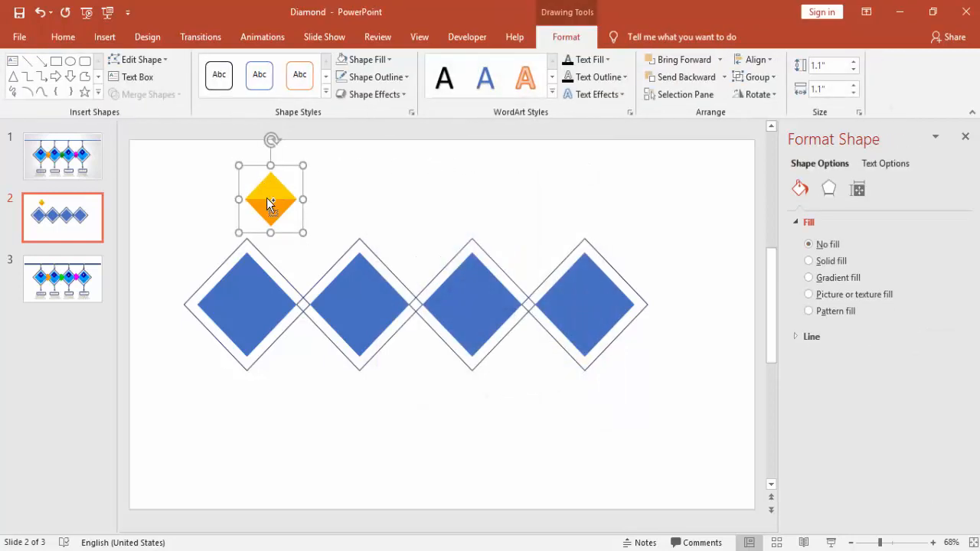
pyautogui.moveTo(269, 199); pyautogui.dragTo(279, 208)
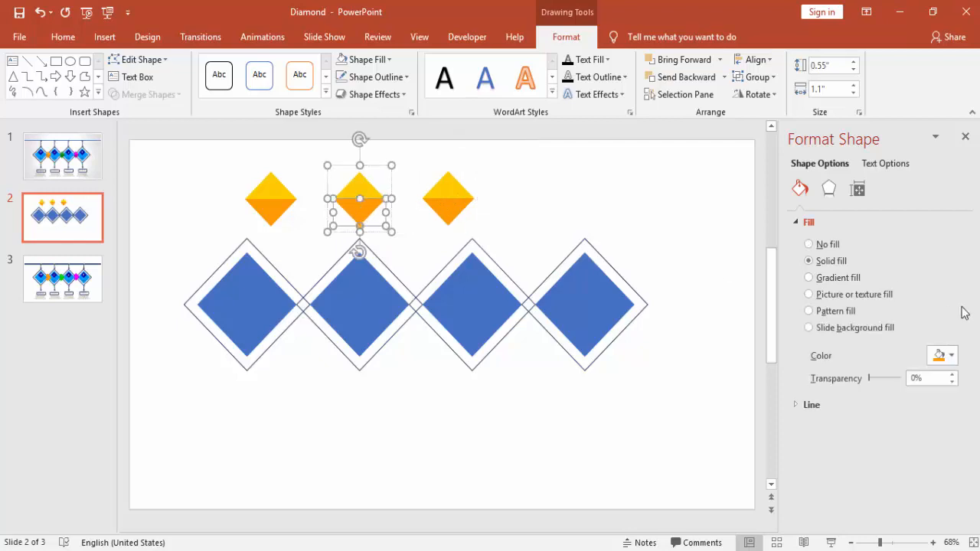
pyautogui.click(952, 355)
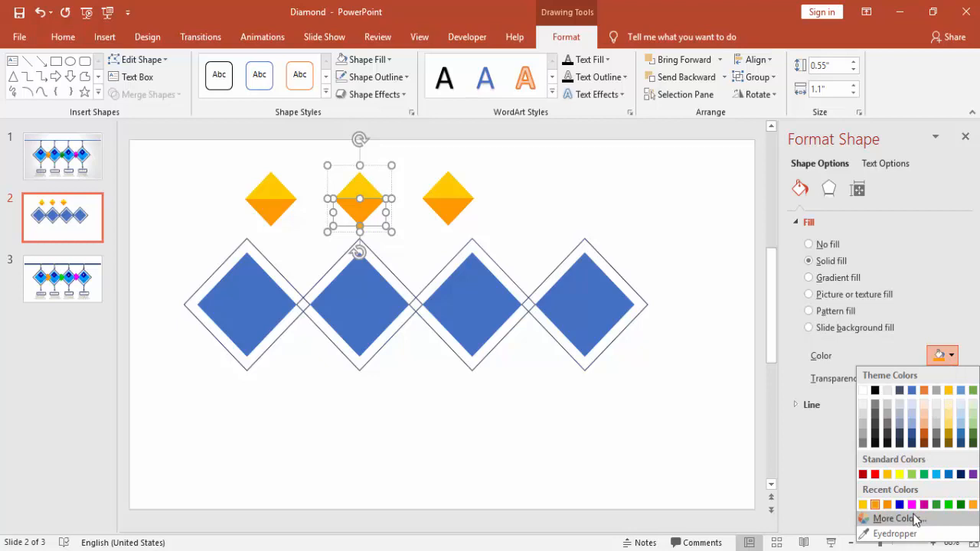
pyautogui.click(896, 518)
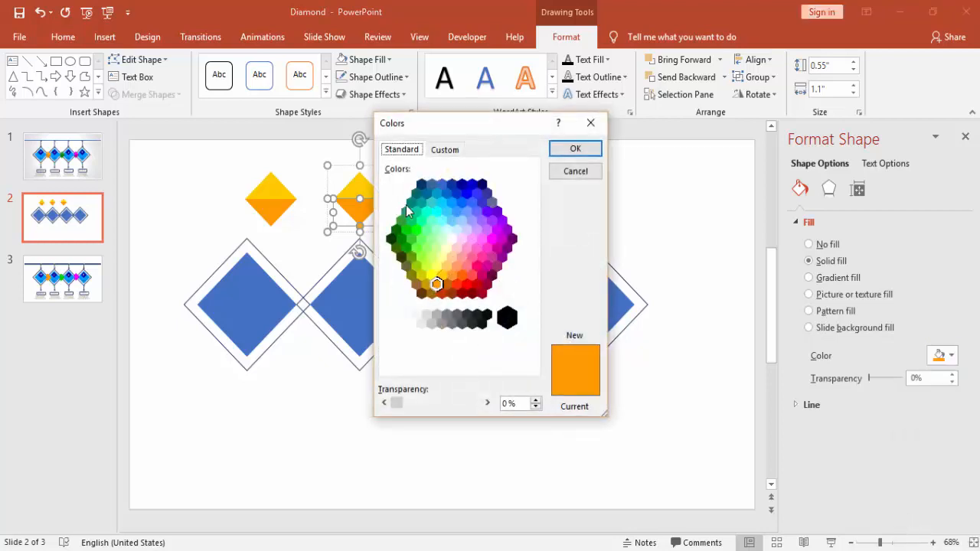
pyautogui.click(402, 220)
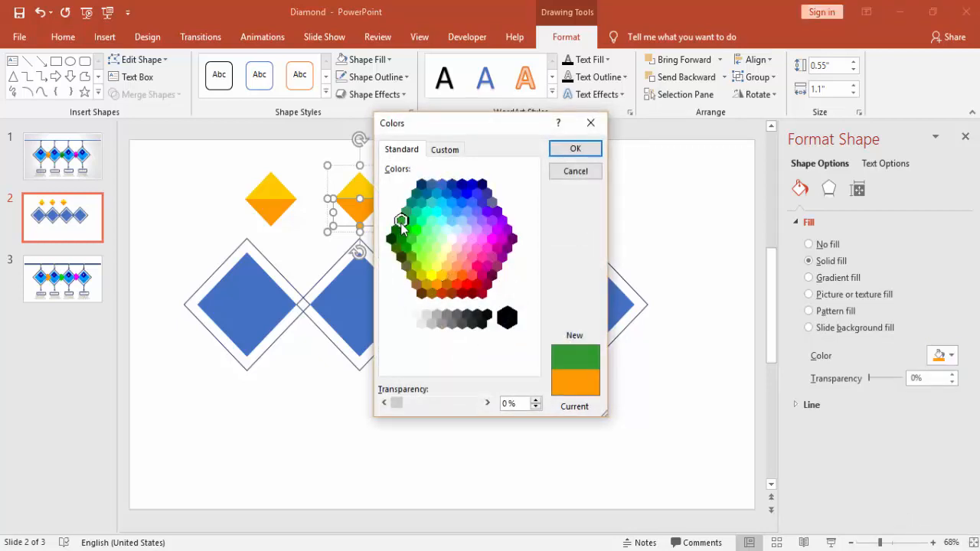
pyautogui.click(576, 147)
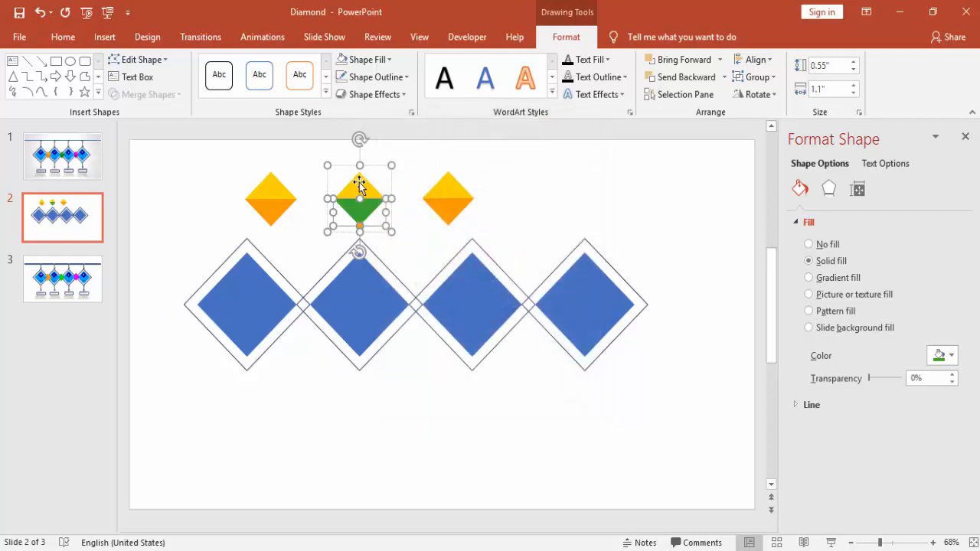
pyautogui.click(952, 355)
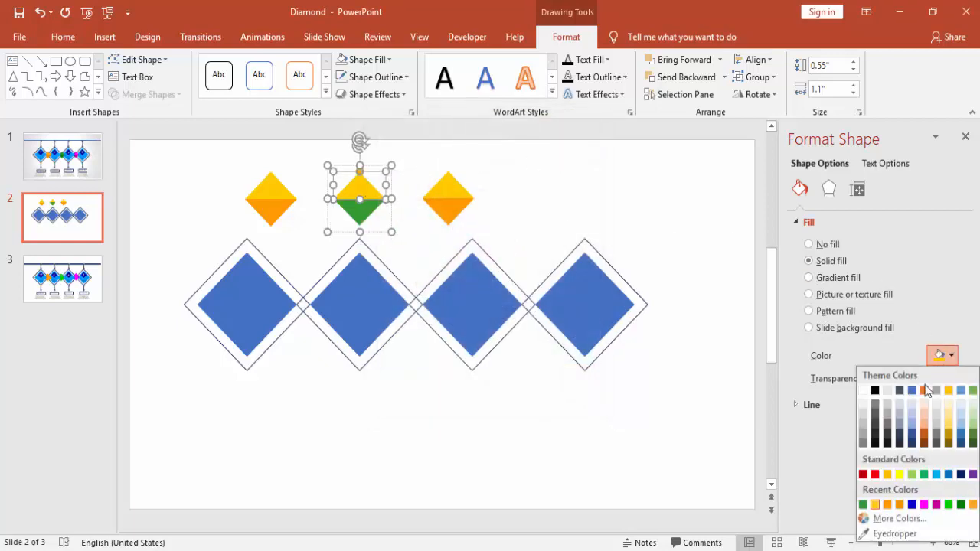
pyautogui.click(899, 518)
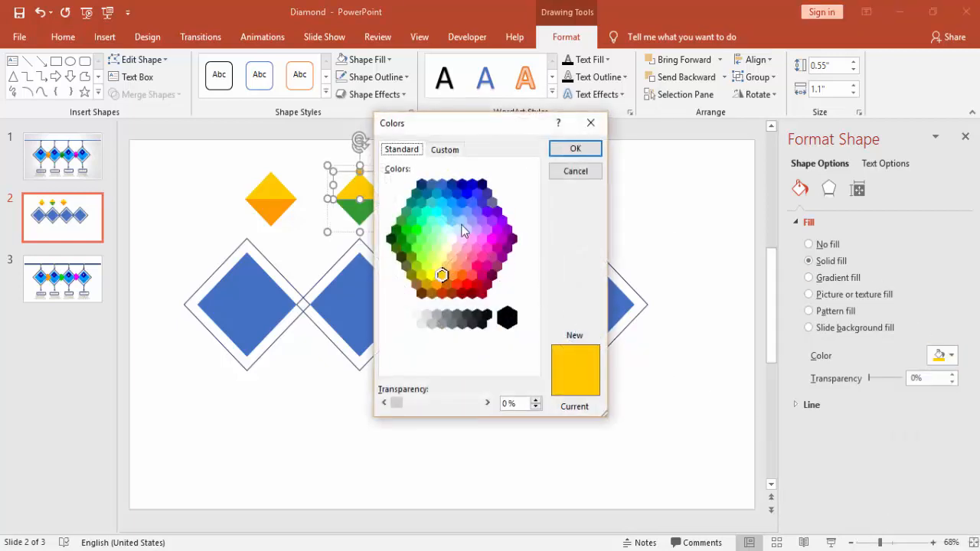
pyautogui.click(408, 229)
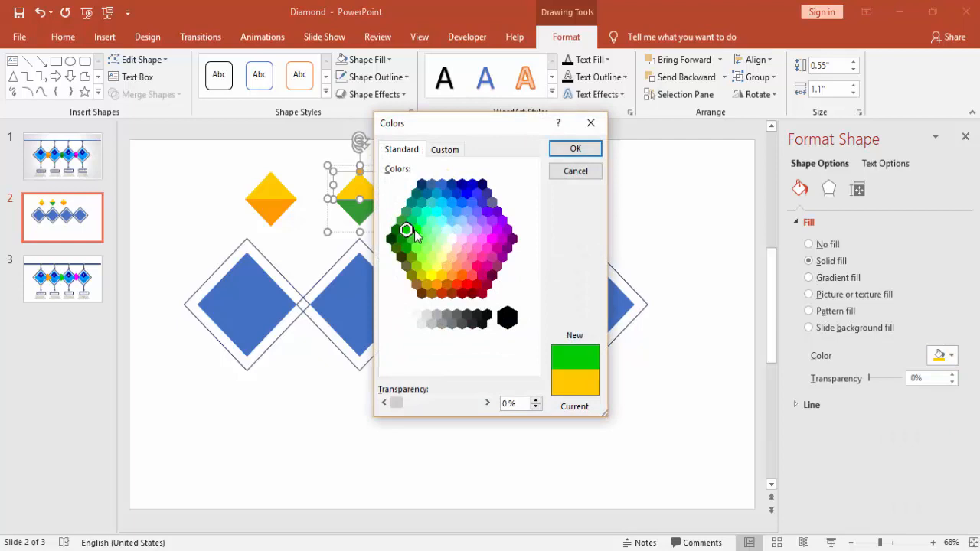
pyautogui.click(575, 147)
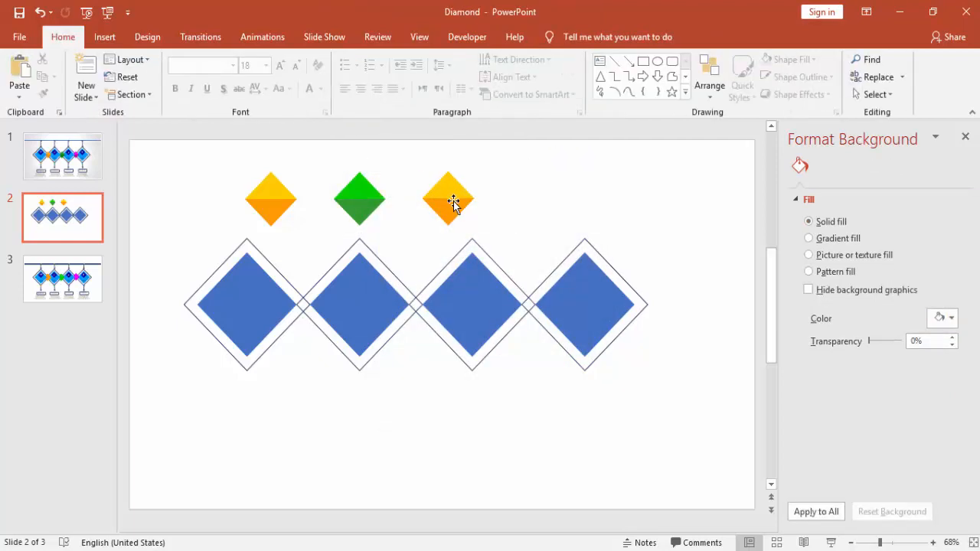
# Step: Recolour the third small diamond magenta below with a pink shade on top
pyautogui.click(447, 199)
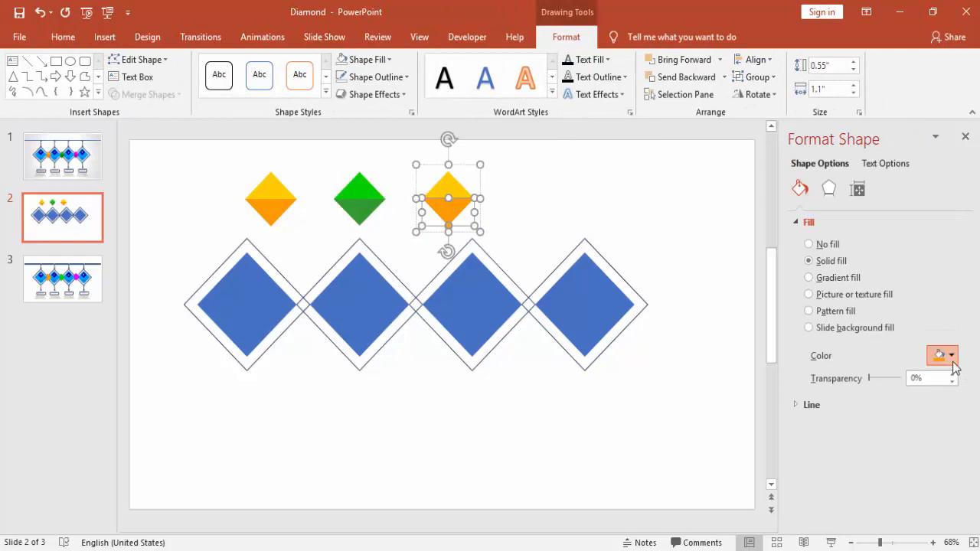
pyautogui.click(952, 356)
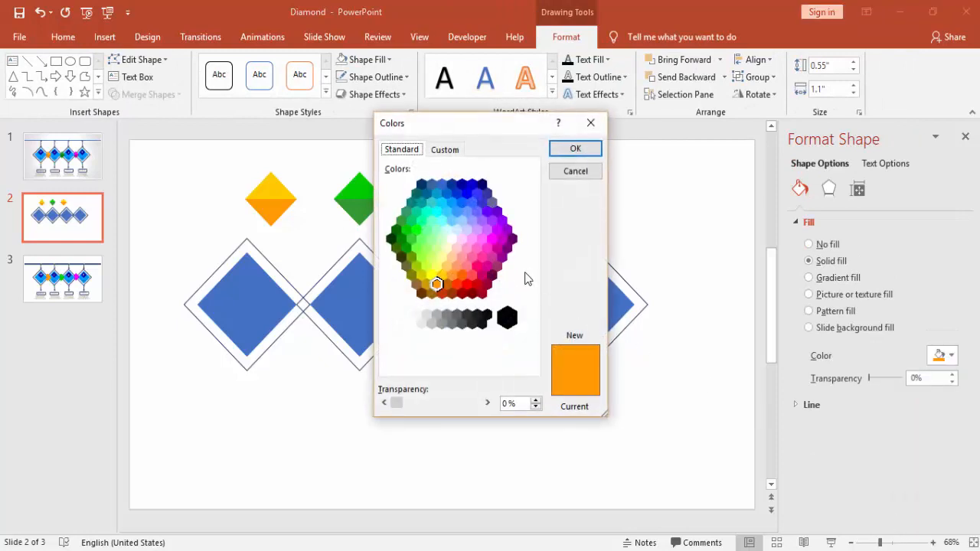
pyautogui.click(497, 248)
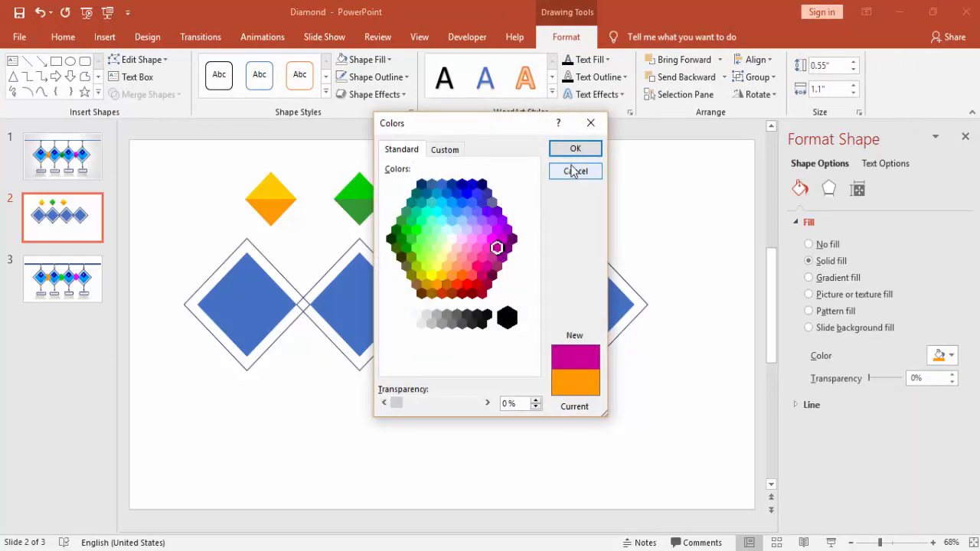
pyautogui.click(576, 147)
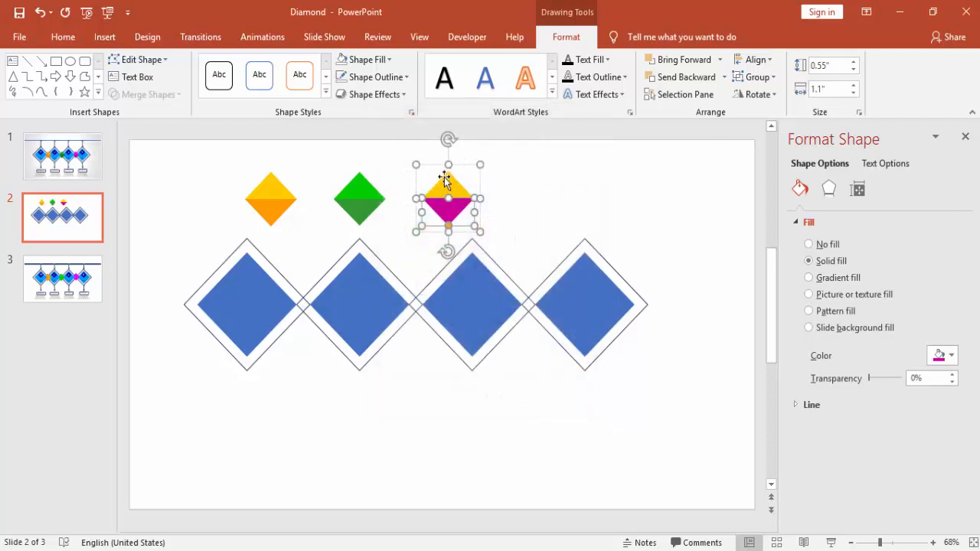
pyautogui.click(952, 355)
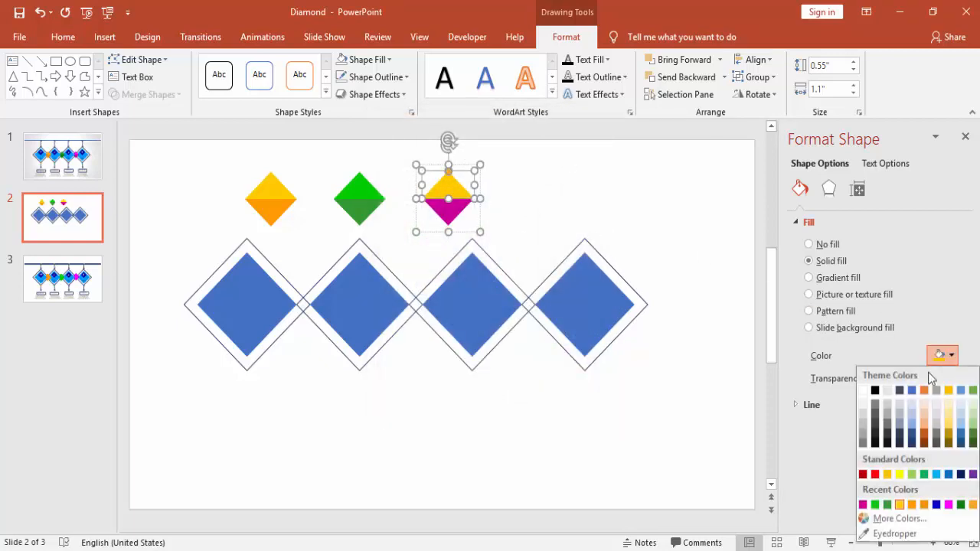
pyautogui.click(898, 518)
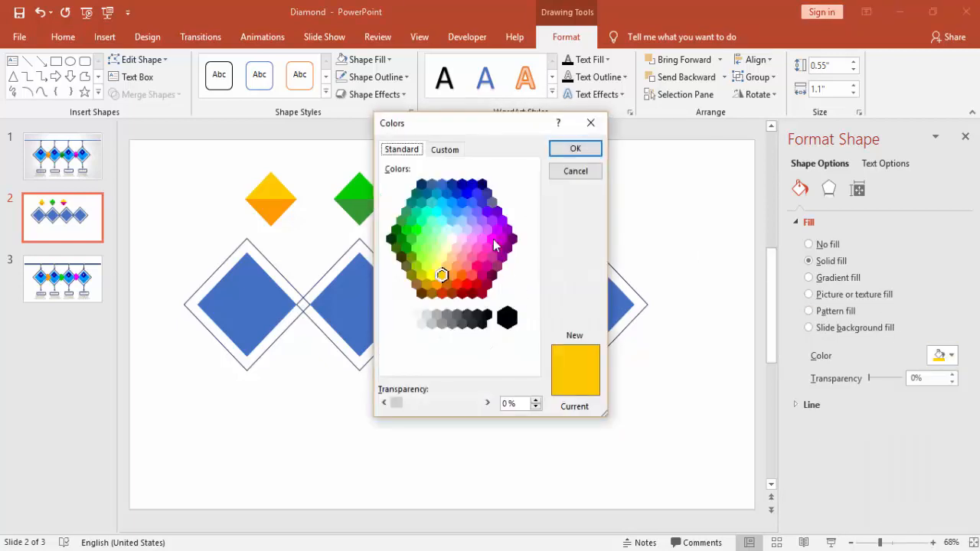
pyautogui.click(576, 147)
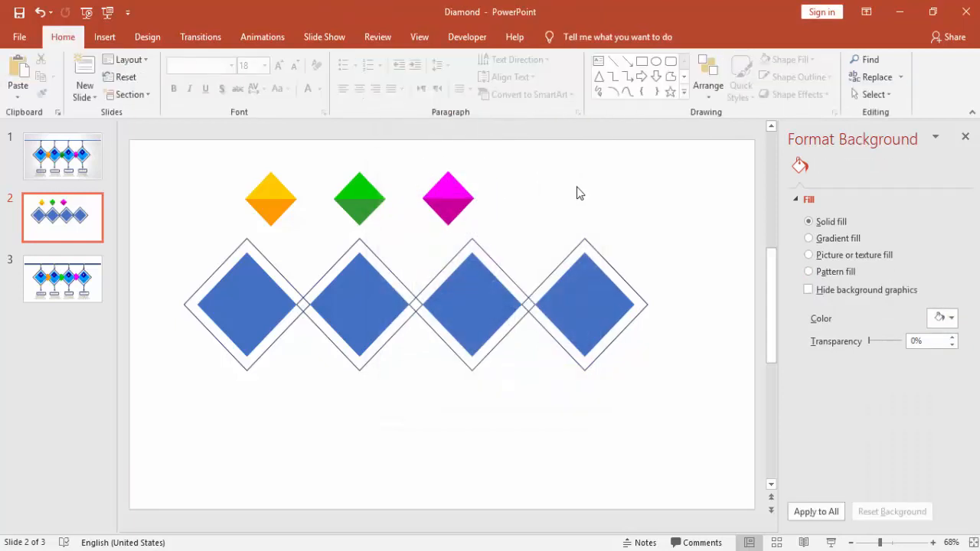
# Step: Move the yellow diamond onto the first junction of the blue row and send it back a layer
pyautogui.click(269, 200)
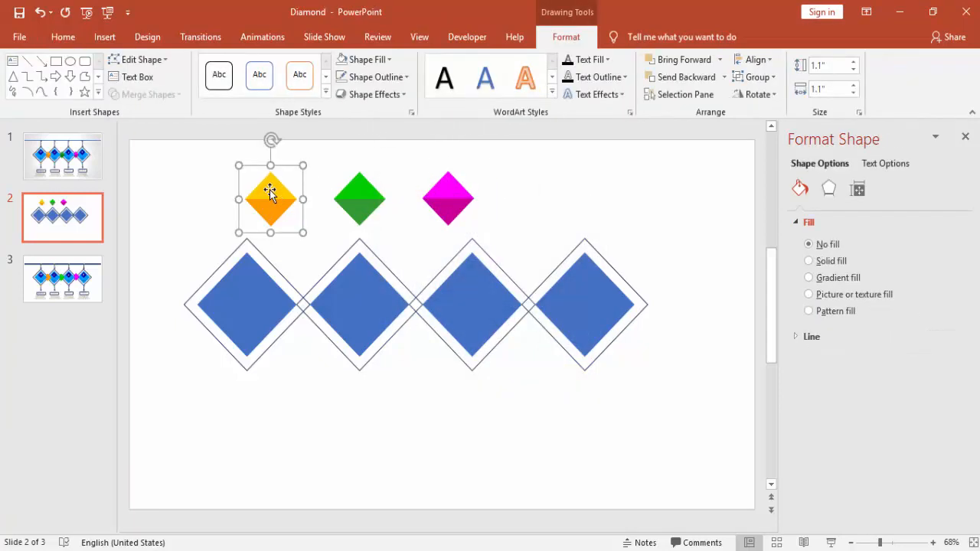
pyautogui.moveTo(270, 199); pyautogui.dragTo(306, 299)
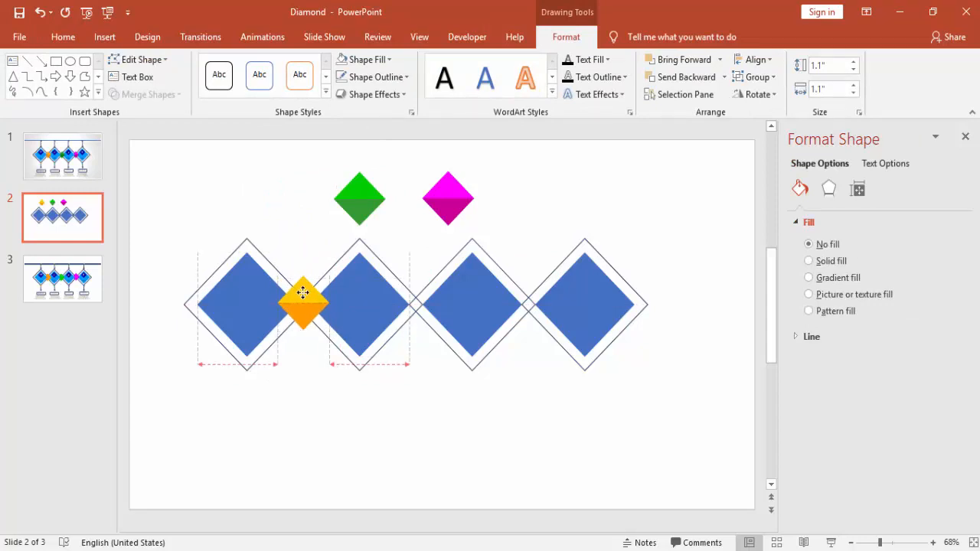
pyautogui.click(303, 303)
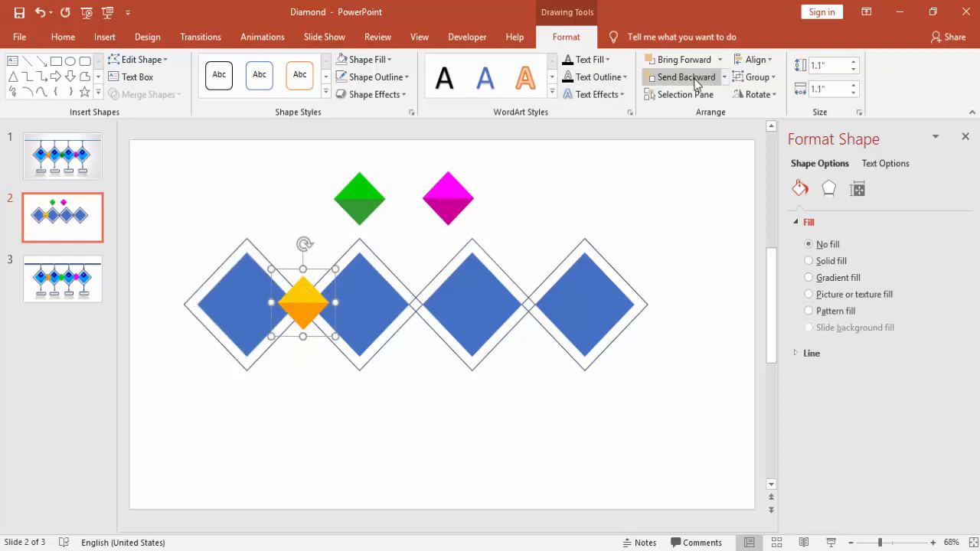
pyautogui.click(685, 76)
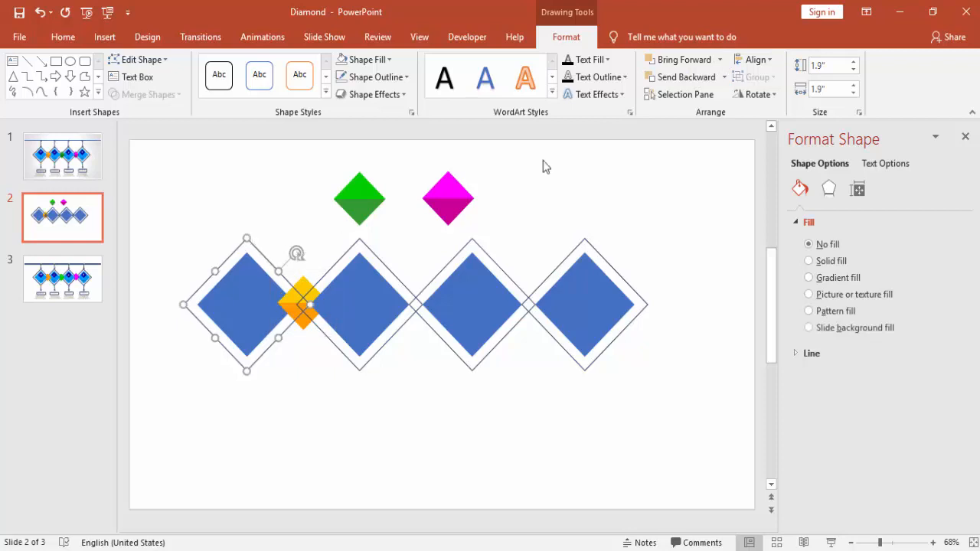
# Step: Check the layering of the diamonds at the first junction and clear the selection
pyautogui.click(722, 76)
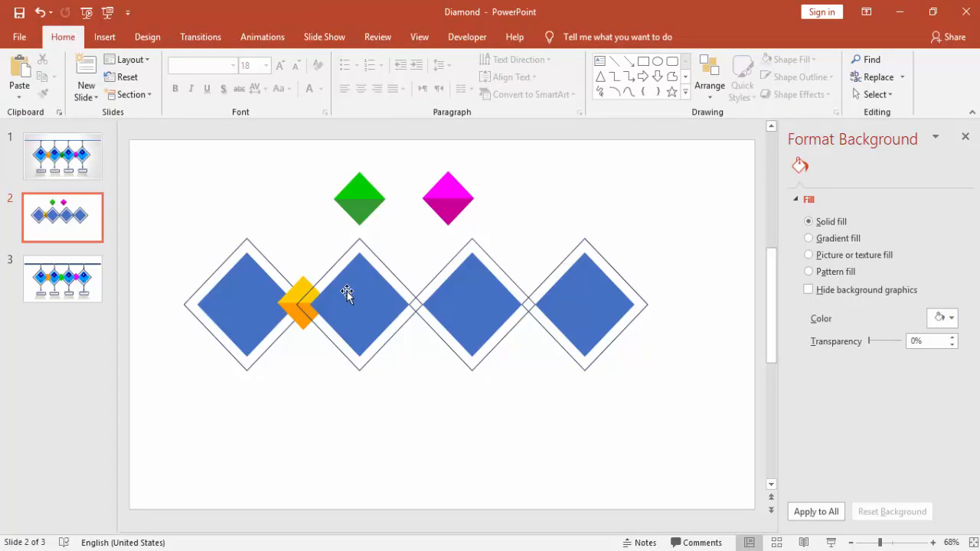
pyautogui.click(360, 305)
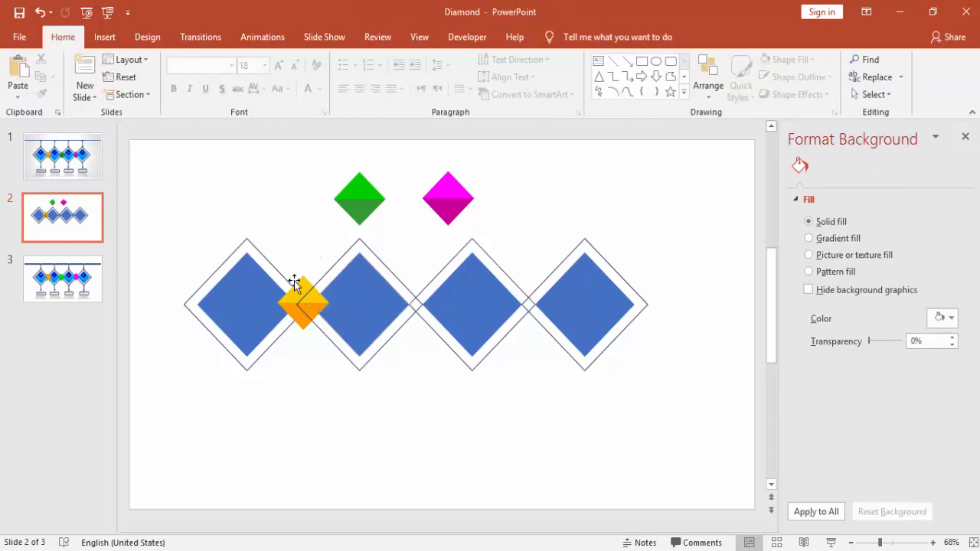
pyautogui.click(303, 303)
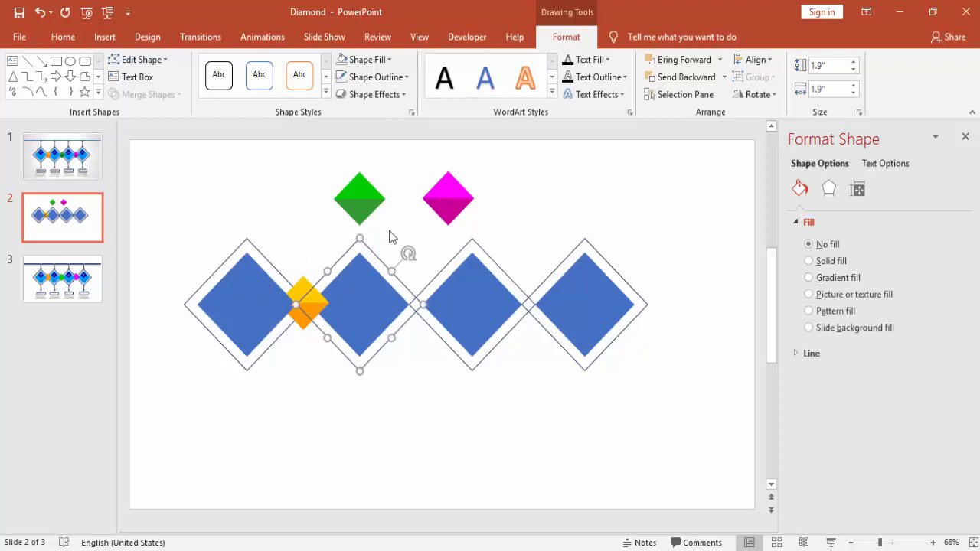
pyautogui.click(723, 77)
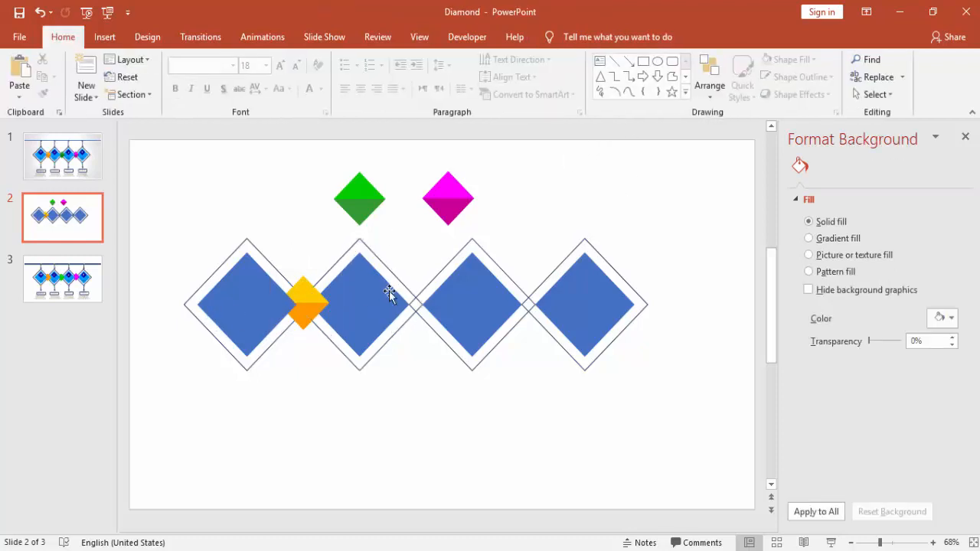
pyautogui.moveTo(346, 281)
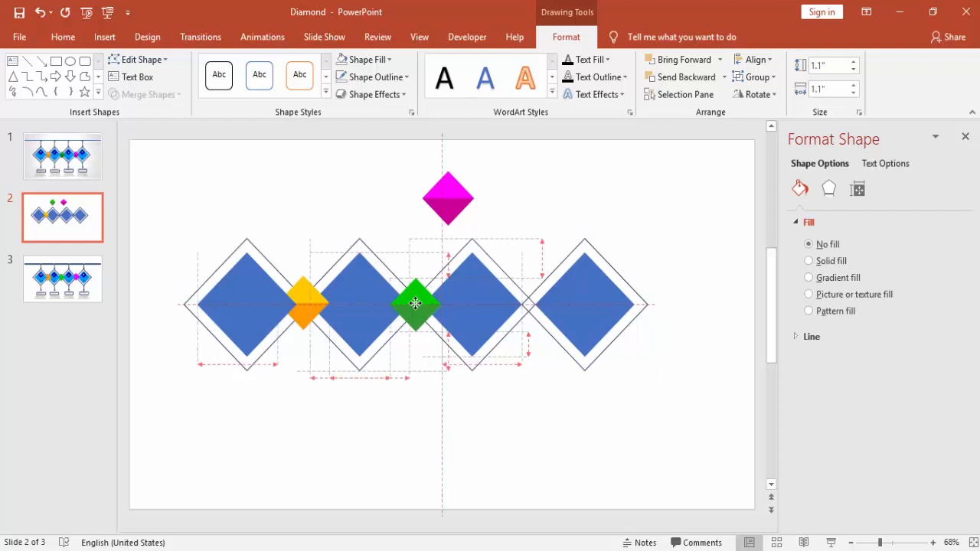
# Step: Send the third blue diamond backward twice so the green junction diamond shows fully in front
pyautogui.click(417, 305)
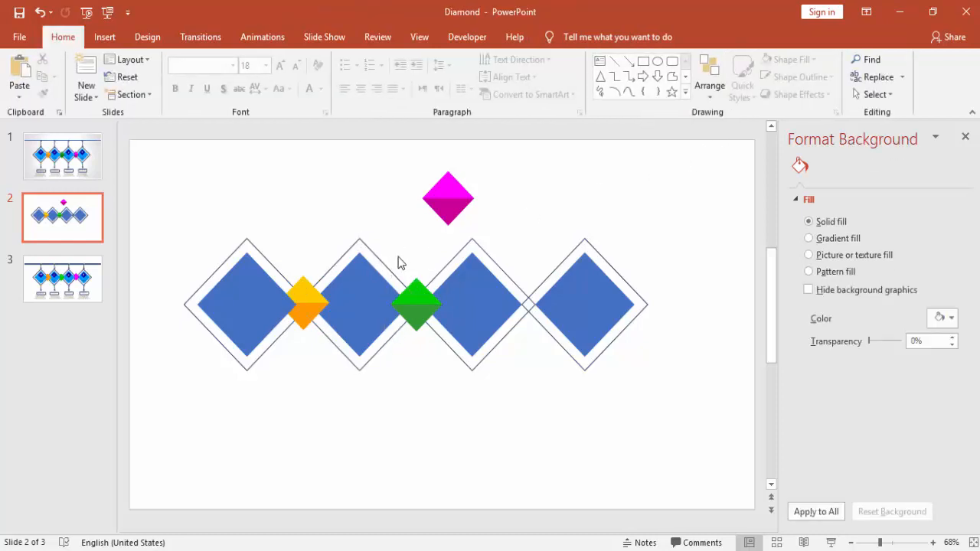
pyautogui.click(417, 304)
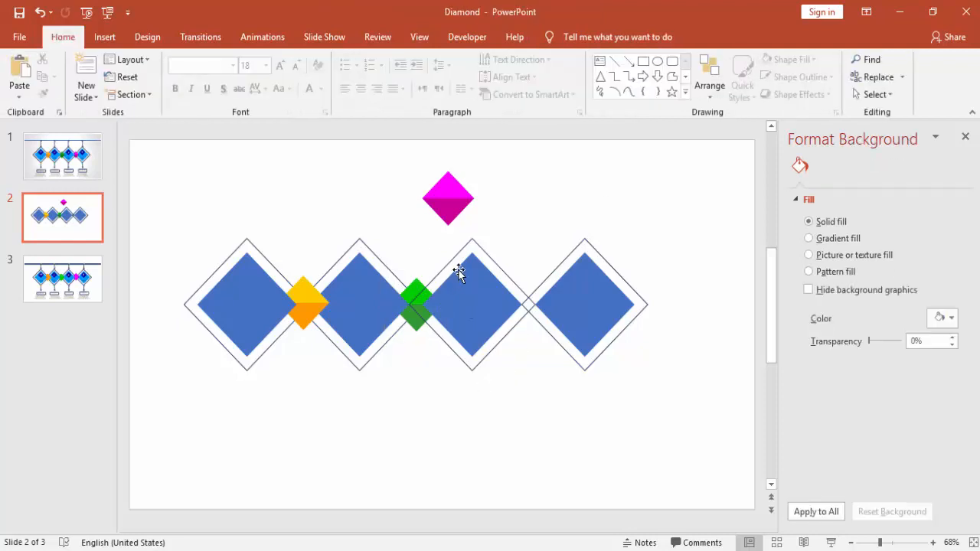
pyautogui.click(472, 303)
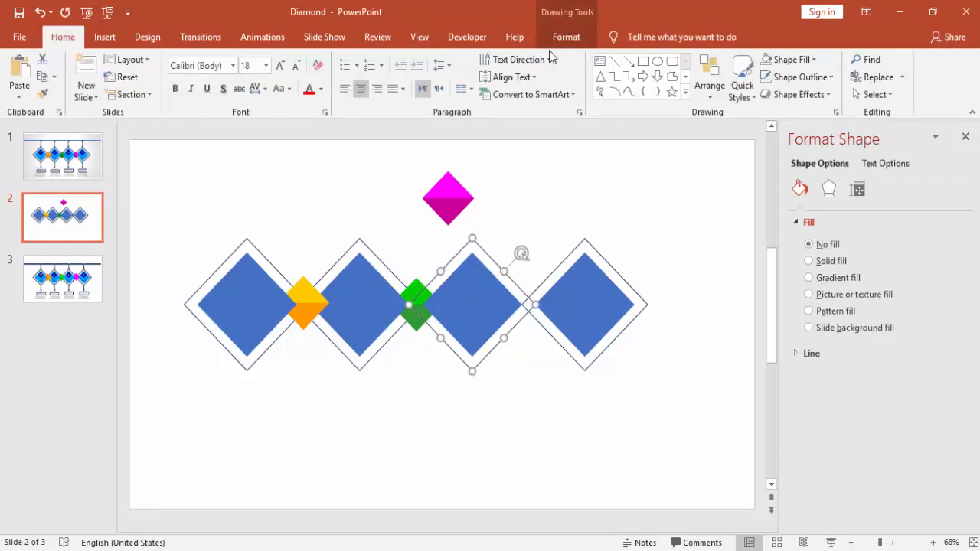
pyautogui.click(567, 37)
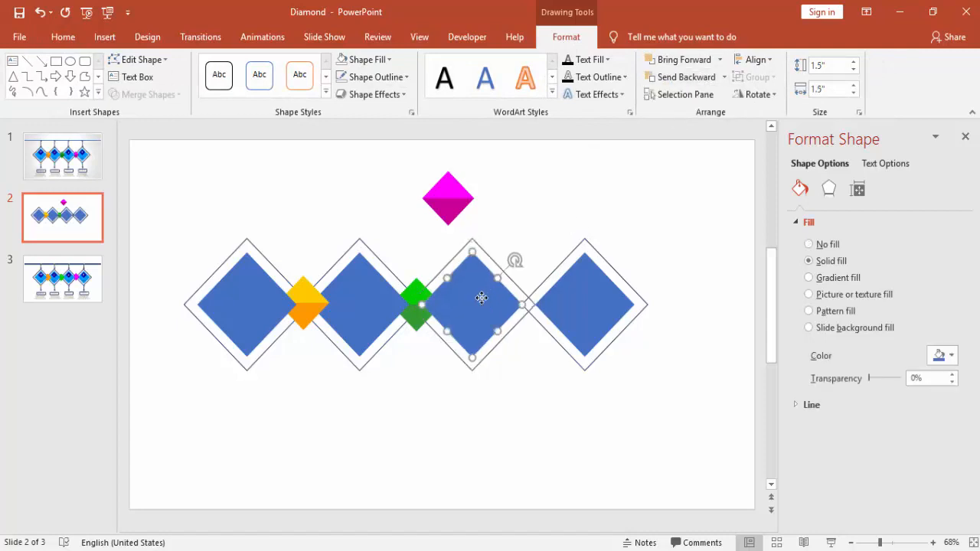
pyautogui.click(680, 76)
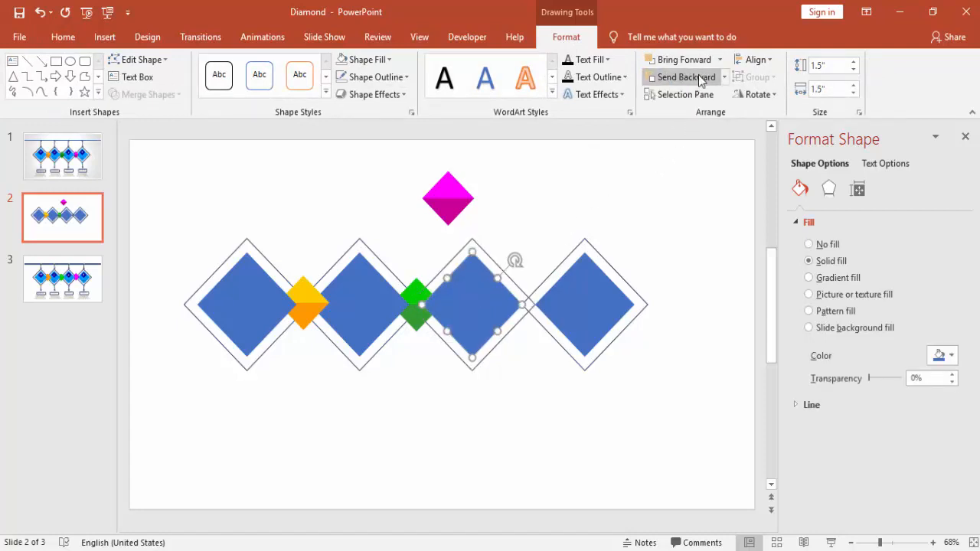
pyautogui.click(679, 76)
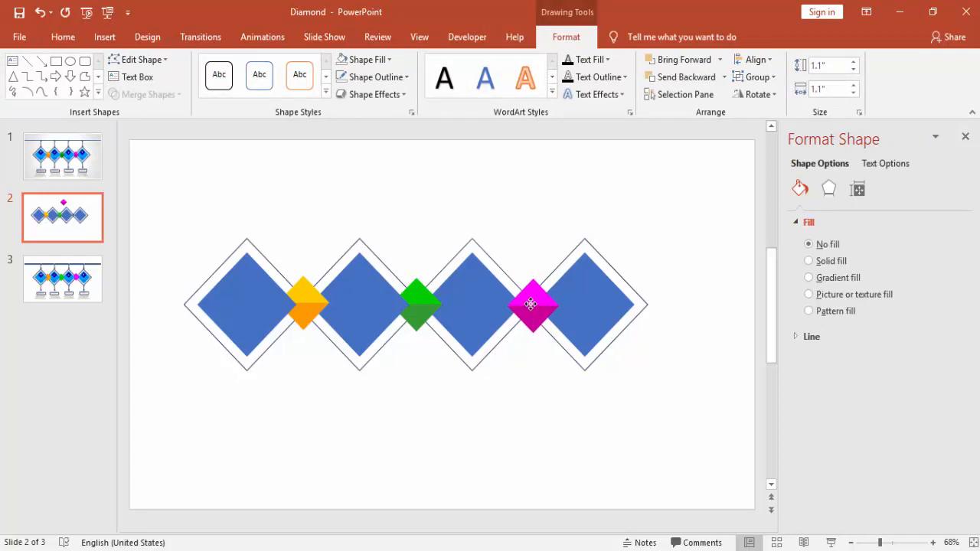
# Step: Send the fourth blue diamond backward so the magenta diamond shows in front at the third junction
pyautogui.click(530, 306)
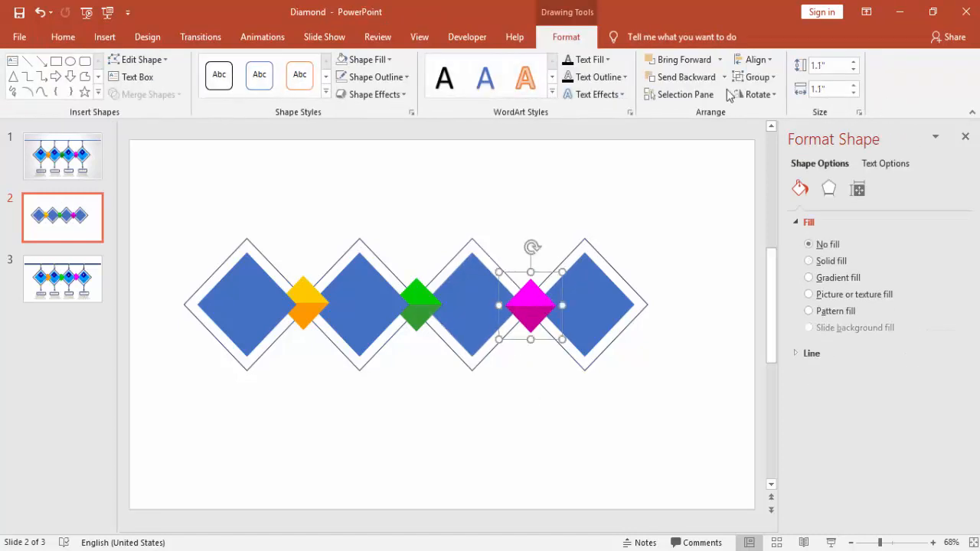
pyautogui.click(685, 77)
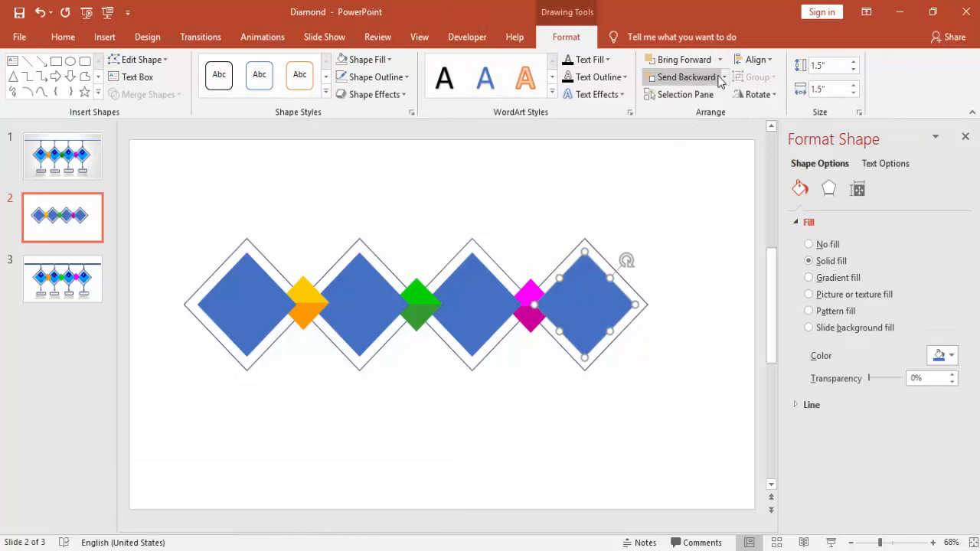
pyautogui.click(683, 77)
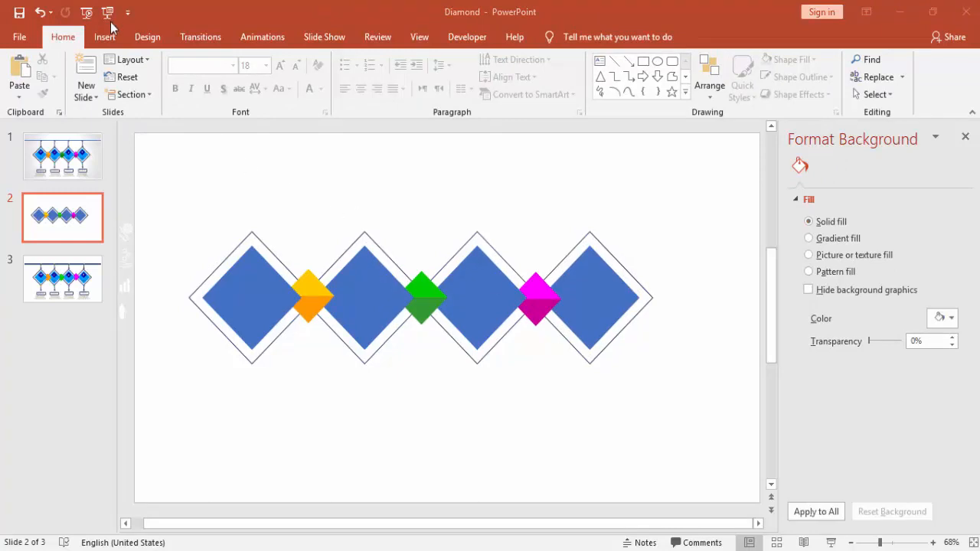
# Step: Draw a small square, rotate it 45° into a diamond and fill it dark blue via More Fill Colors
pyautogui.click(104, 37)
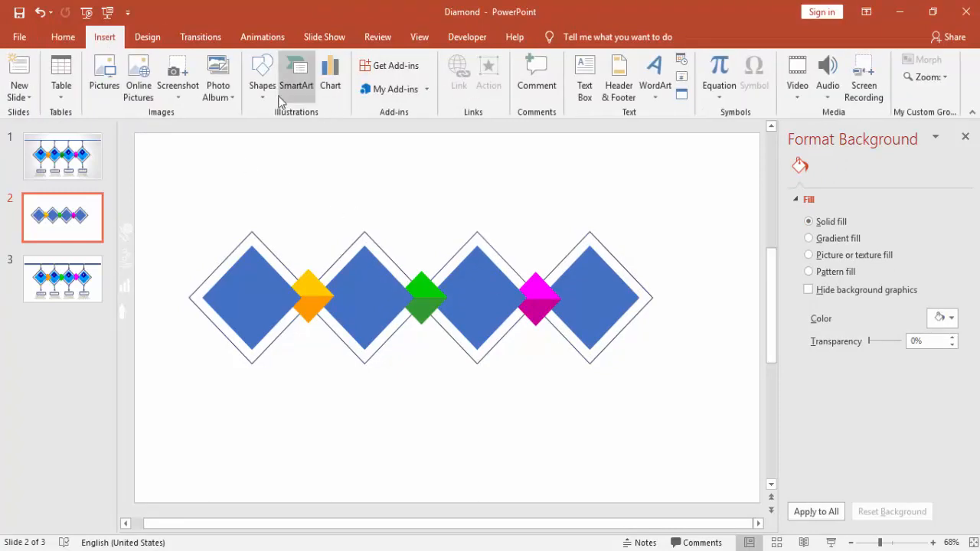
pyautogui.click(262, 77)
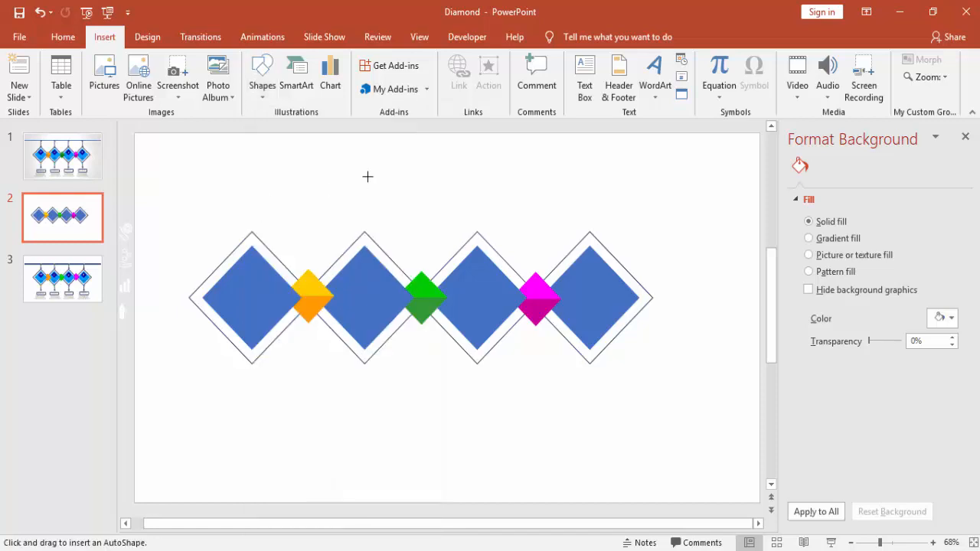
pyautogui.moveTo(366, 174); pyautogui.dragTo(411, 221)
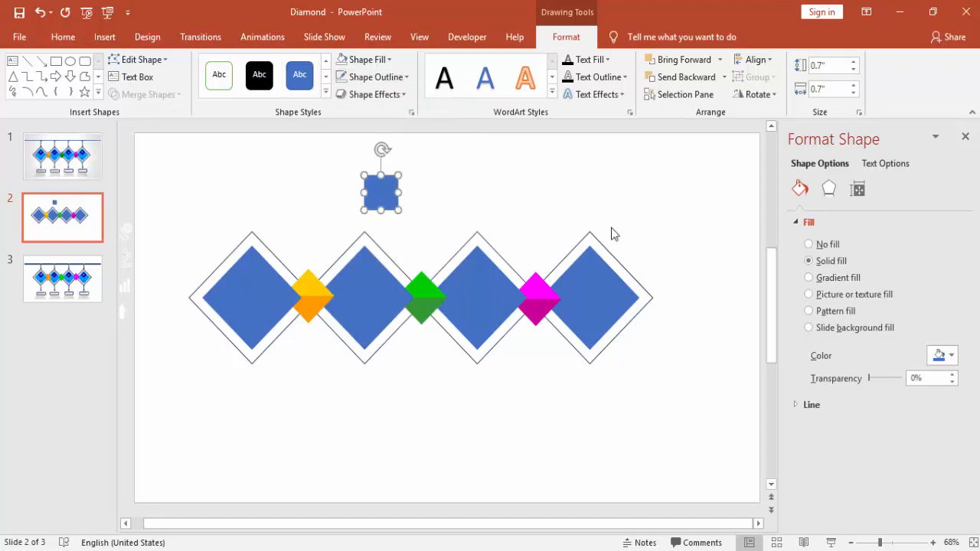
pyautogui.moveTo(382, 142); pyautogui.dragTo(410, 163)
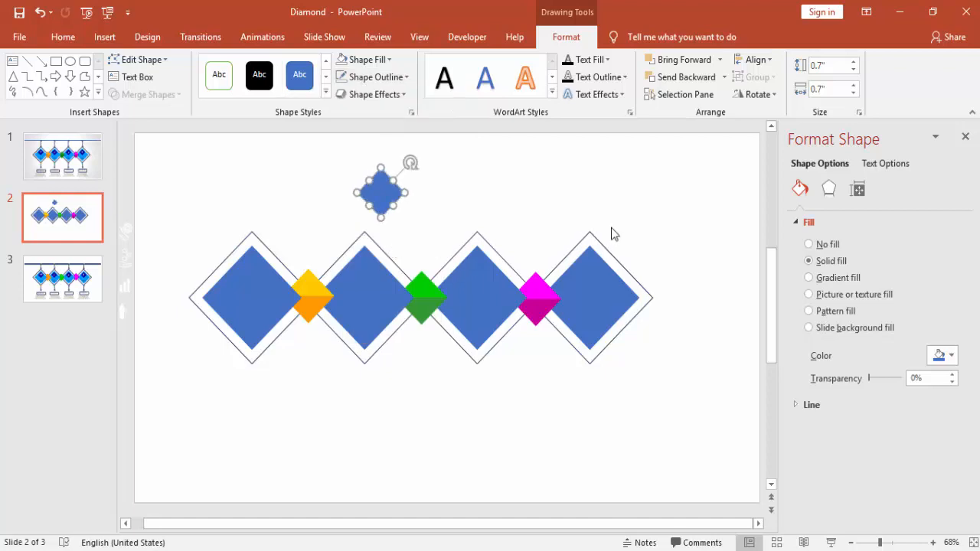
pyautogui.click(367, 58)
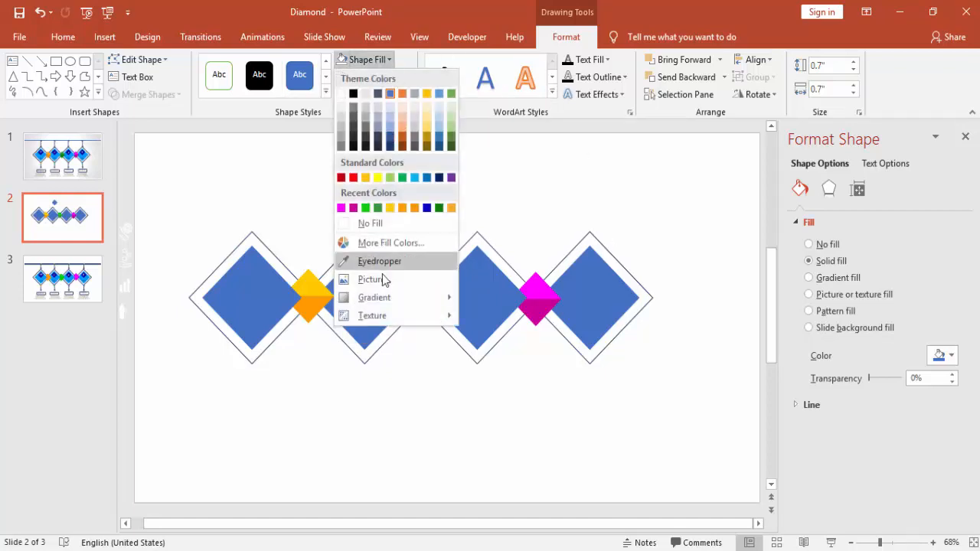
pyautogui.click(390, 242)
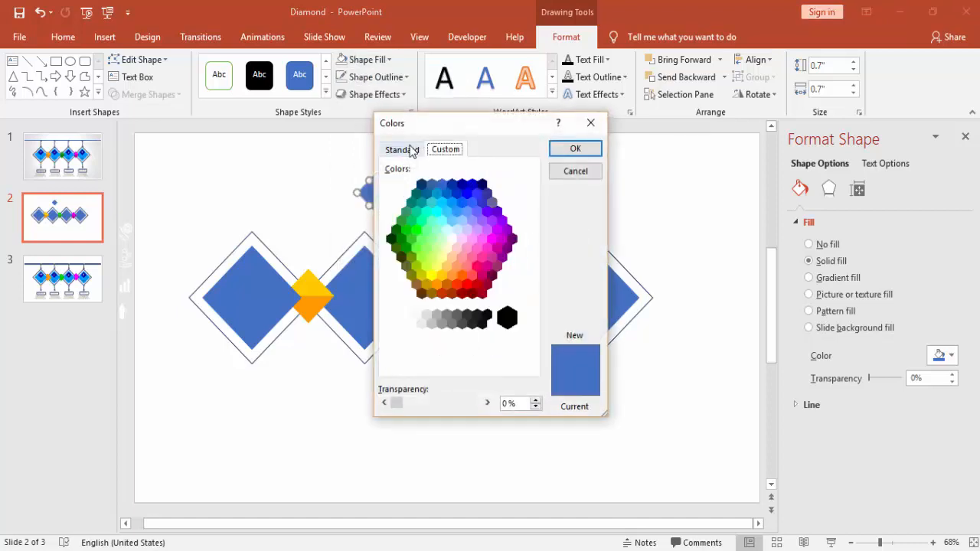
pyautogui.click(462, 184)
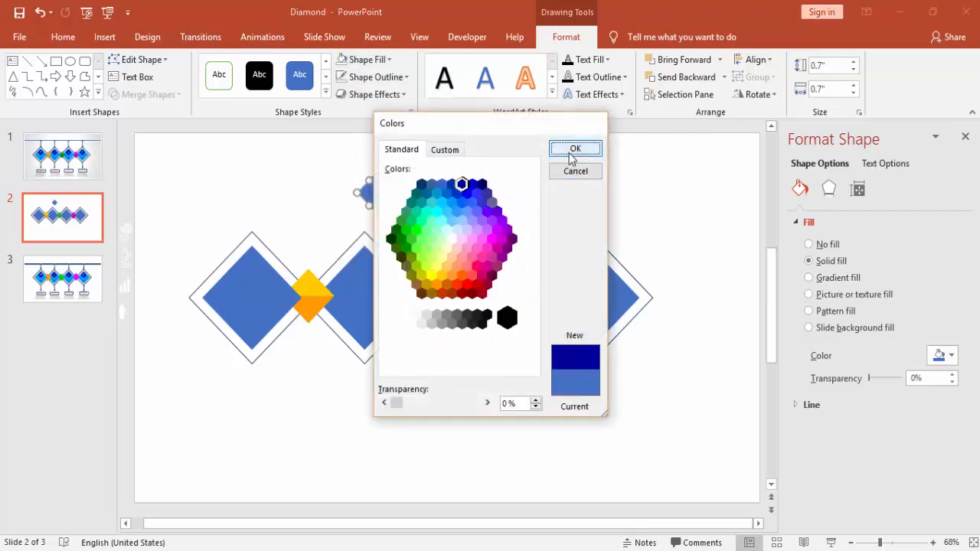
pyautogui.click(576, 147)
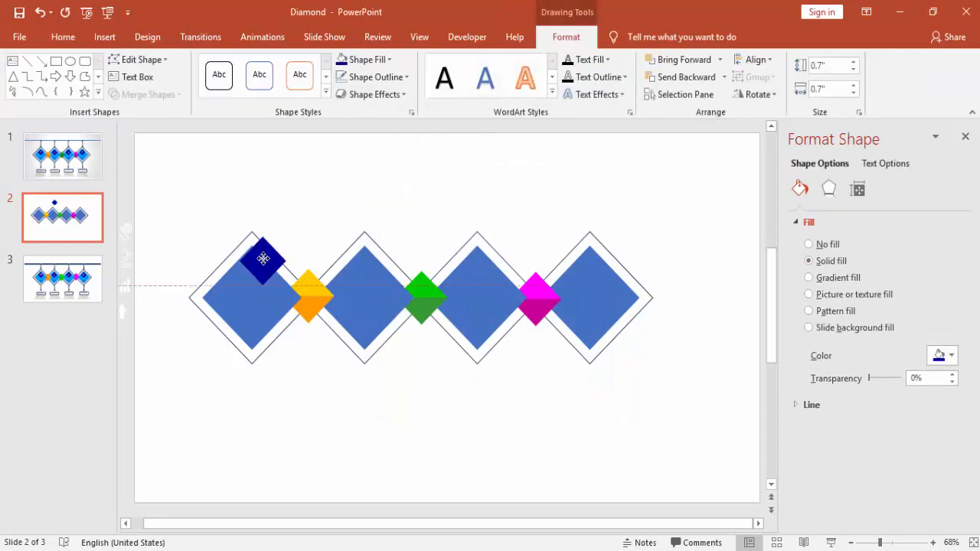
# Step: Place the small navy diamond in the first blue diamond and Ctrl-drag copies into the others
pyautogui.moveTo(263, 257); pyautogui.dragTo(252, 279)
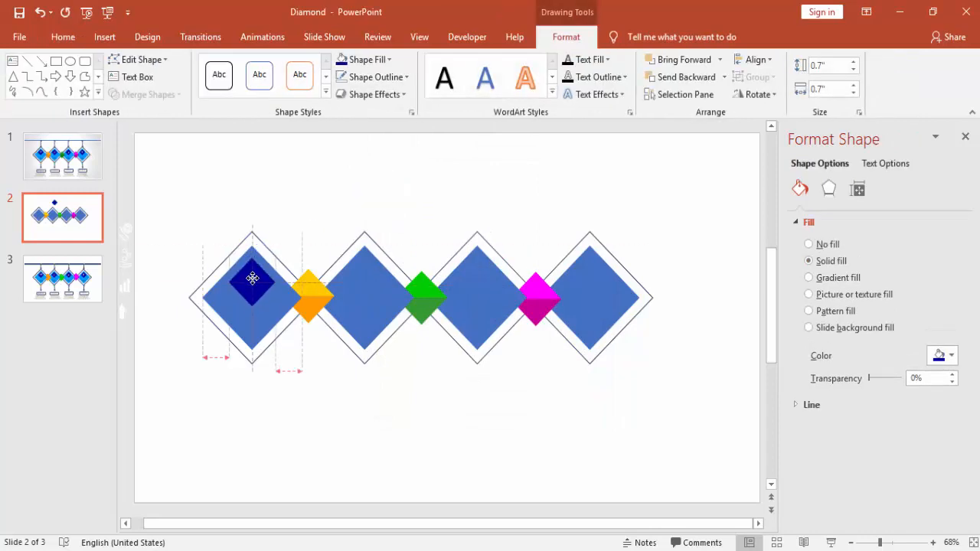
pyautogui.click(253, 282)
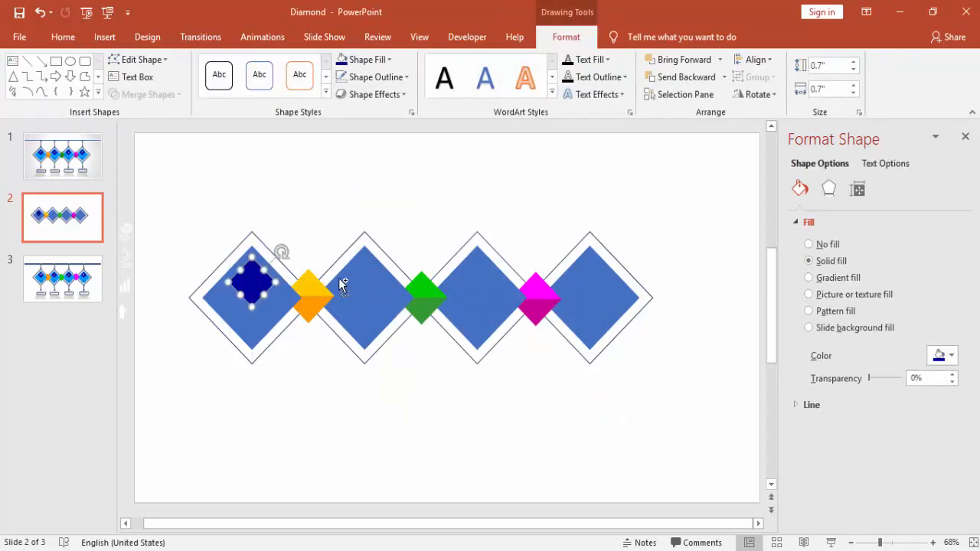
pyautogui.click(364, 279)
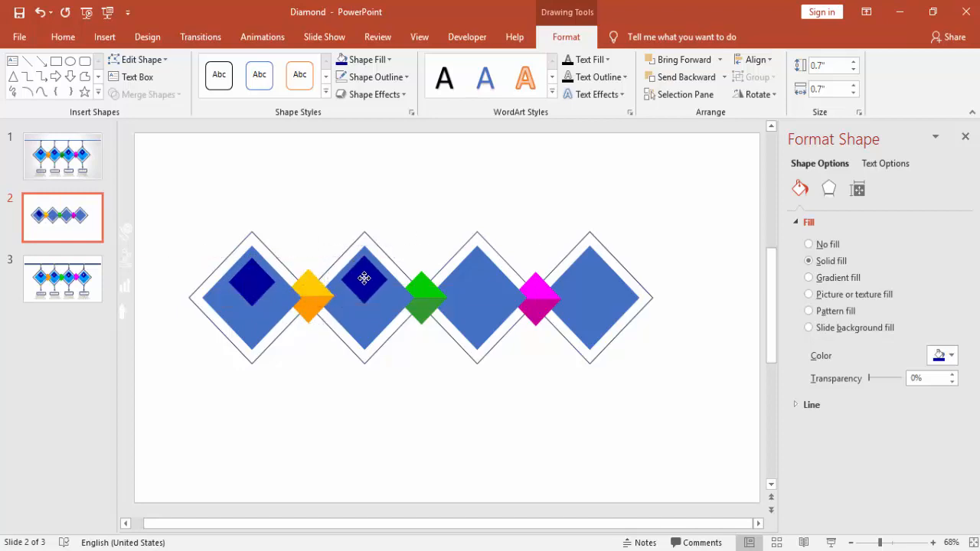
pyautogui.click(365, 282)
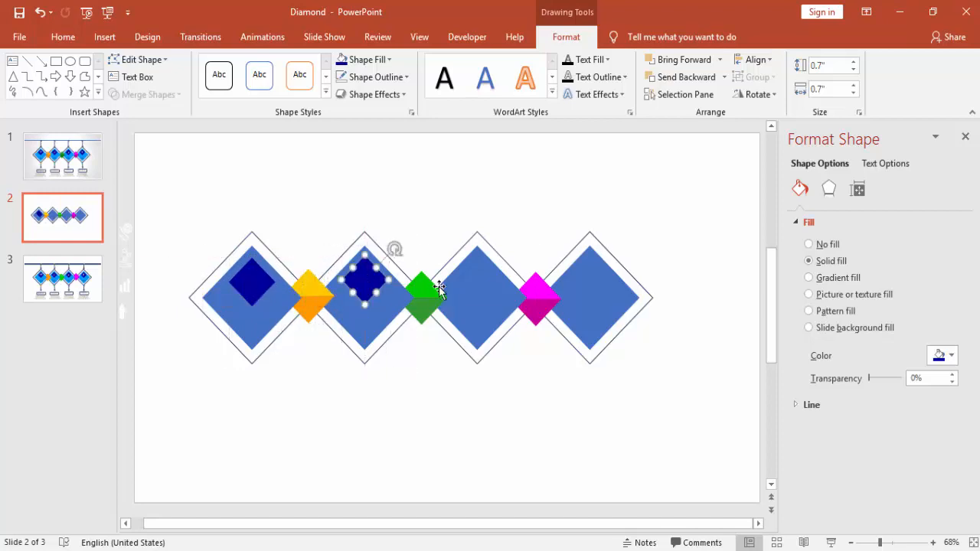
pyautogui.click(478, 279)
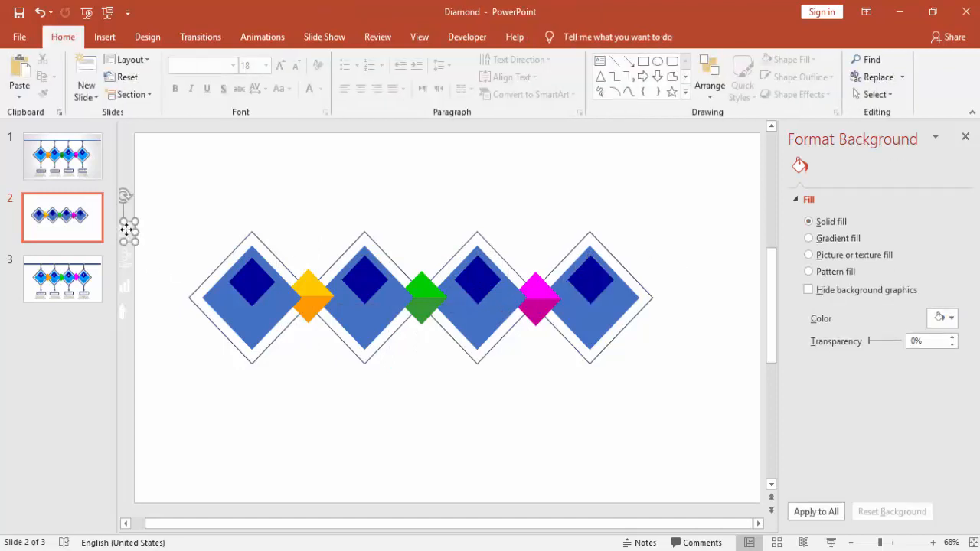
pyautogui.click(252, 279)
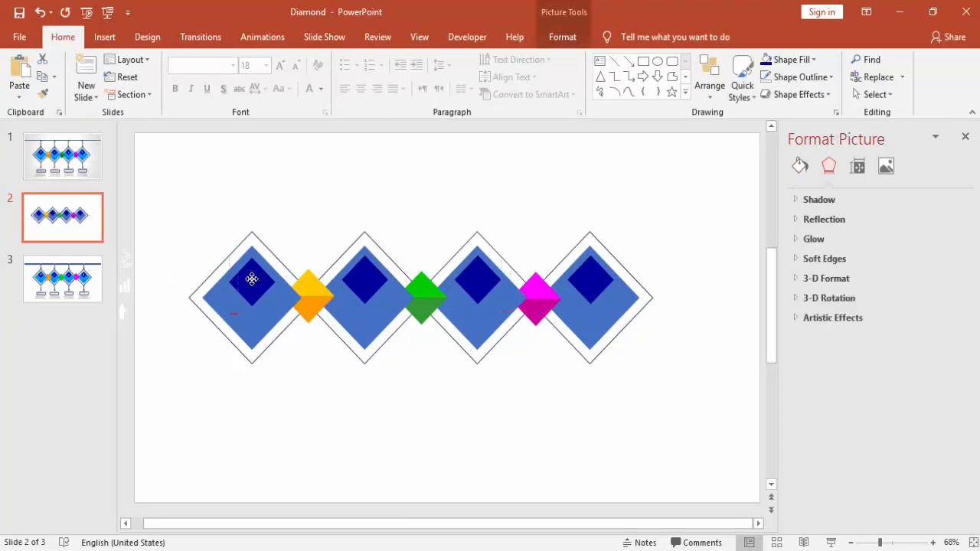
pyautogui.click(251, 284)
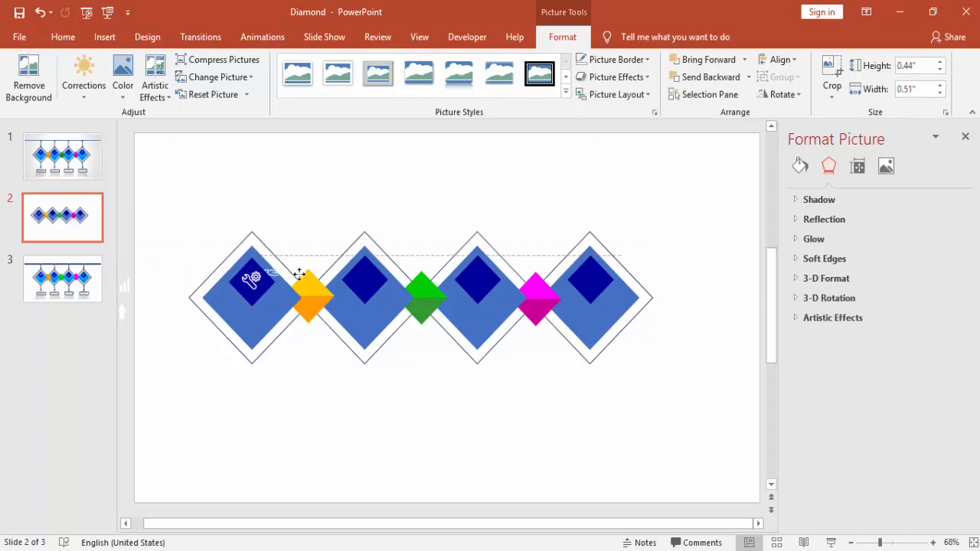
pyautogui.click(364, 282)
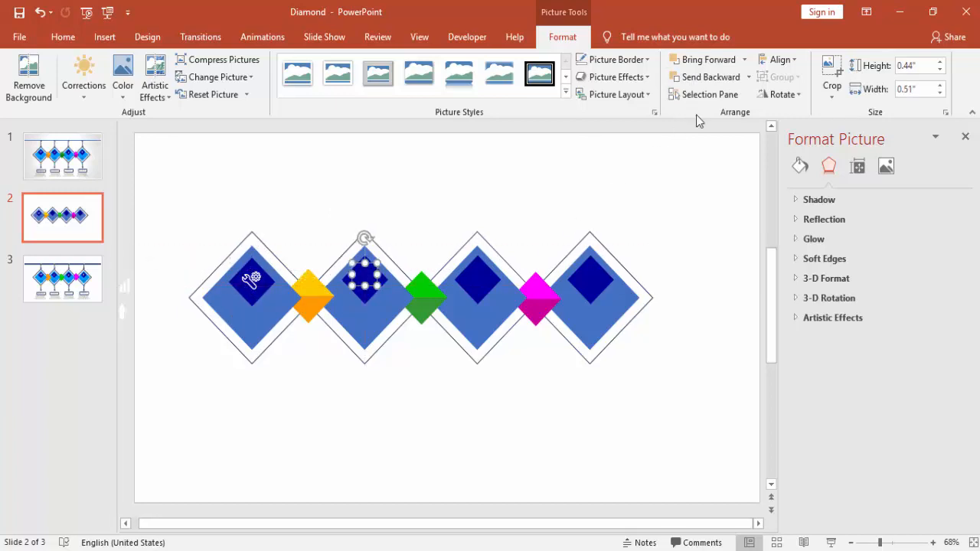
pyautogui.click(744, 60)
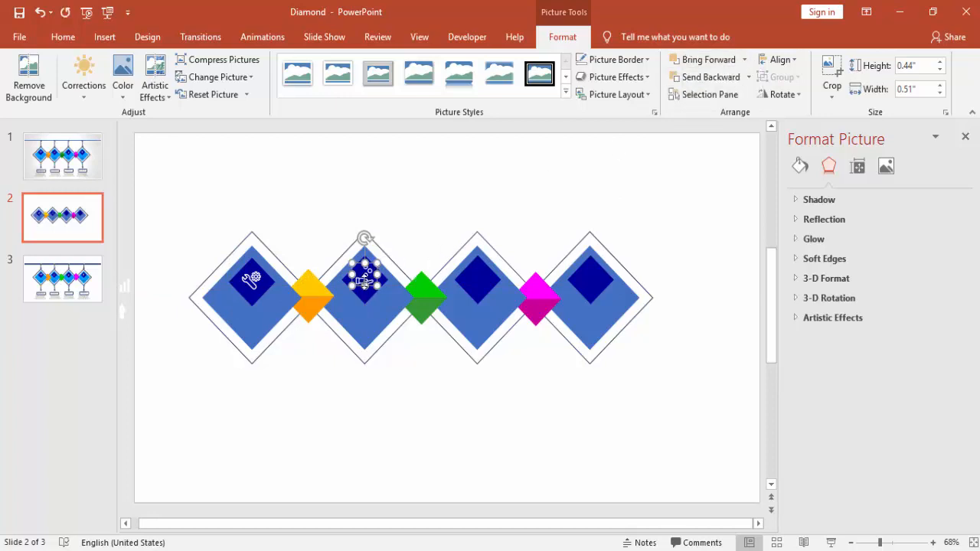
pyautogui.click(364, 279)
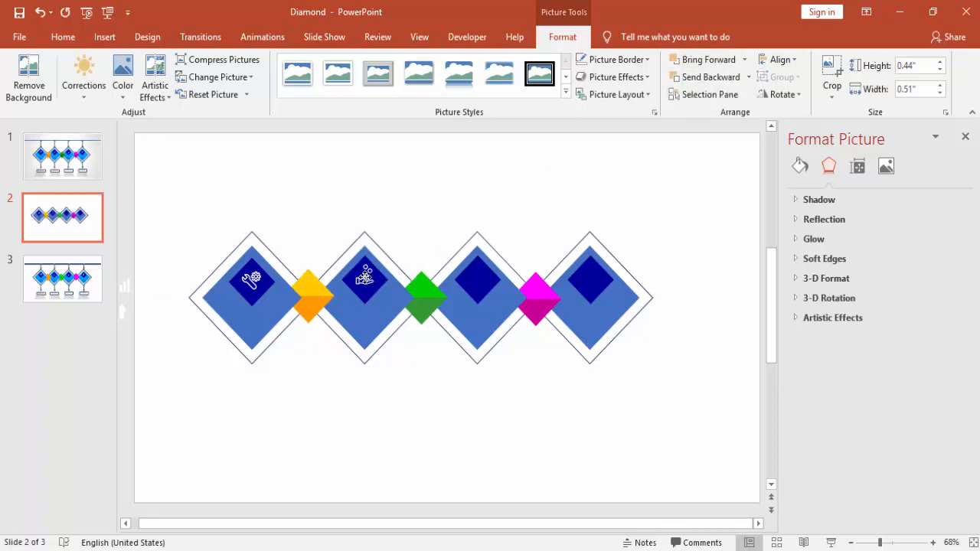
pyautogui.click(365, 277)
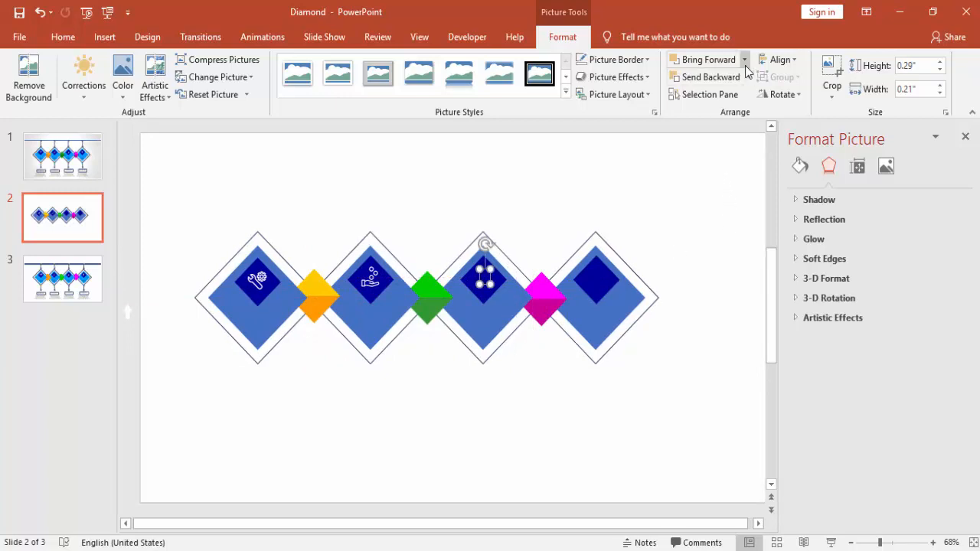
pyautogui.moveTo(545, 230)
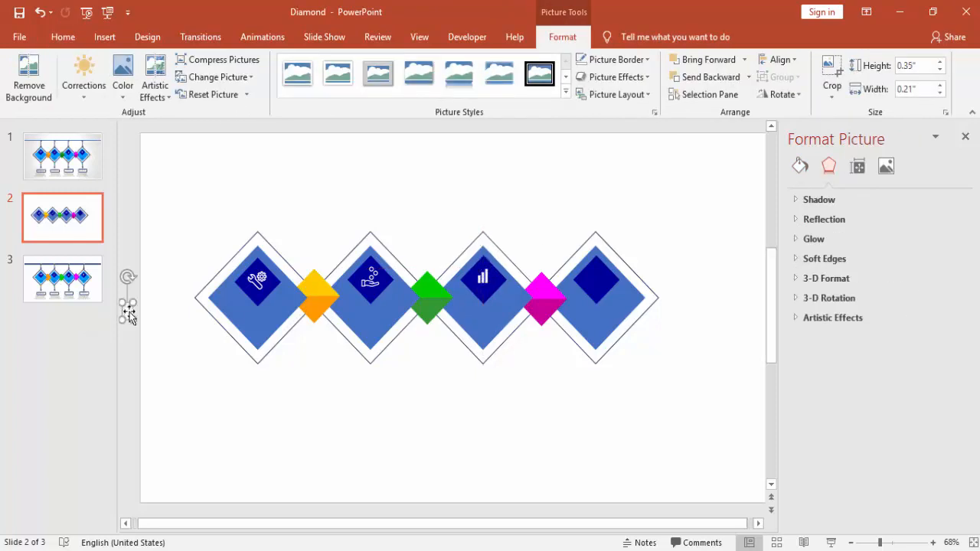
pyautogui.click(596, 278)
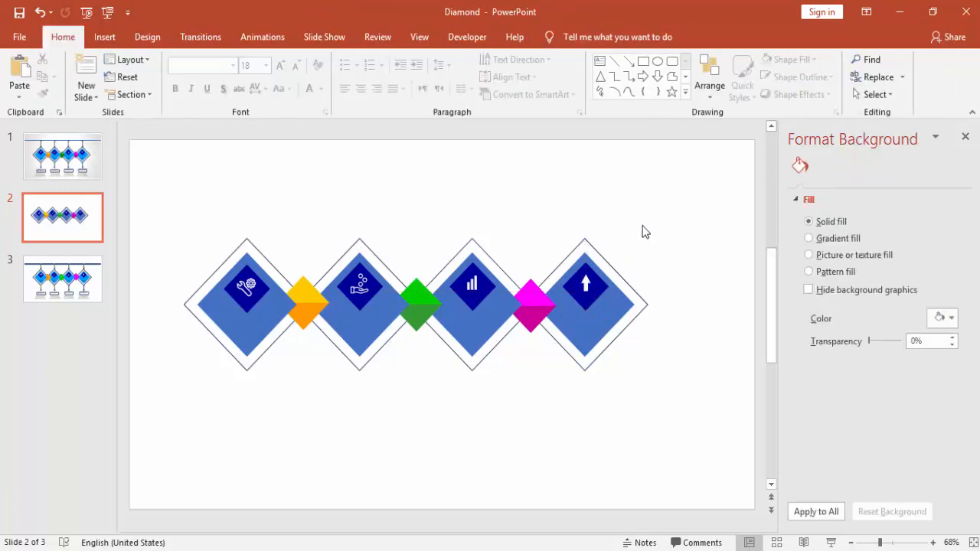
pyautogui.moveTo(334, 426)
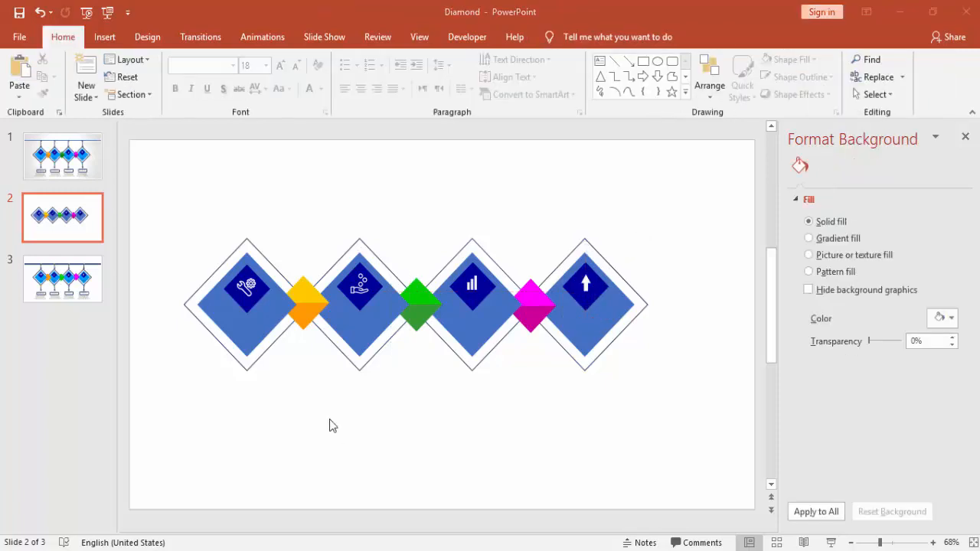
# Step: Draw a rounded rectangle under the first diamond with white fill and outline, reading OPTION 01
pyautogui.click(104, 37)
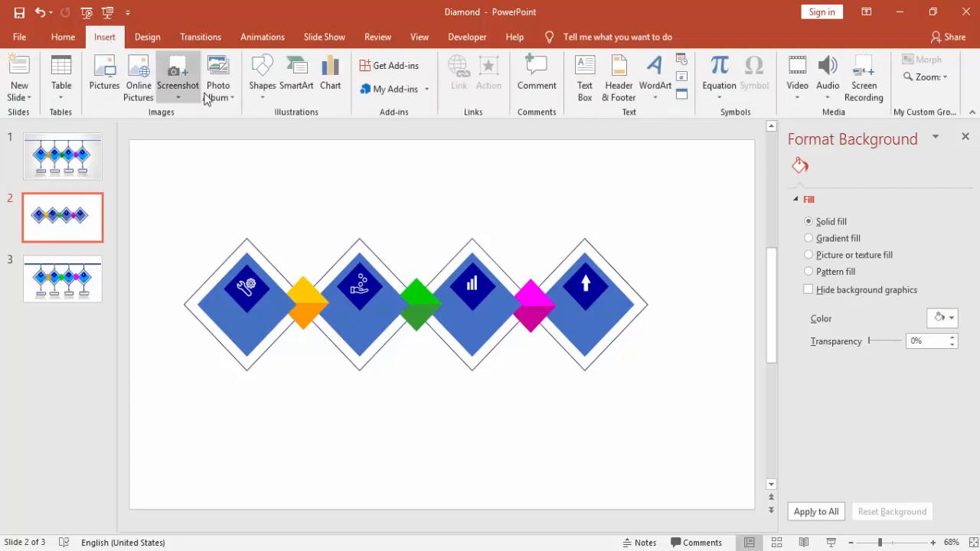
pyautogui.click(262, 74)
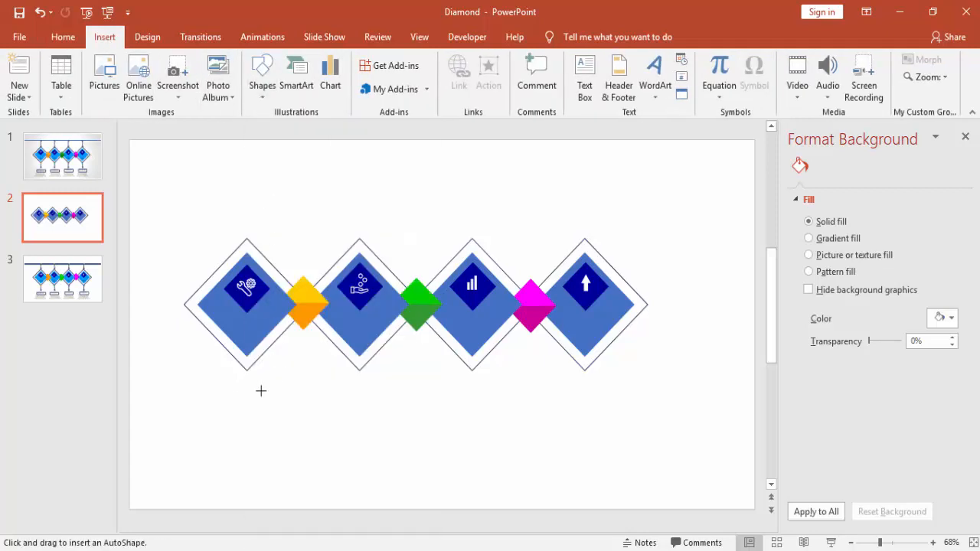
pyautogui.moveTo(223, 407); pyautogui.dragTo(297, 431)
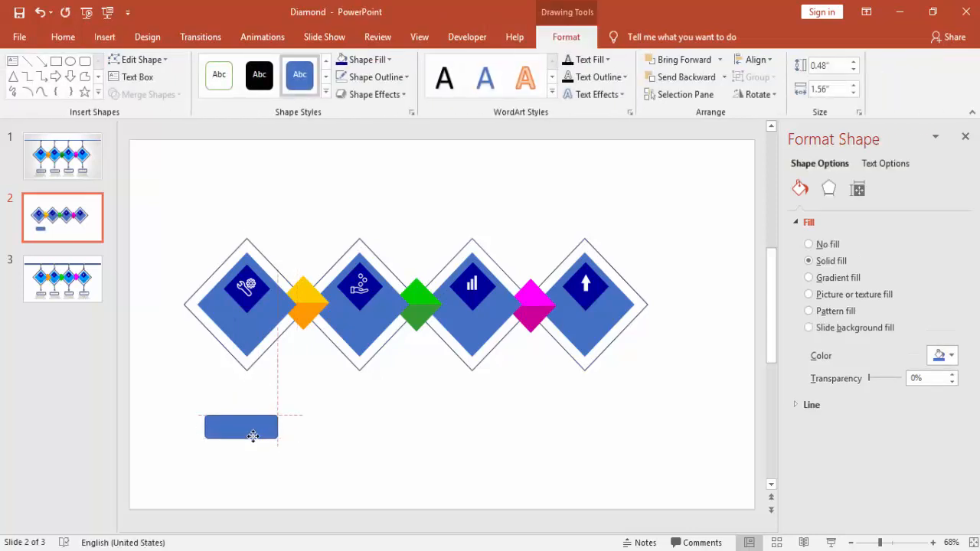
pyautogui.click(242, 427)
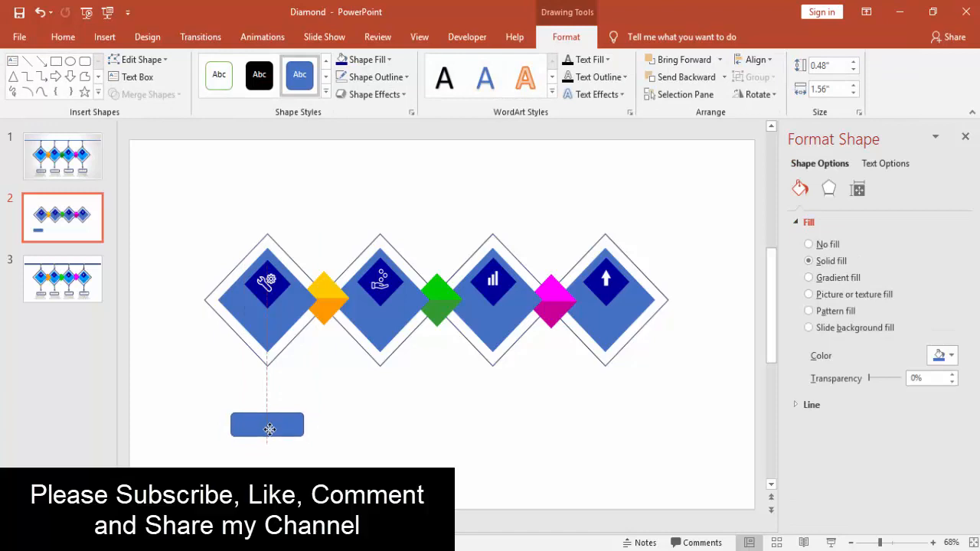
pyautogui.click(371, 76)
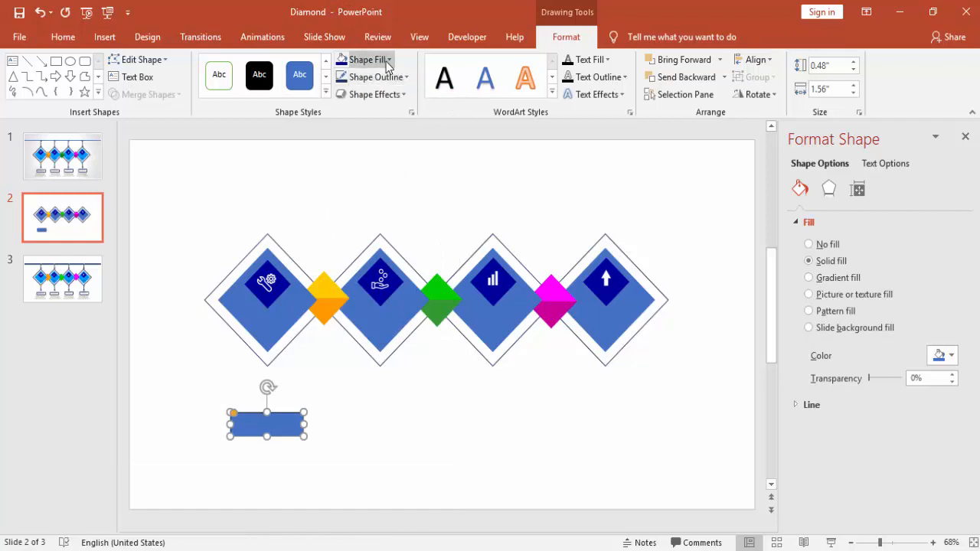
pyautogui.click(809, 243)
pyautogui.write('OPTION 01')
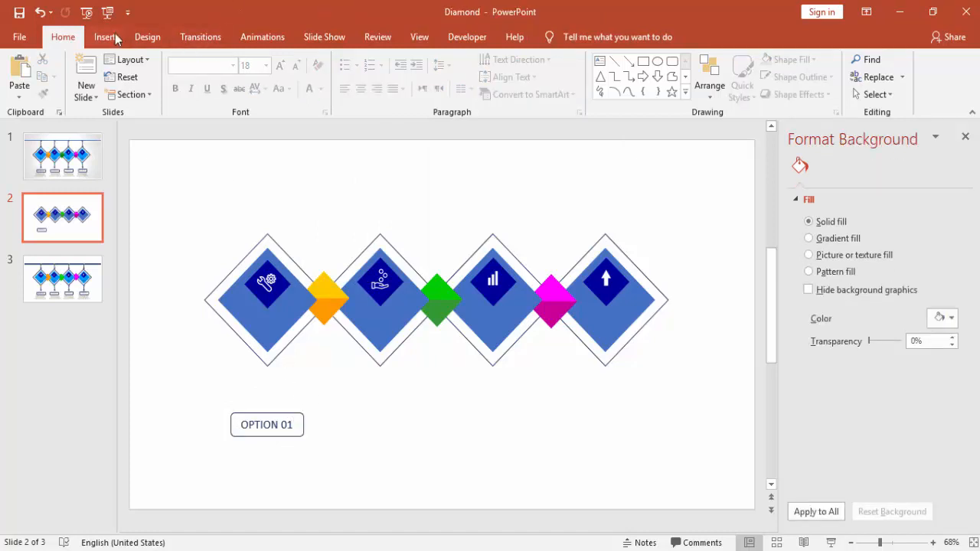
# Step: Draw a thin line arrow from the first diamond's bottom tip down to the OPTION 01 box
pyautogui.click(104, 37)
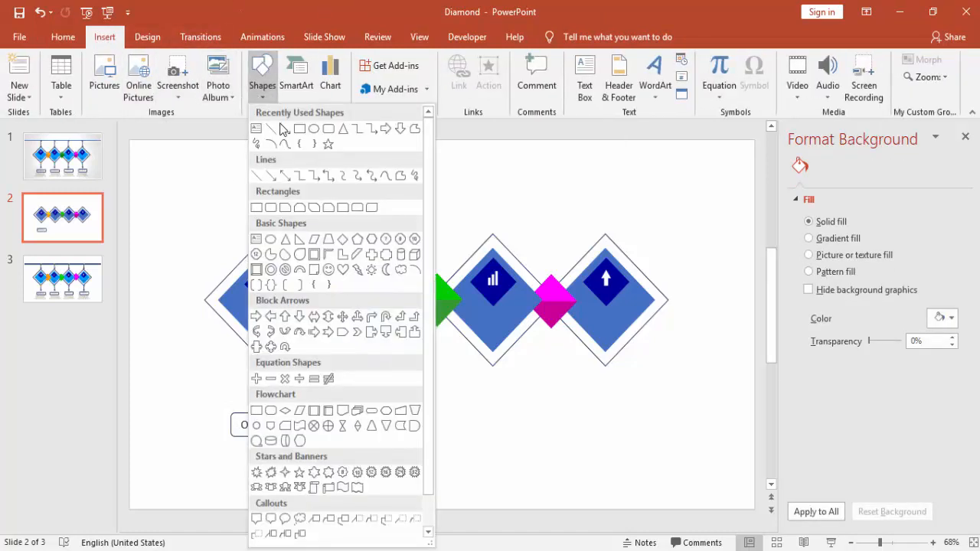
pyautogui.moveTo(270, 178)
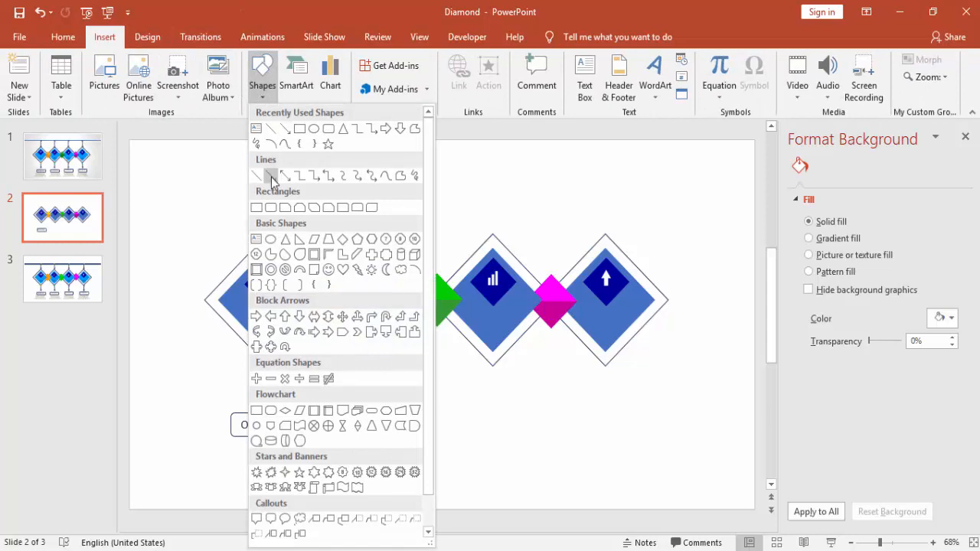
pyautogui.click(268, 175)
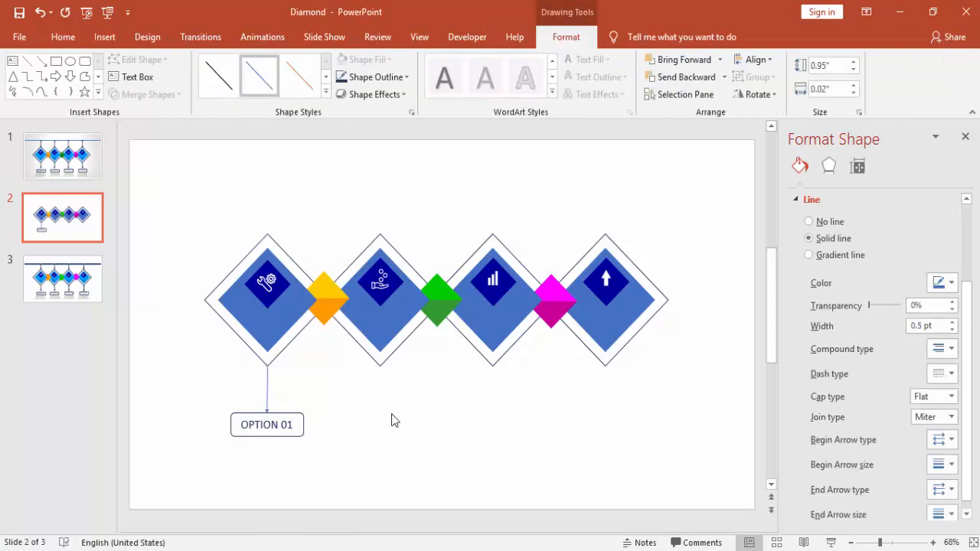
pyautogui.click(266, 425)
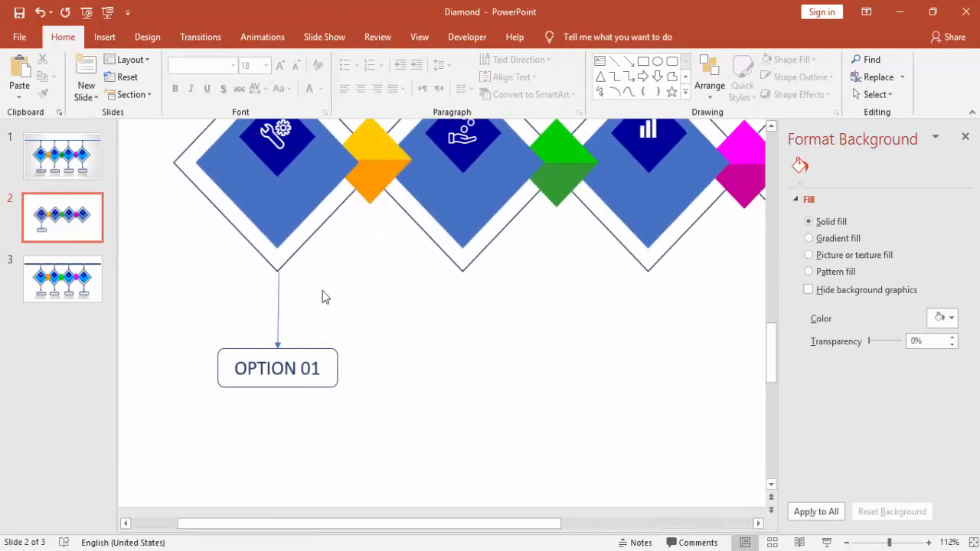
pyautogui.click(277, 313)
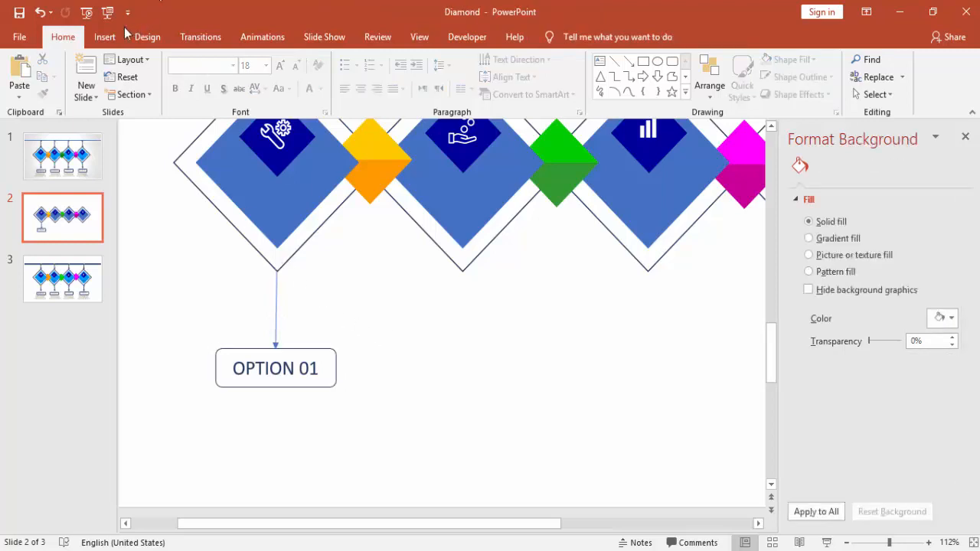
# Step: Add a 0.1" oval with No Fill and a coloured outline at the arrow's top, capping the diamond's tip
pyautogui.click(262, 74)
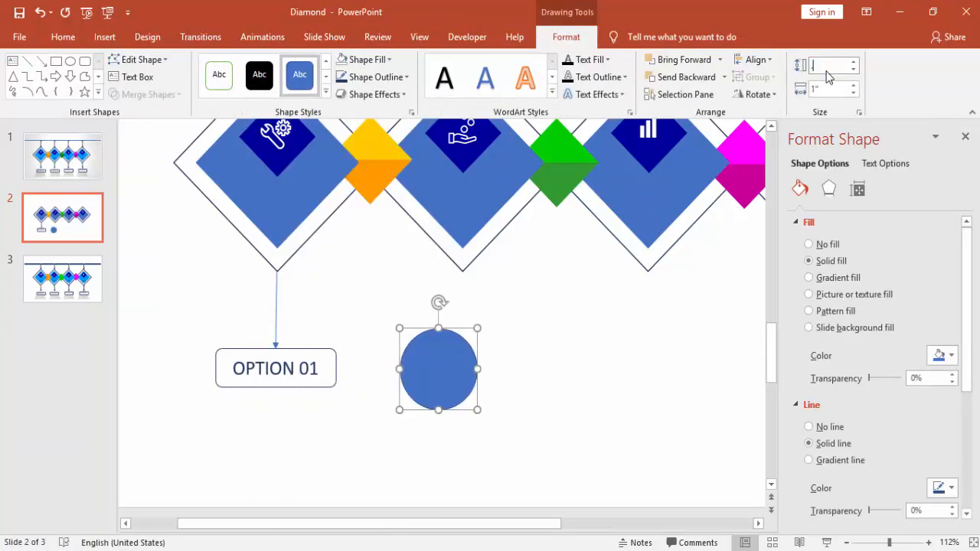
pyautogui.write('0.1"')
pyautogui.click(834, 89)
pyautogui.write('0.2')
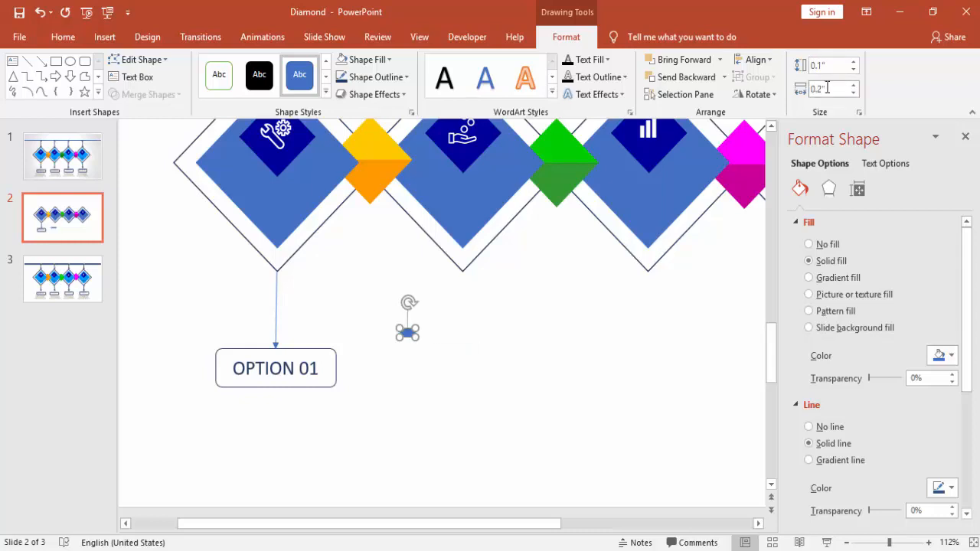
pyautogui.click(829, 89)
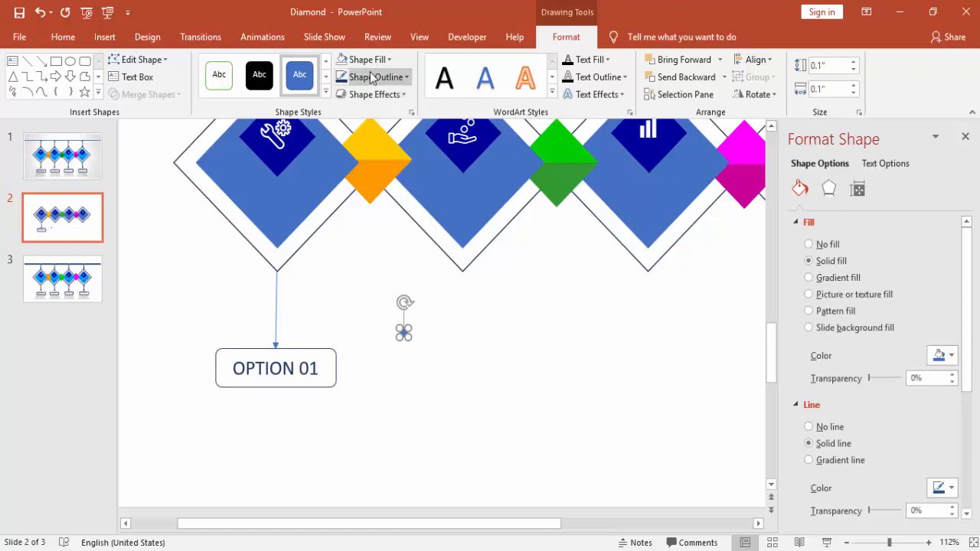
pyautogui.click(375, 77)
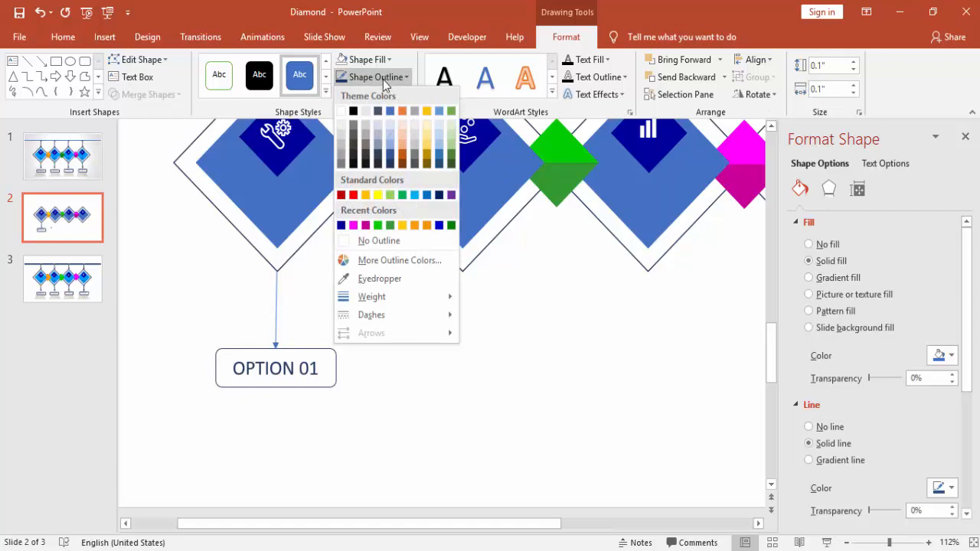
pyautogui.moveTo(377, 236)
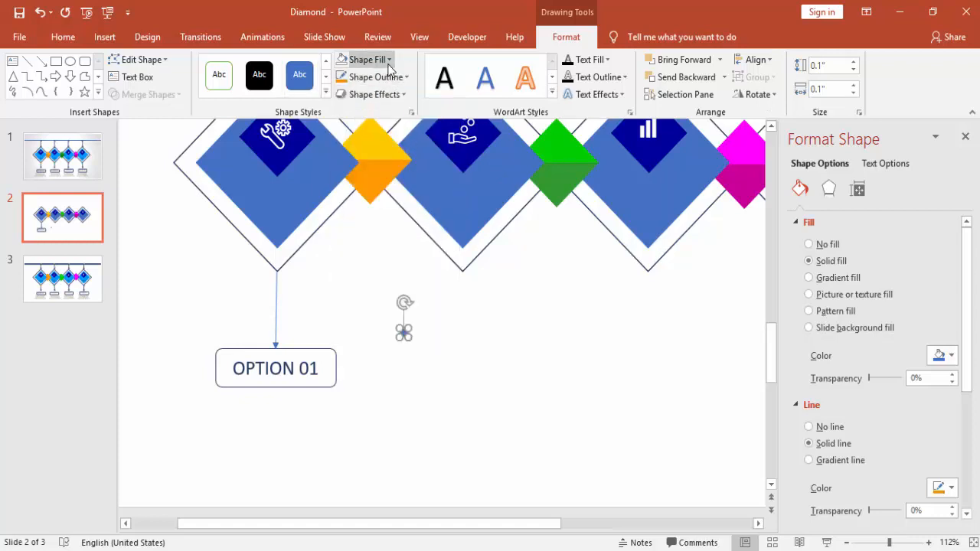
pyautogui.click(808, 245)
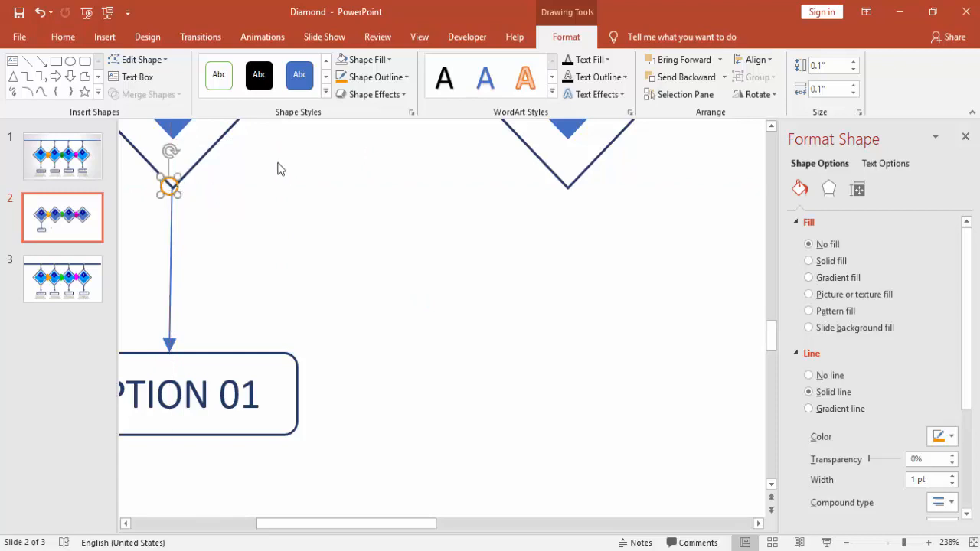
pyautogui.click(365, 58)
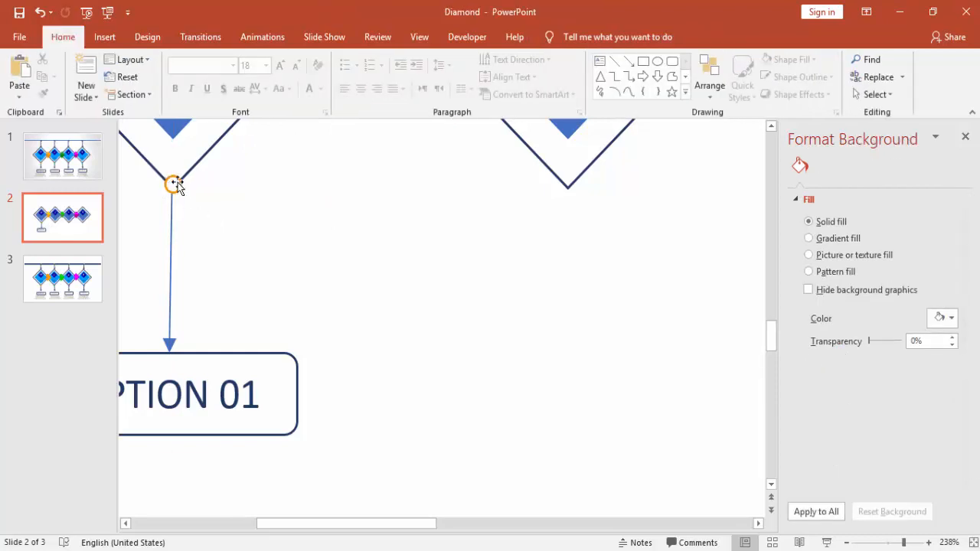
pyautogui.click(170, 183)
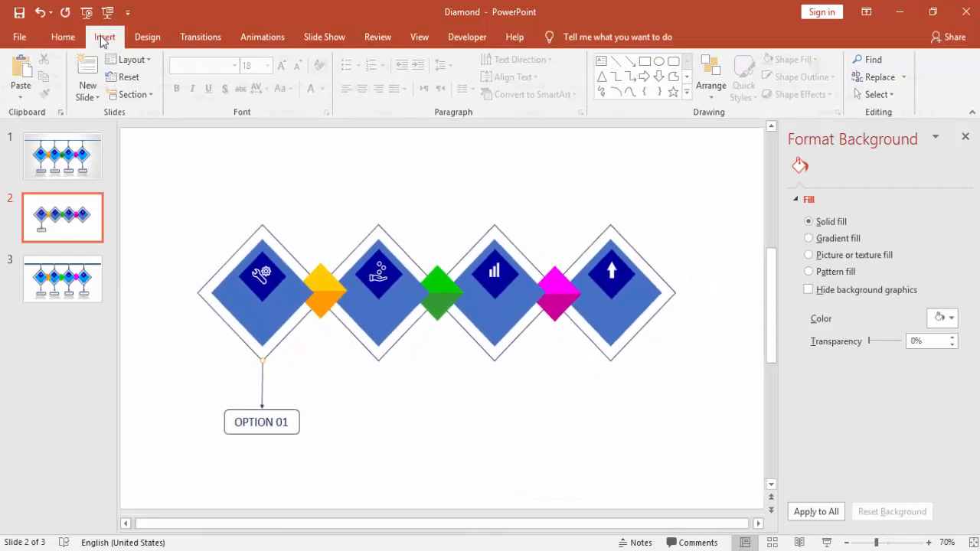
pyautogui.click(104, 37)
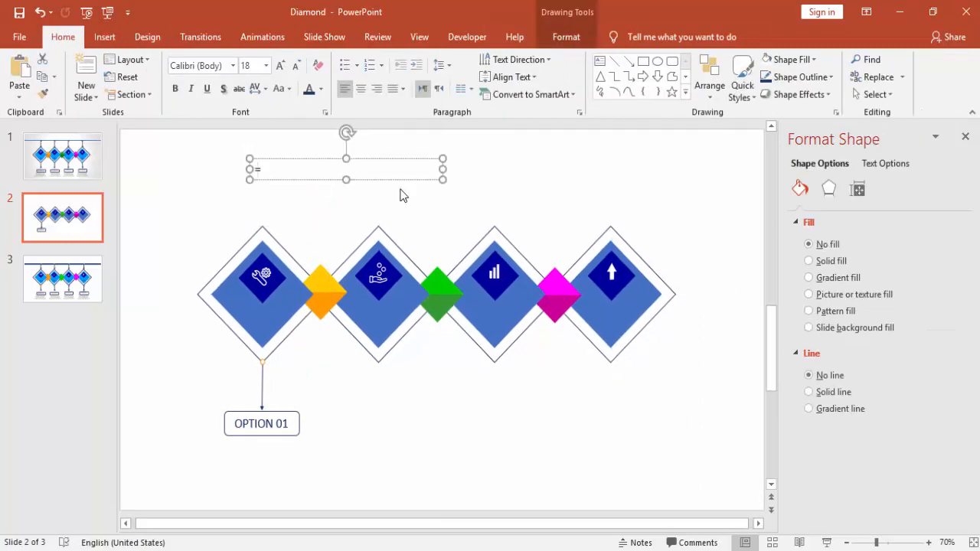
# Step: Fill a text box with =lorem(1), reduce its font size and place it under OPTION 01
pyautogui.write('lorem')
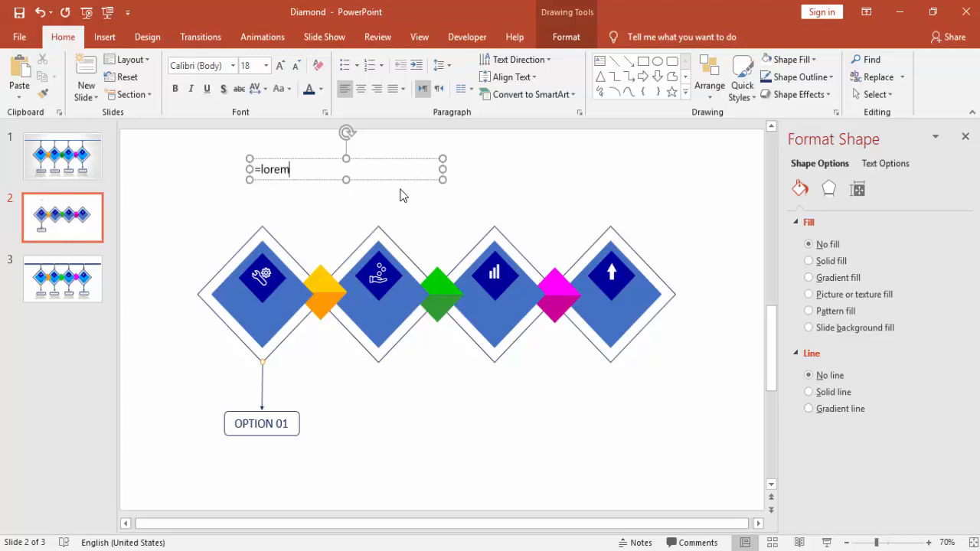
pyautogui.write('(1')
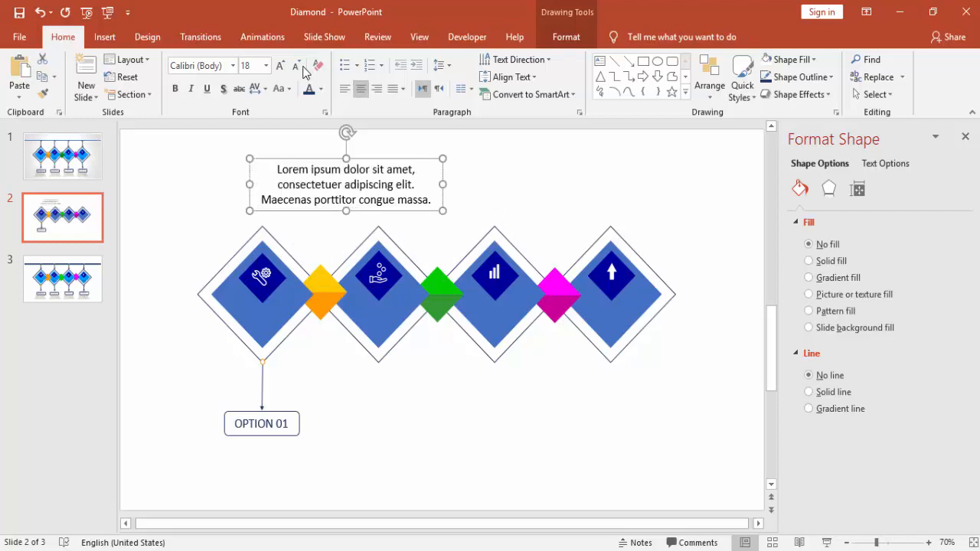
pyautogui.click(296, 65)
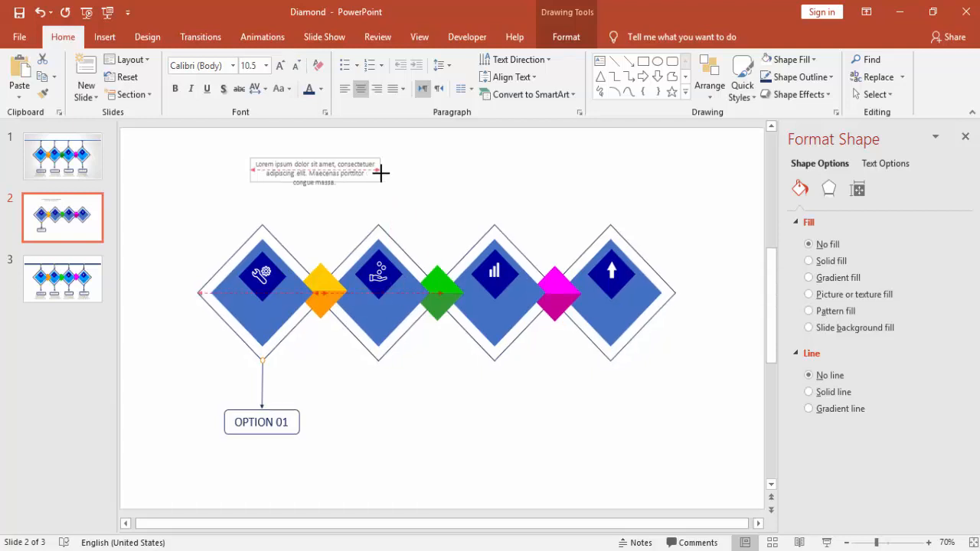
pyautogui.click(314, 173)
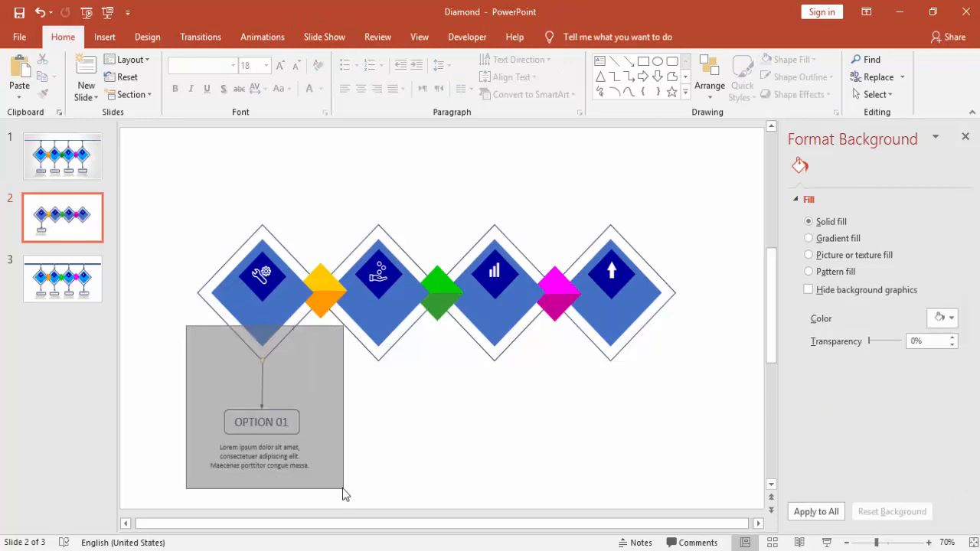
# Step: Group the ring, arrow, box and text, duplicate under each diamond and relabel OPTION 02–04
pyautogui.click(260, 422)
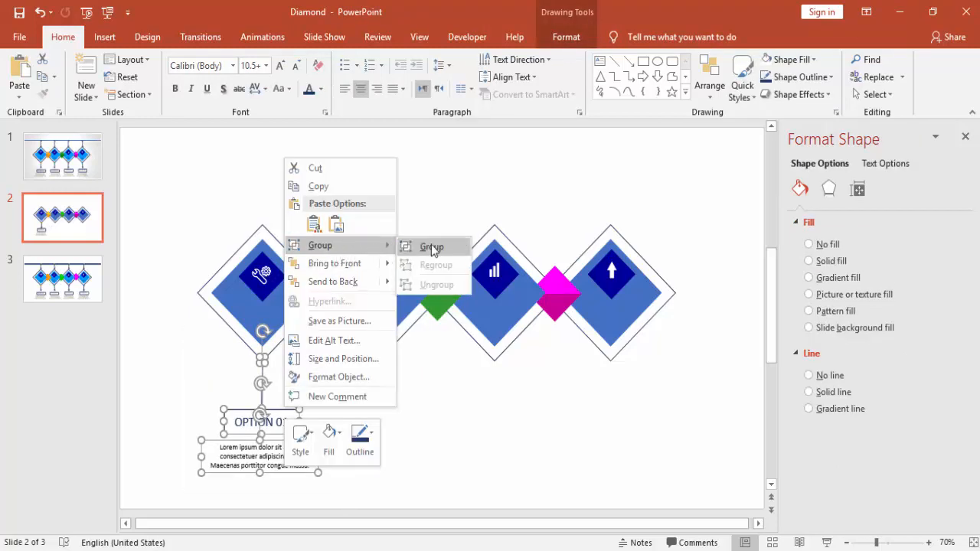
pyautogui.click(432, 245)
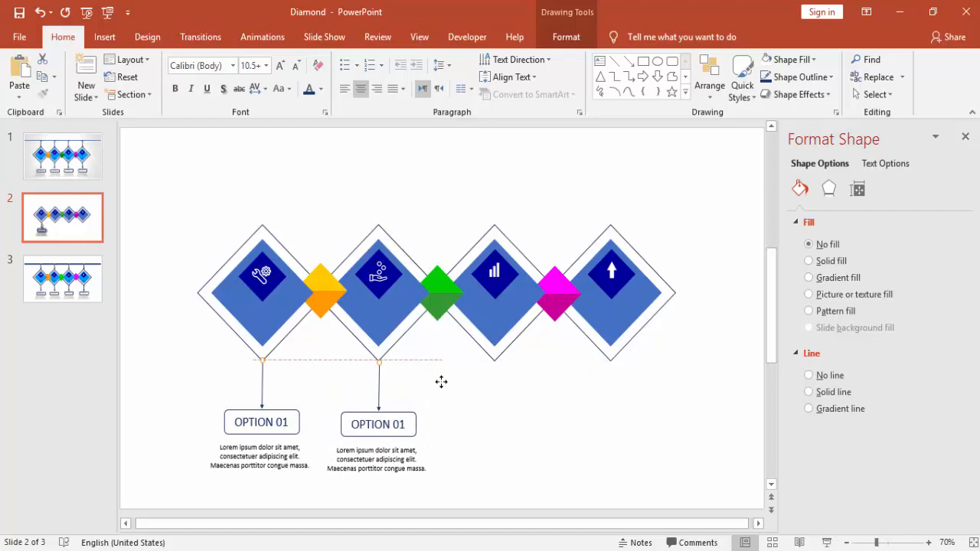
pyautogui.click(376, 424)
pyautogui.write('2')
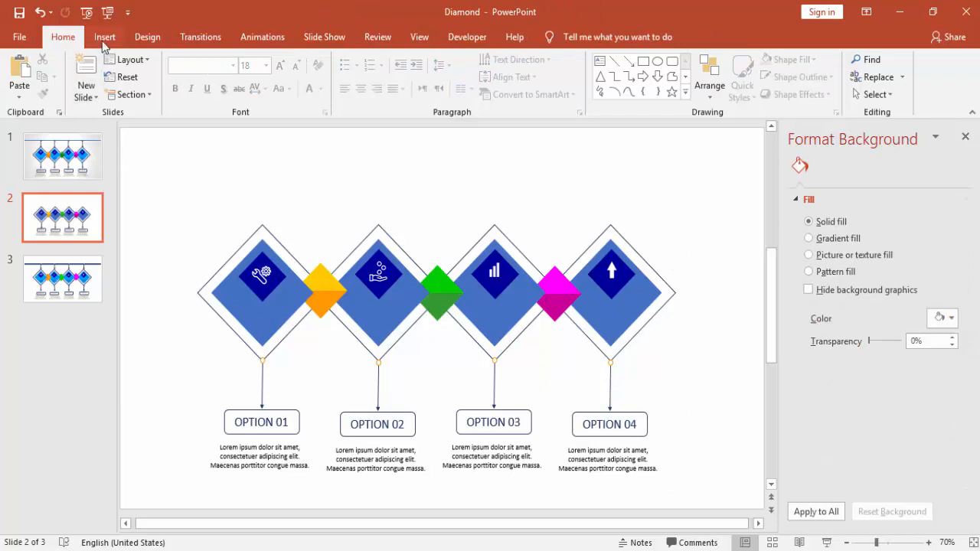
# Step: Add a TITLE text box in the first diamond and copy it into the other three diamonds
pyautogui.click(104, 37)
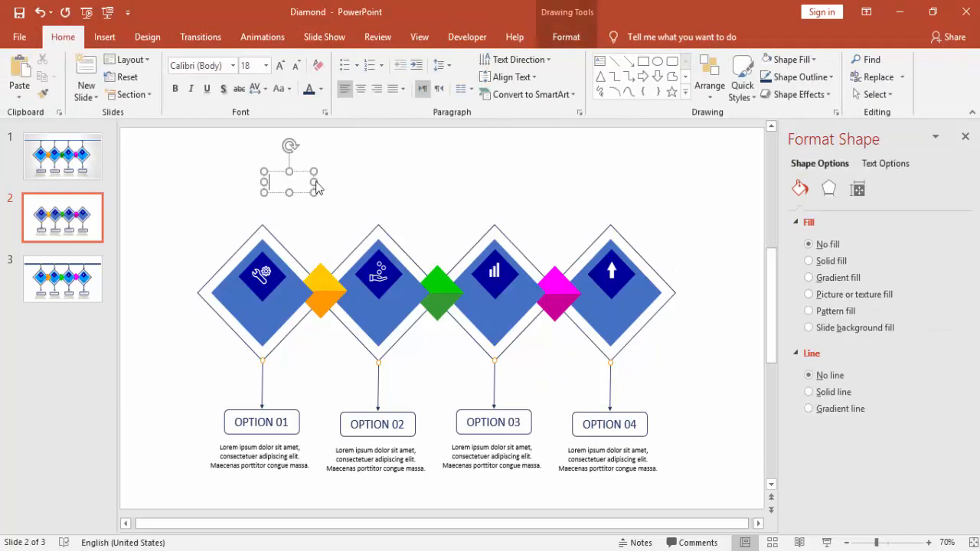
pyautogui.write('TITLE')
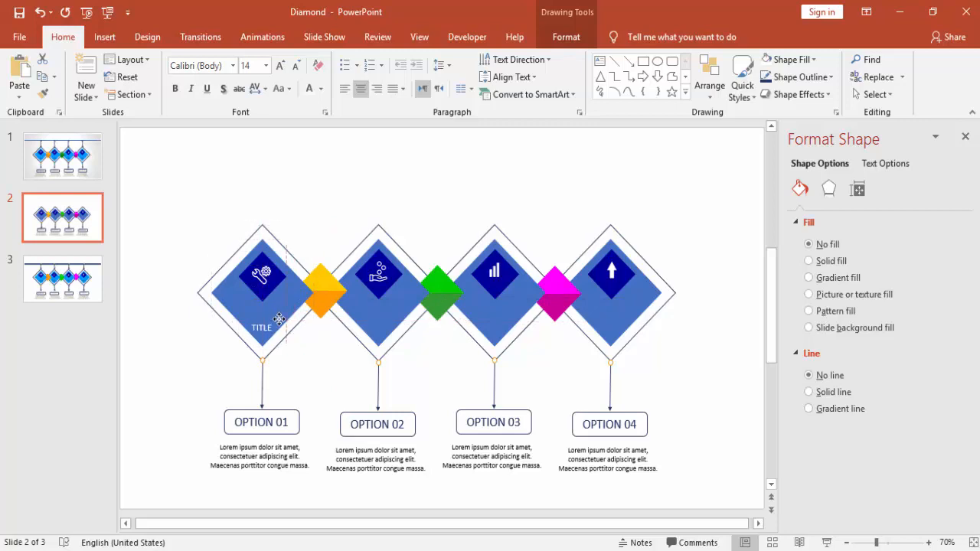
pyautogui.click(268, 328)
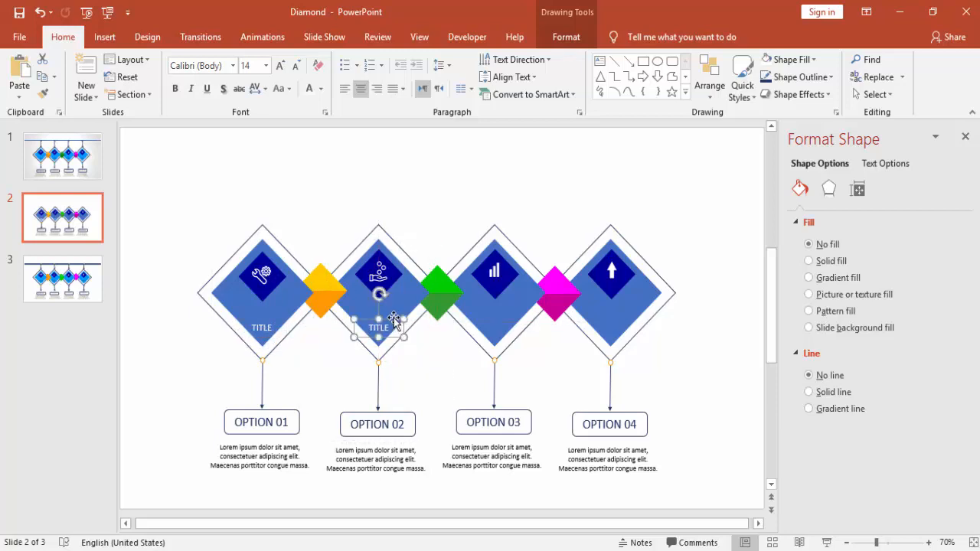
pyautogui.click(613, 328)
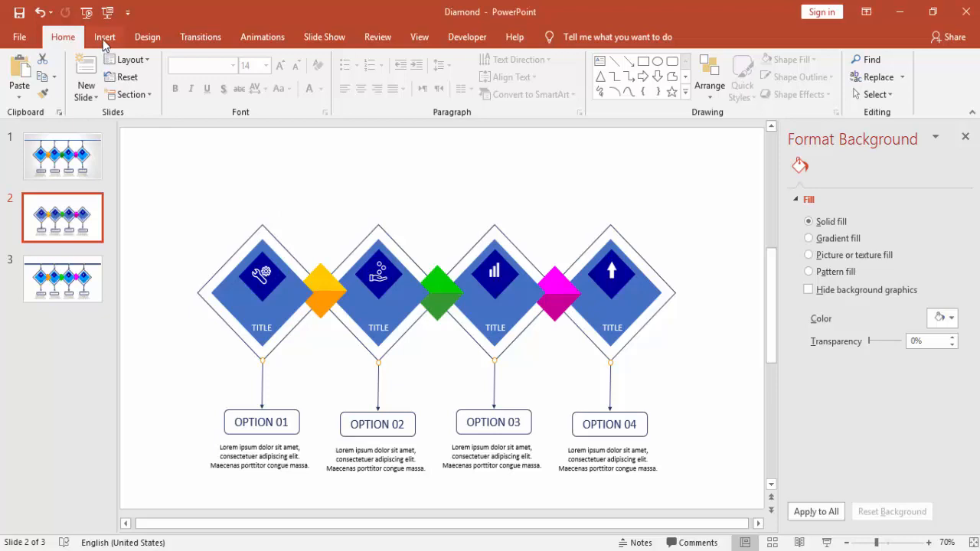
# Step: Draw a straight line across the top of the slide and set its outline to blue
pyautogui.click(104, 36)
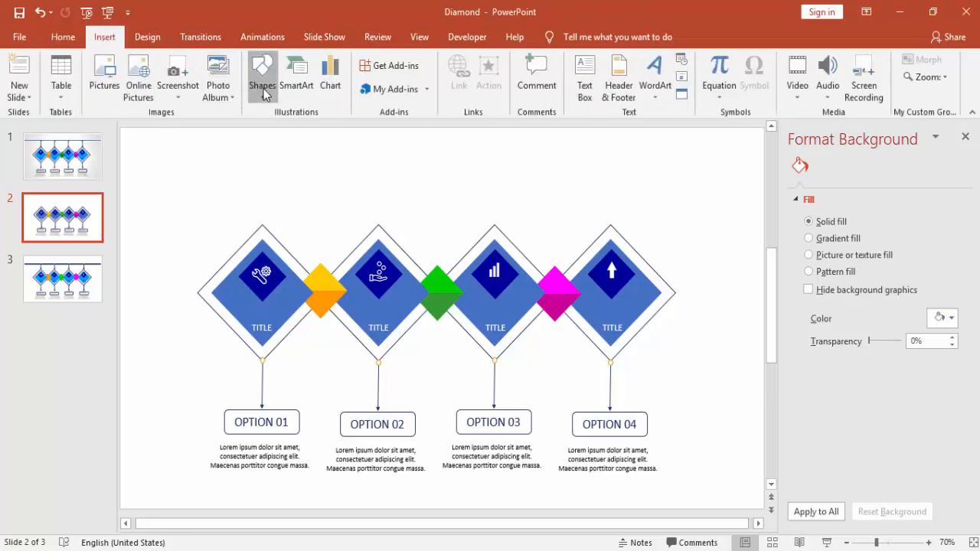
pyautogui.click(262, 73)
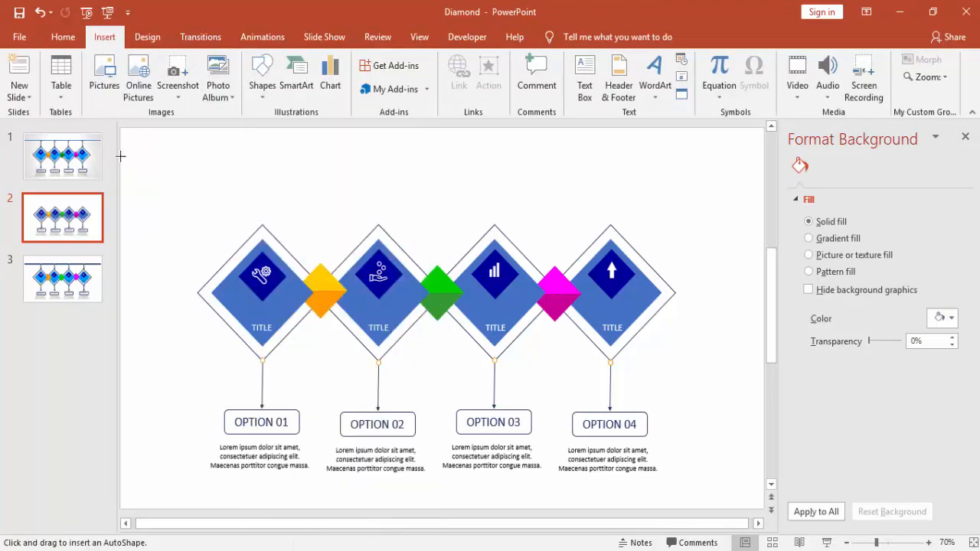
pyautogui.moveTo(119, 156); pyautogui.dragTo(763, 161)
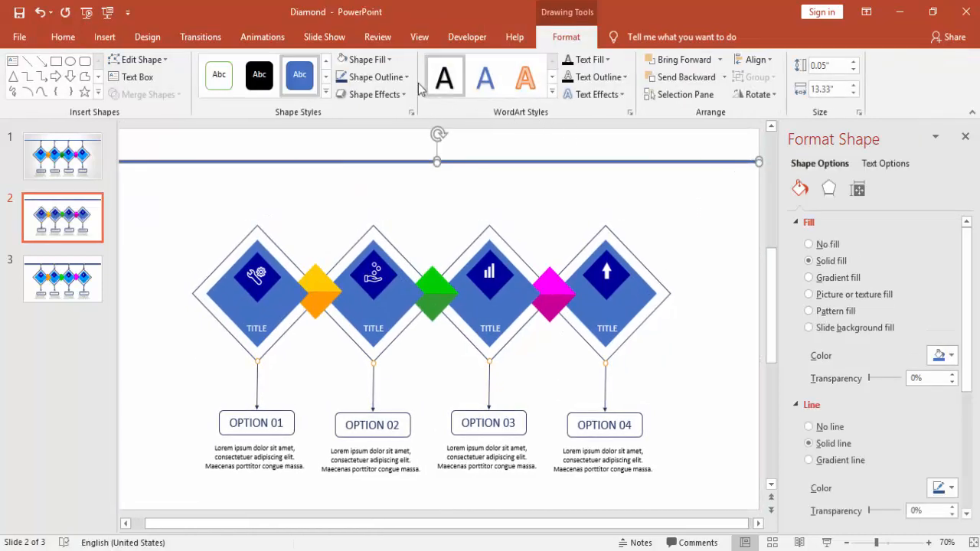
pyautogui.click(374, 77)
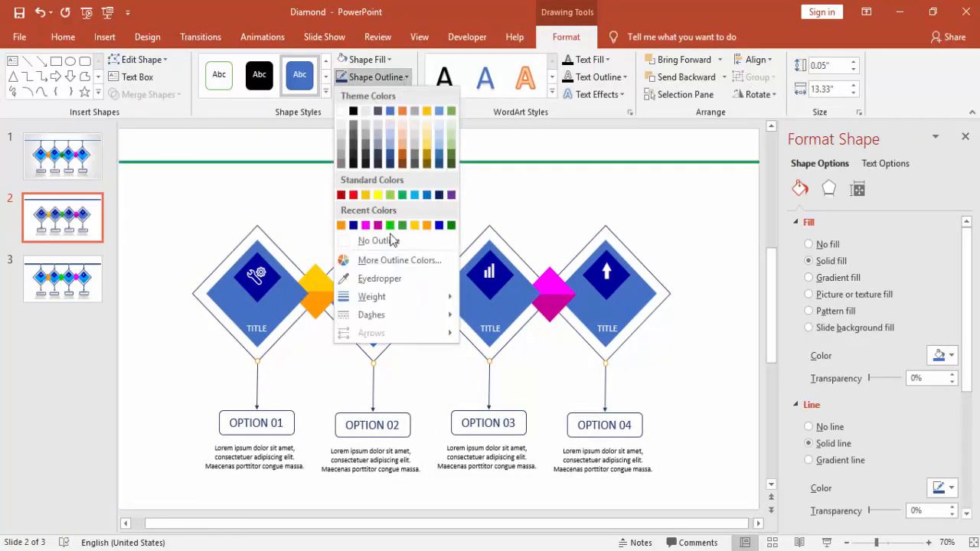
pyautogui.click(377, 241)
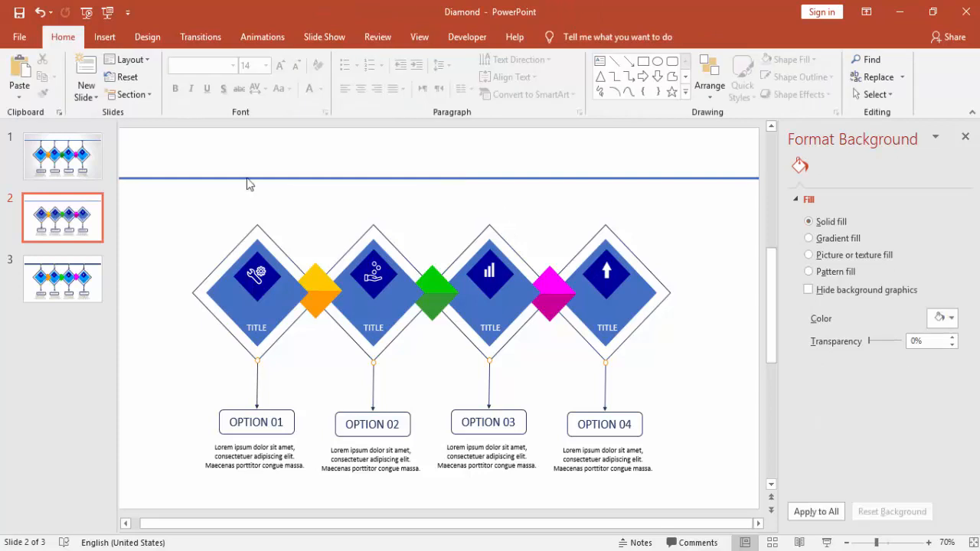
# Step: Add a vertical connector from the top line to the first diamond and copy the small end circle there
pyautogui.click(104, 37)
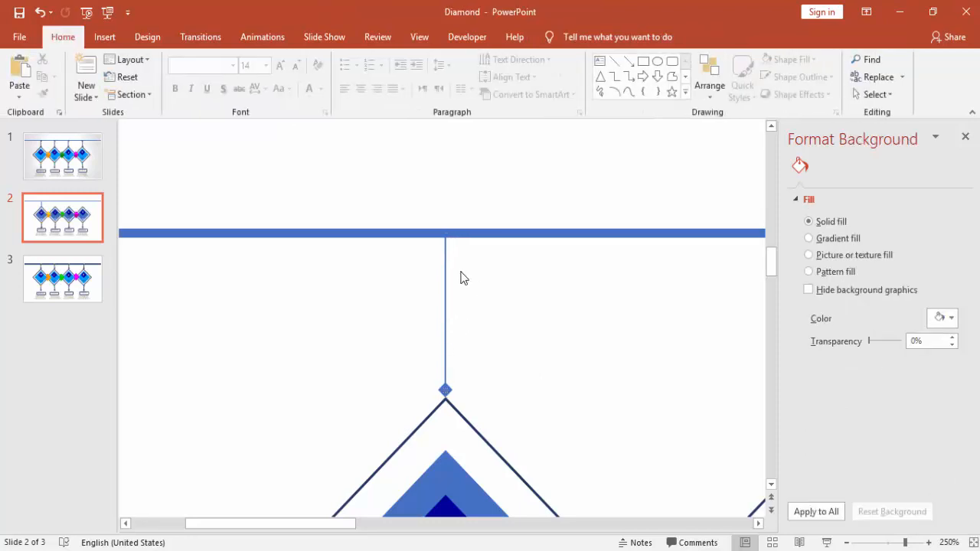
pyautogui.click(105, 36)
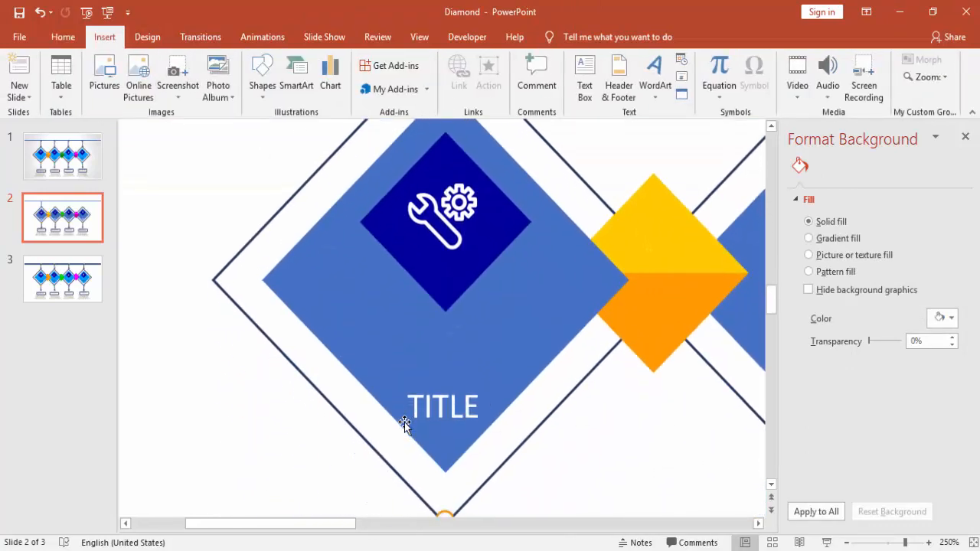
pyautogui.click(442, 408)
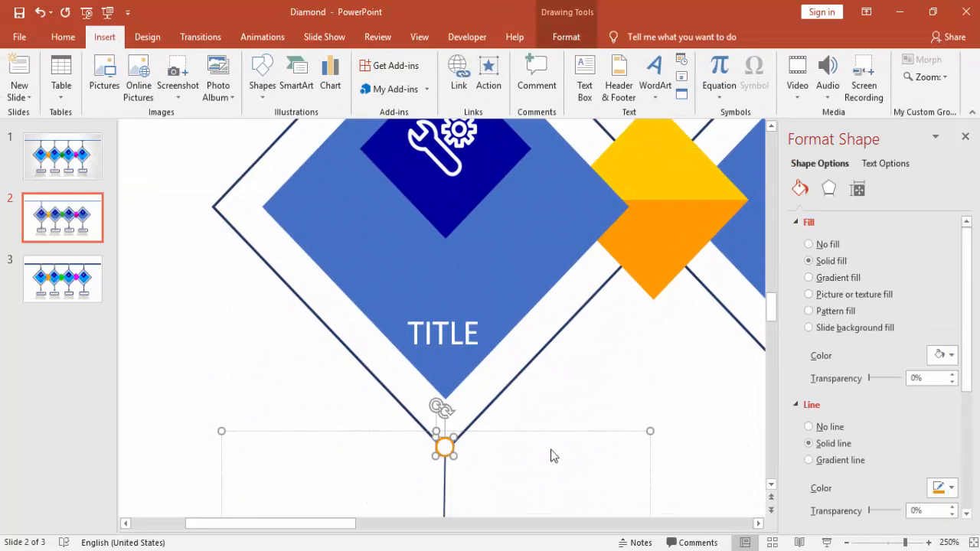
pyautogui.click(565, 401)
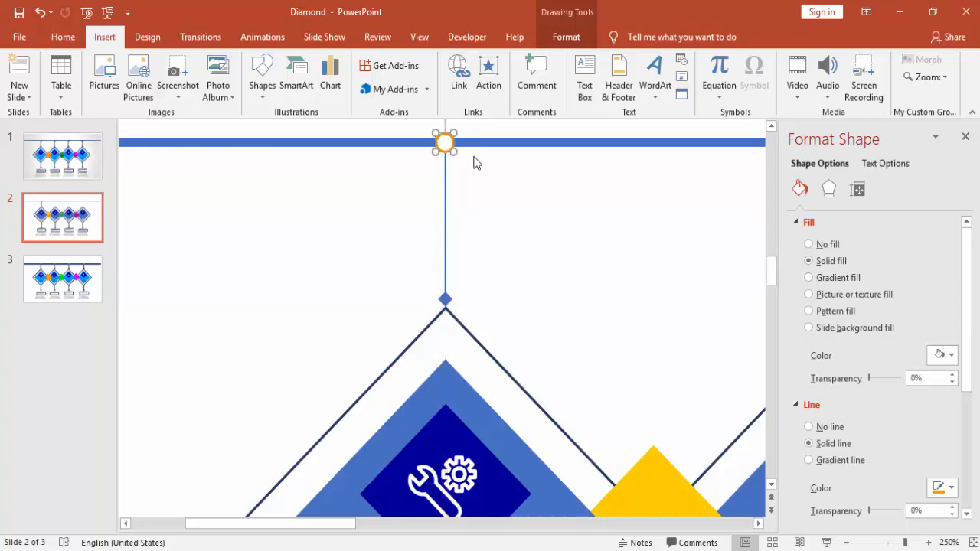
# Step: Give the top circle a white fill with blue outline and repeat the hanger on the second diamond
pyautogui.click(566, 37)
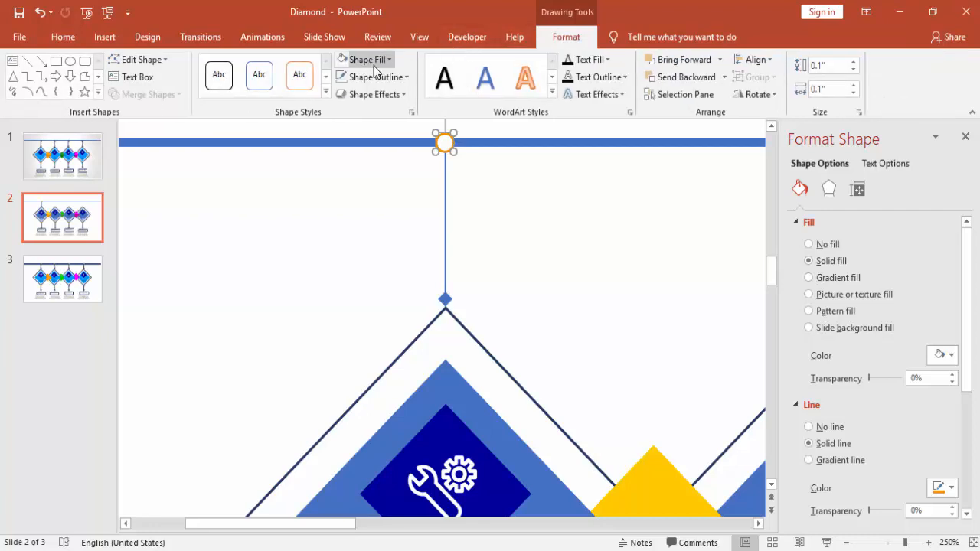
pyautogui.click(367, 59)
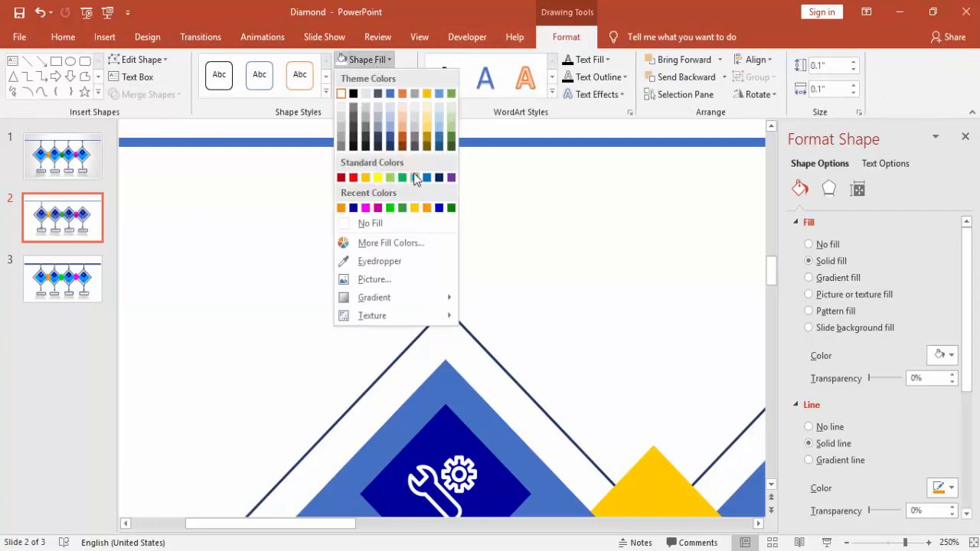
pyautogui.click(416, 178)
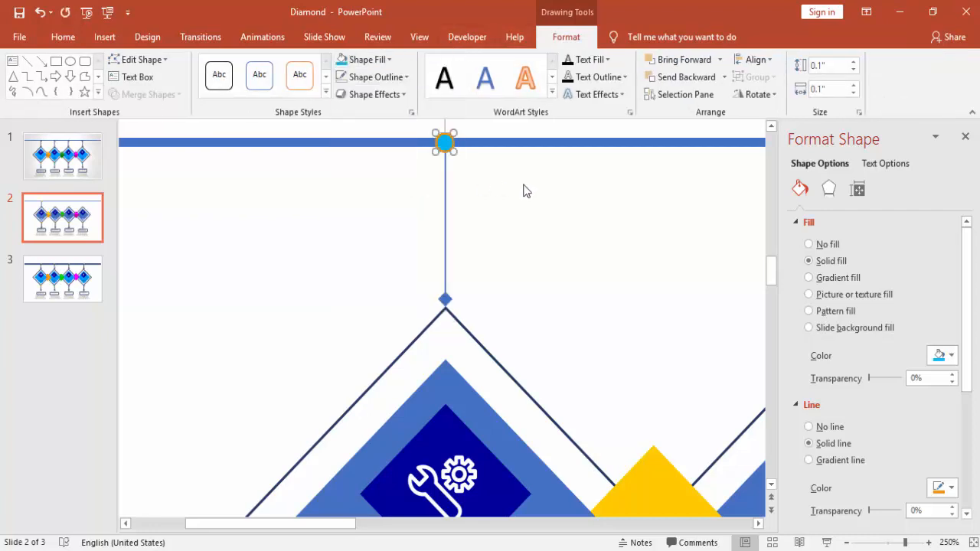
pyautogui.click(63, 37)
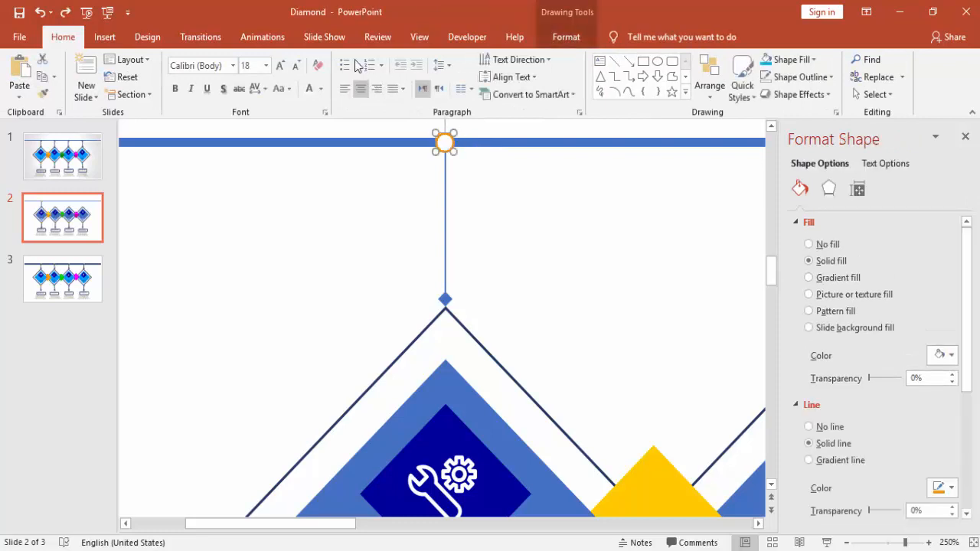
pyautogui.click(566, 37)
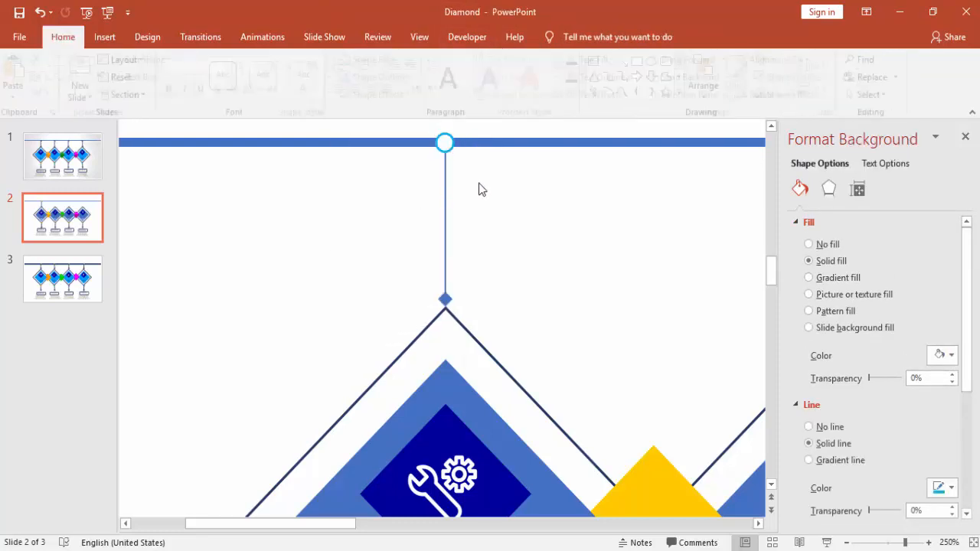
pyautogui.click(444, 141)
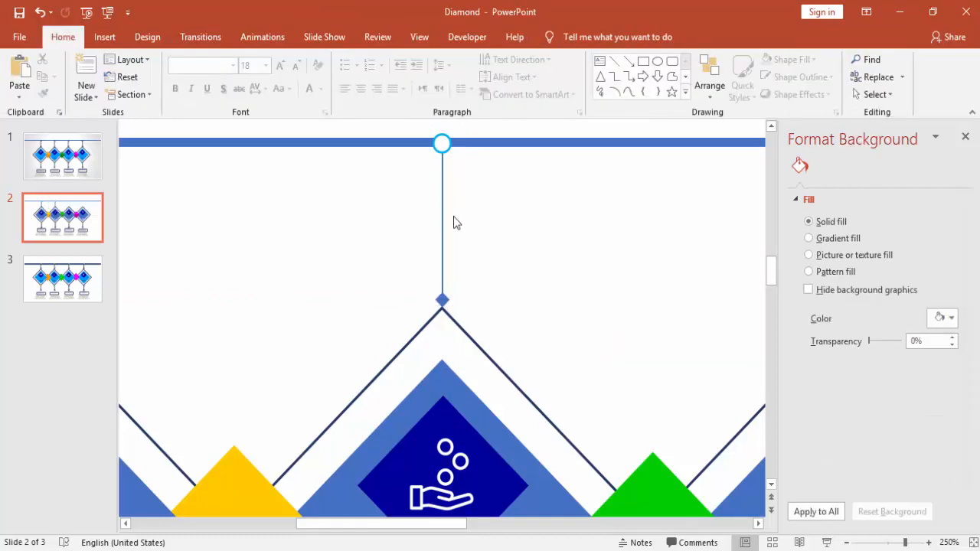
# Step: Copy the ring-capped vertical connector across so each remaining diamond hangs from the top line
pyautogui.click(472, 245)
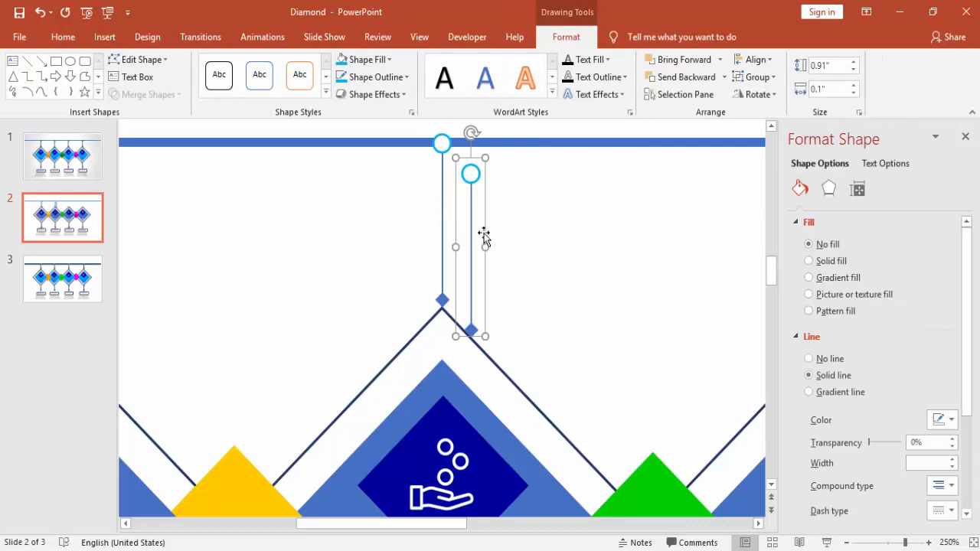
pyautogui.moveTo(470, 242); pyautogui.dragTo(631, 260)
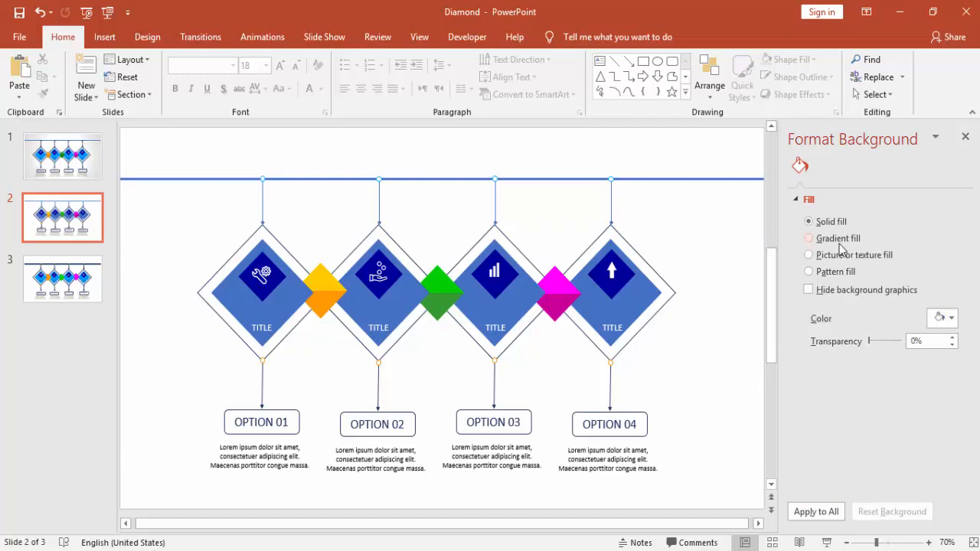
# Step: Apply a Radial gradient fill to the slide background and adjust its grey gradient stop
pyautogui.click(808, 239)
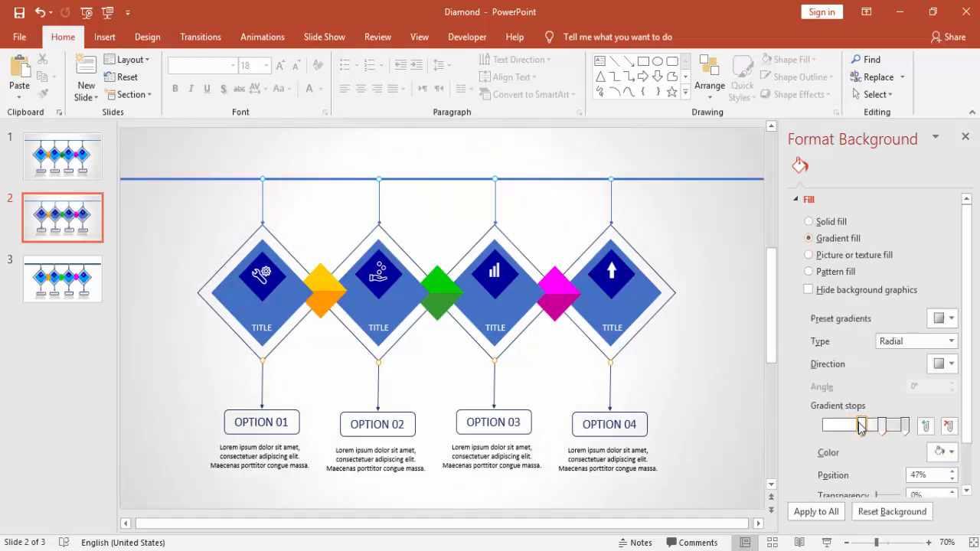
pyautogui.moveTo(861, 426); pyautogui.dragTo(896, 426)
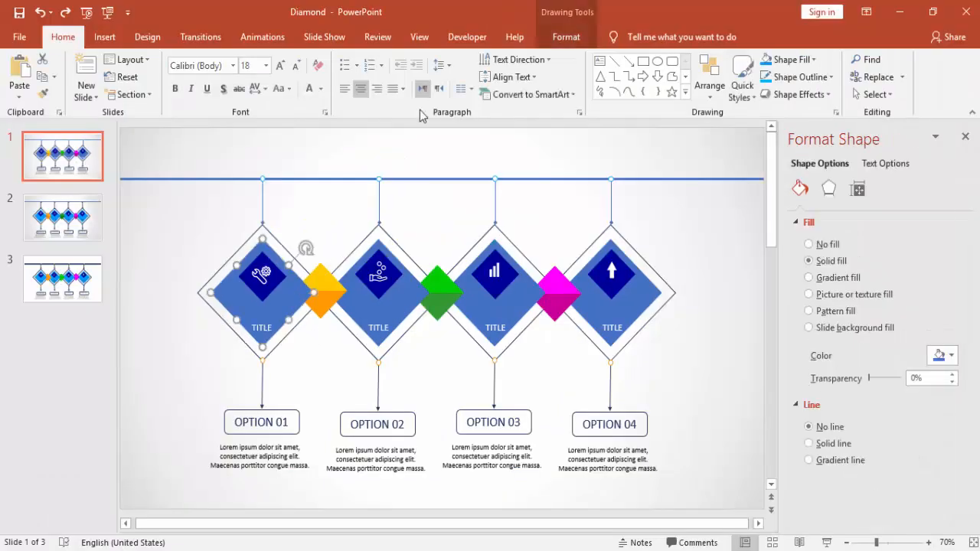
# Step: Fill the four inner diamonds with a brighter sky blue and preview the slide in slideshow
pyautogui.click(567, 37)
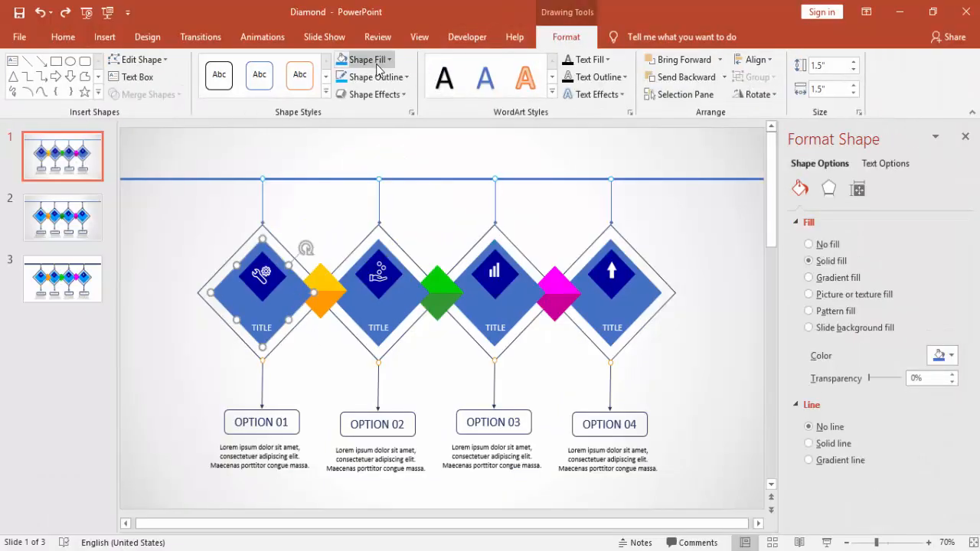
pyautogui.click(364, 60)
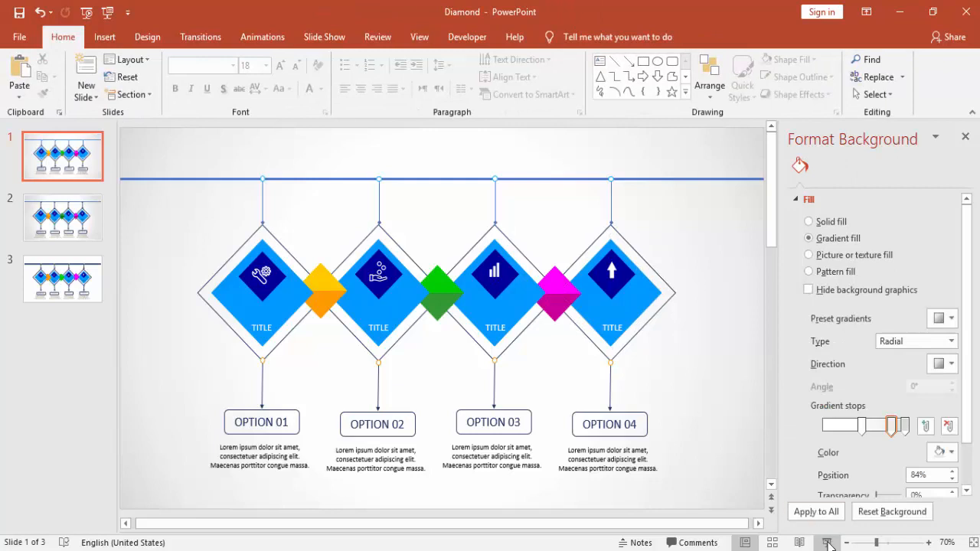
pyautogui.click(827, 542)
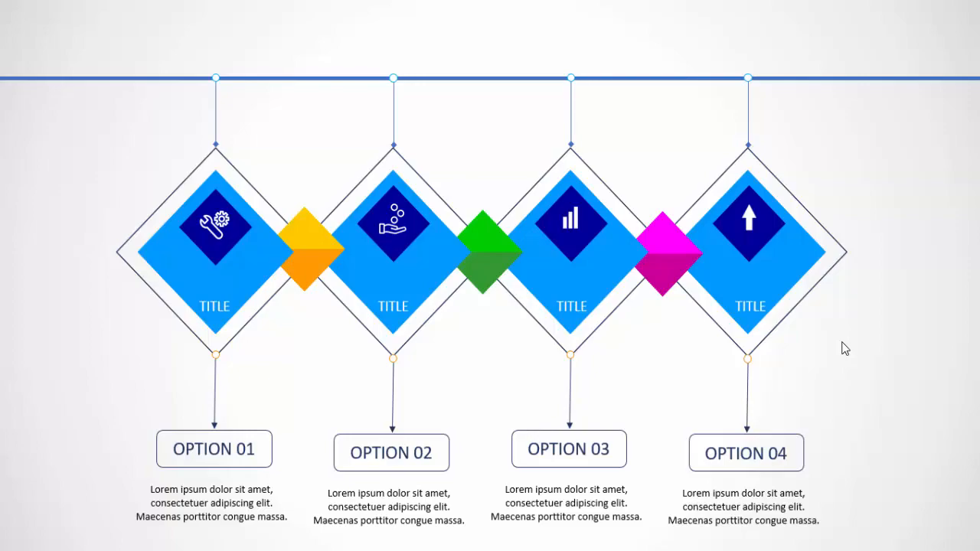